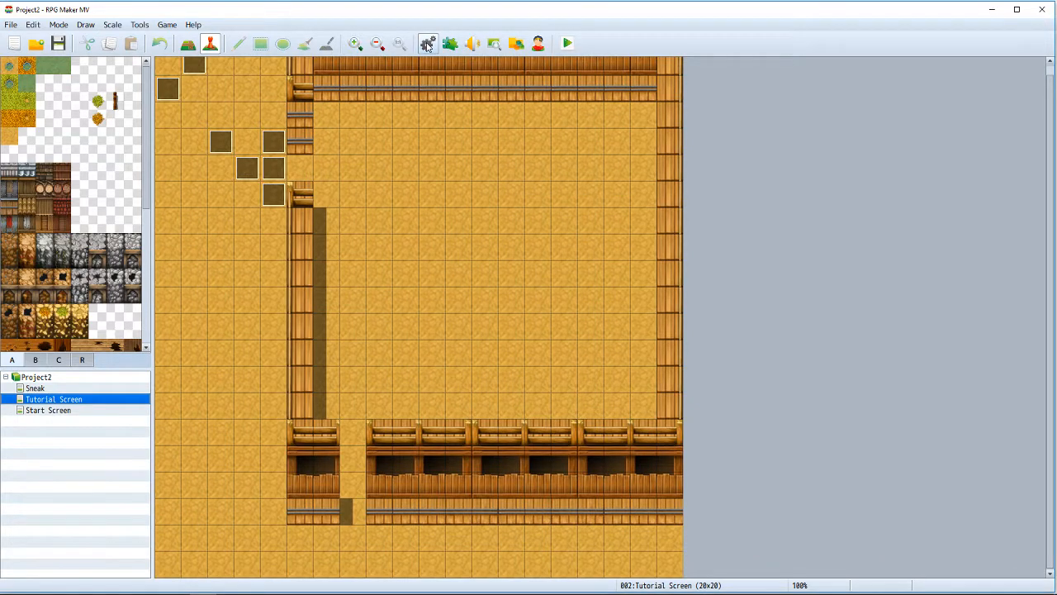
Open the game Database from the toolbar, landing on the Distance common event.
click(427, 43)
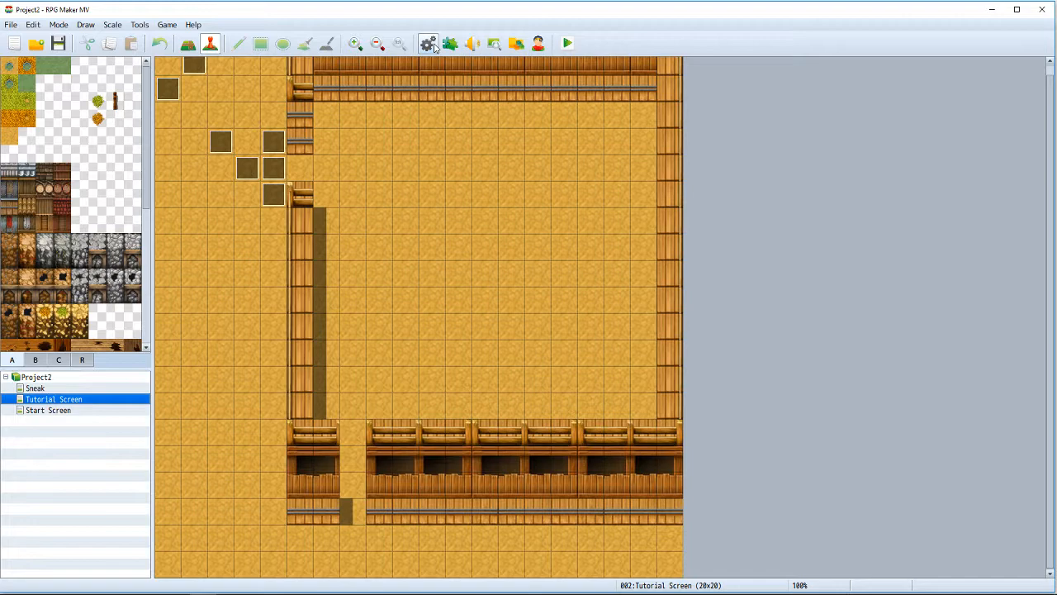
click(428, 43)
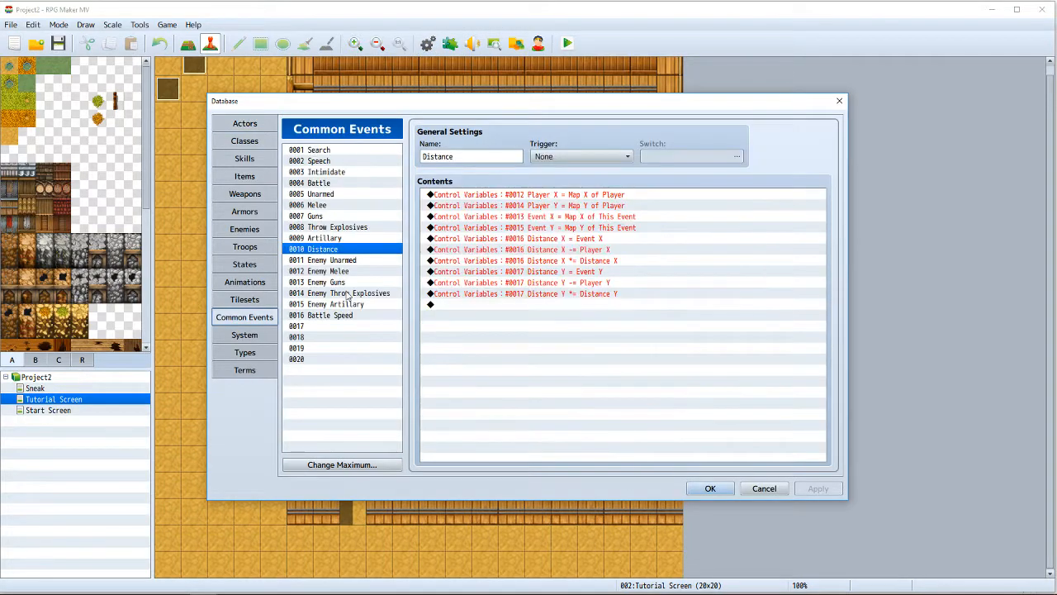
mouse_move(333, 163)
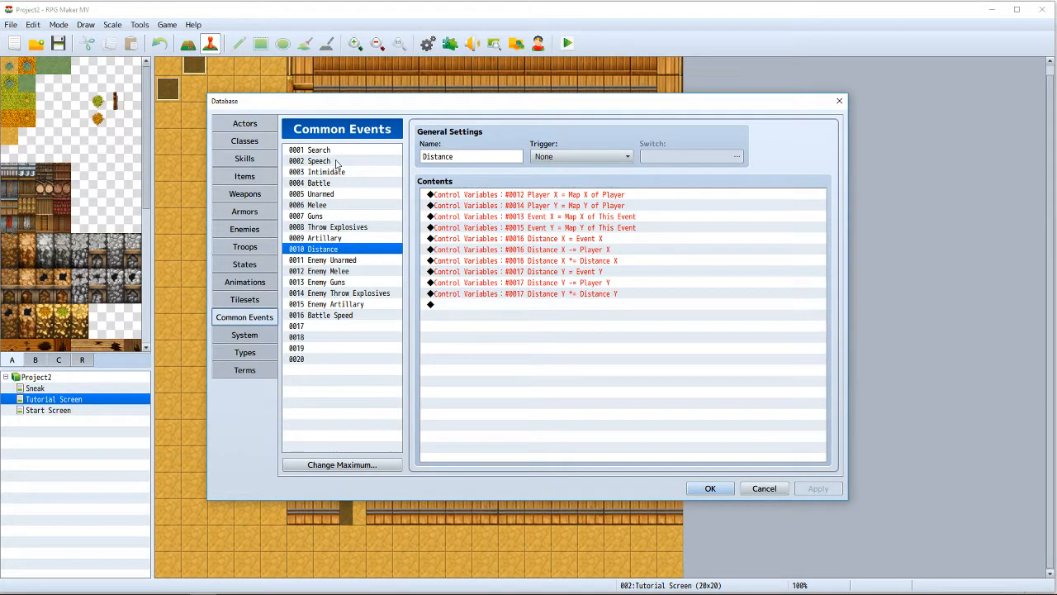
Select 0002 Speech in the Common Events list to show its variable commands.
click(317, 160)
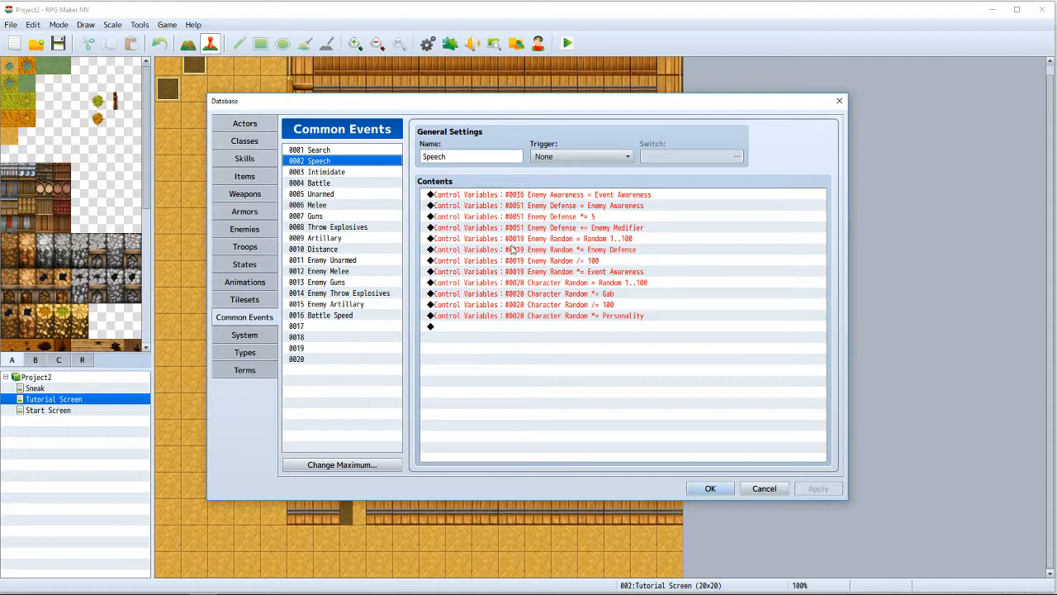
mouse_move(522, 208)
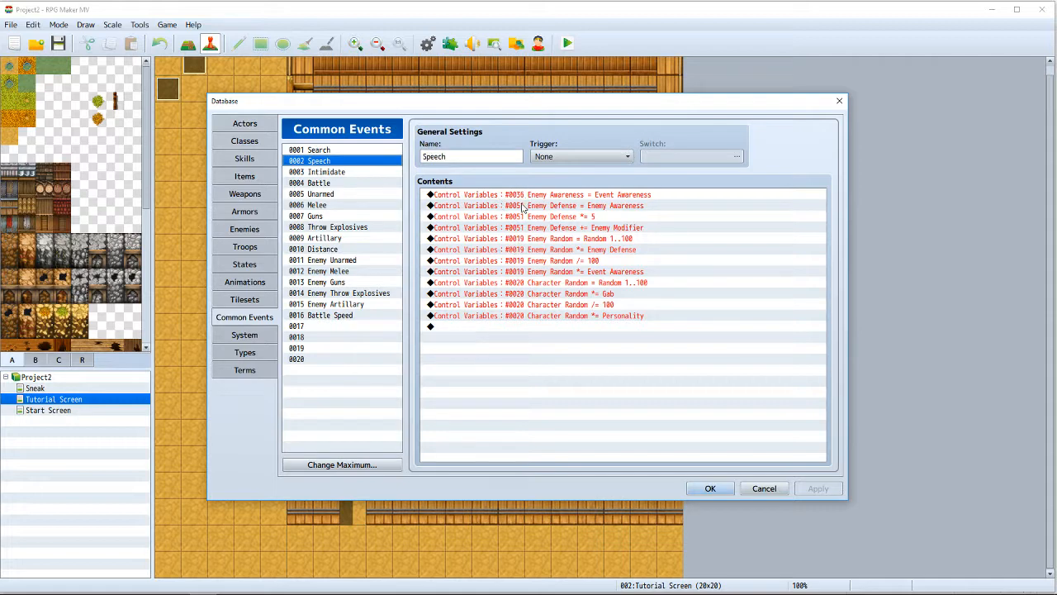
mouse_move(575, 211)
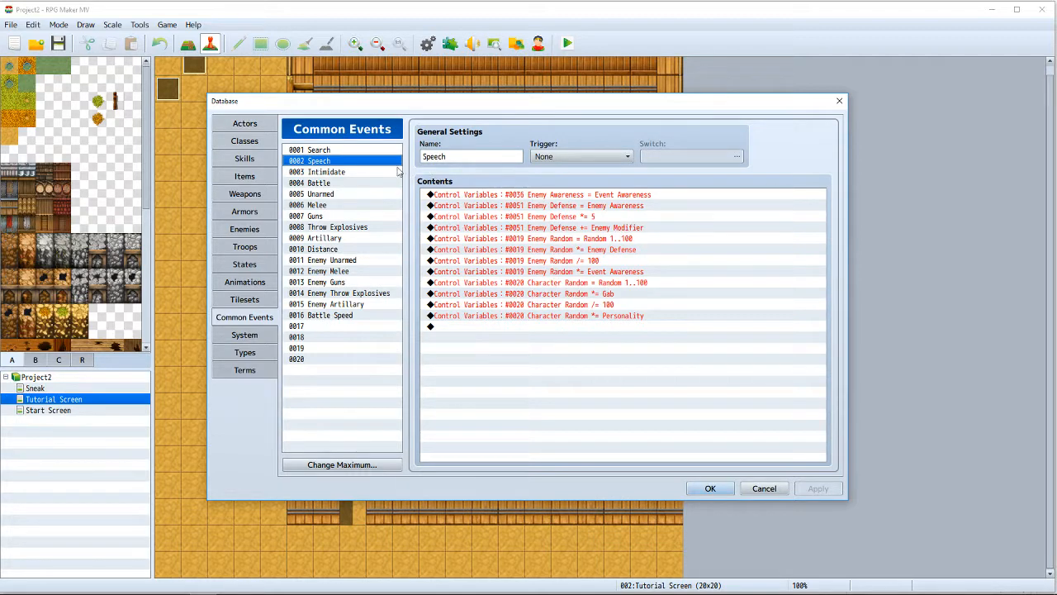
mouse_move(522, 201)
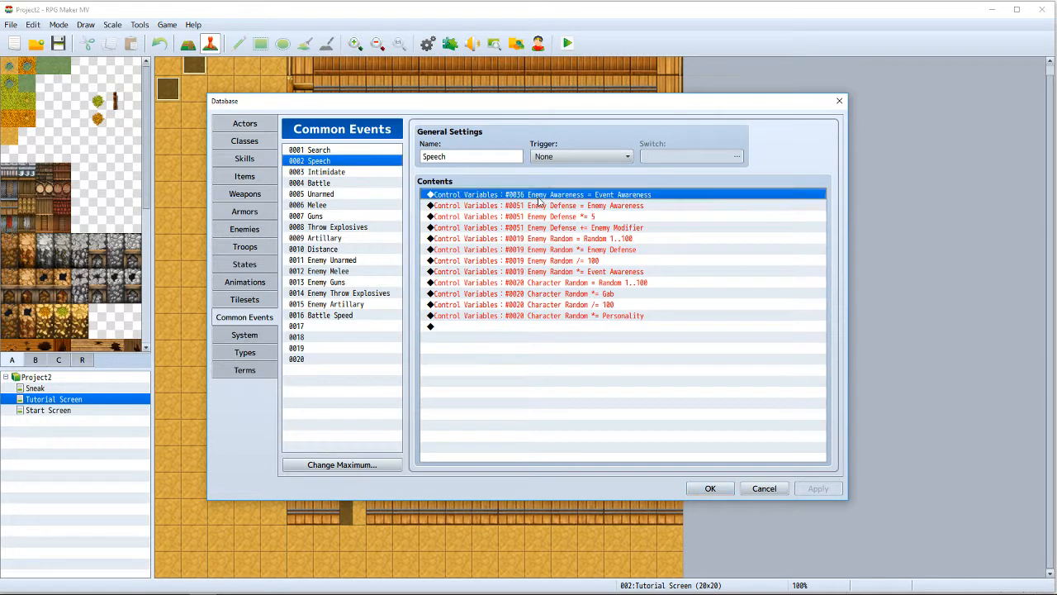
mouse_move(600, 204)
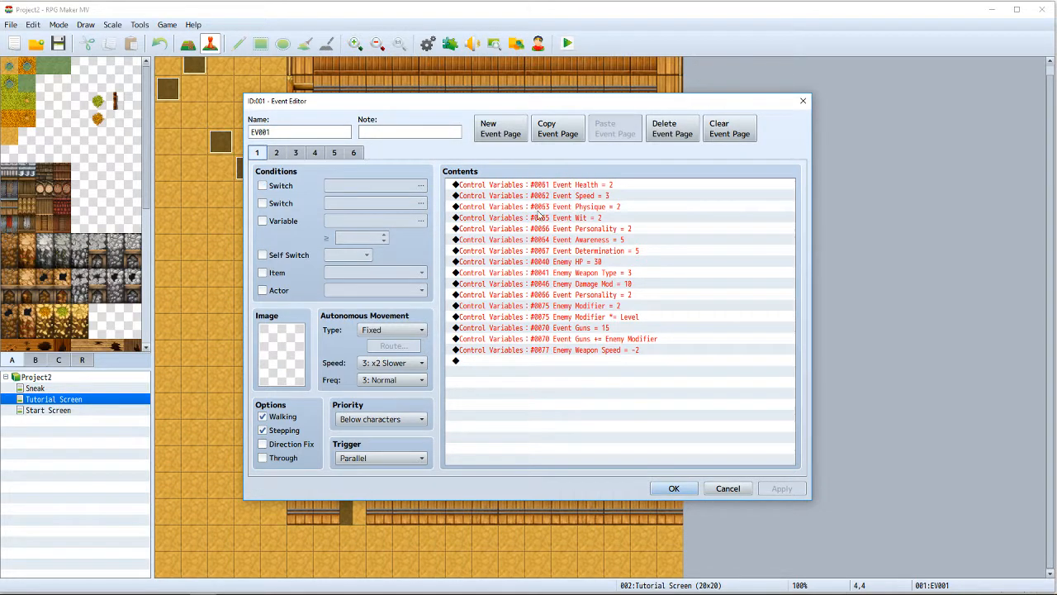
mouse_move(627, 238)
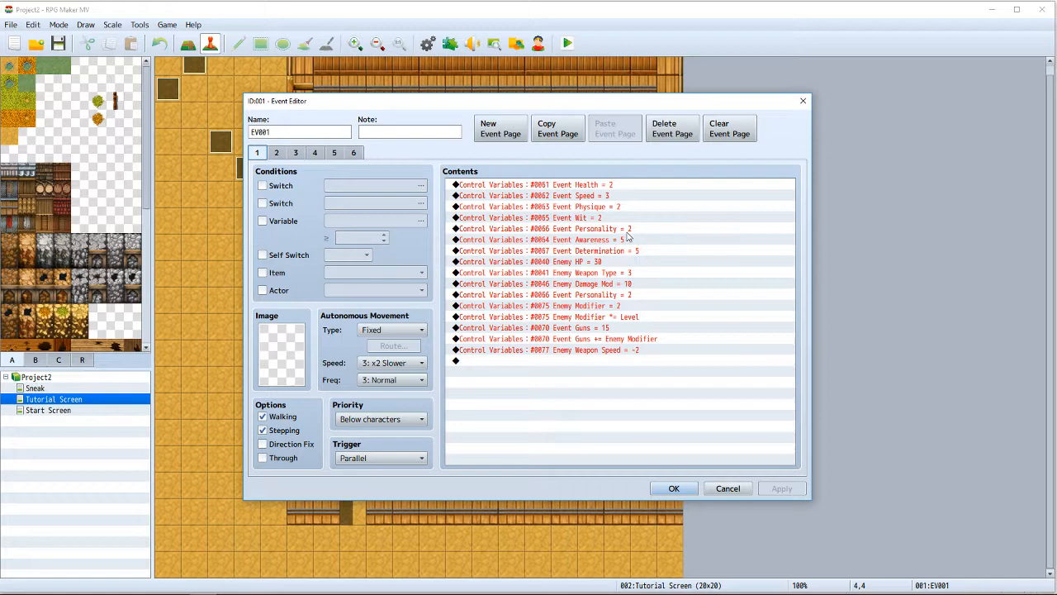
mouse_move(578, 417)
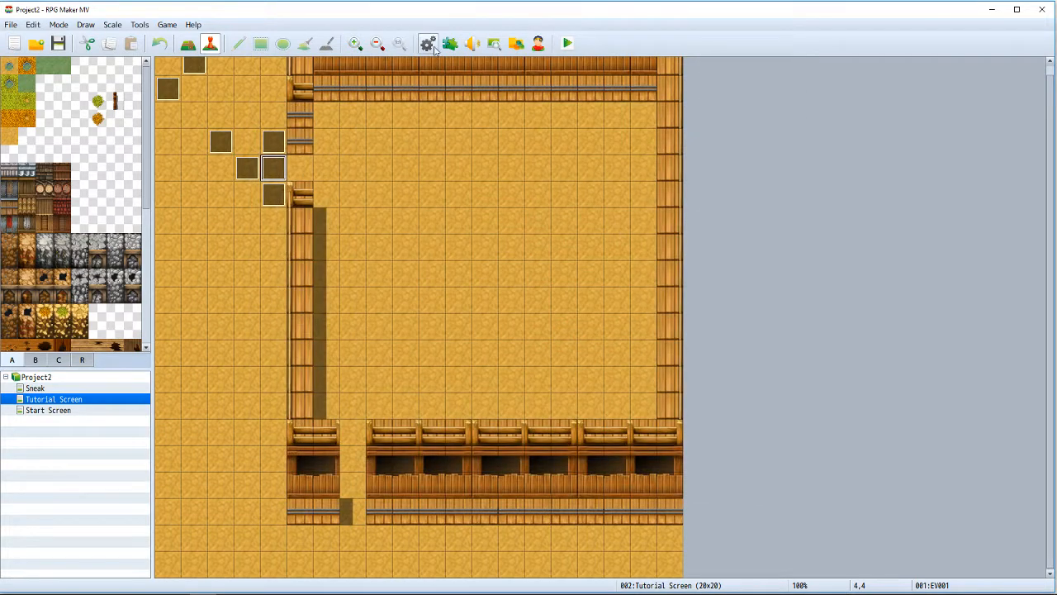
Reopen the Database on the Speech event's awareness and defense Control Variables lines.
click(426, 43)
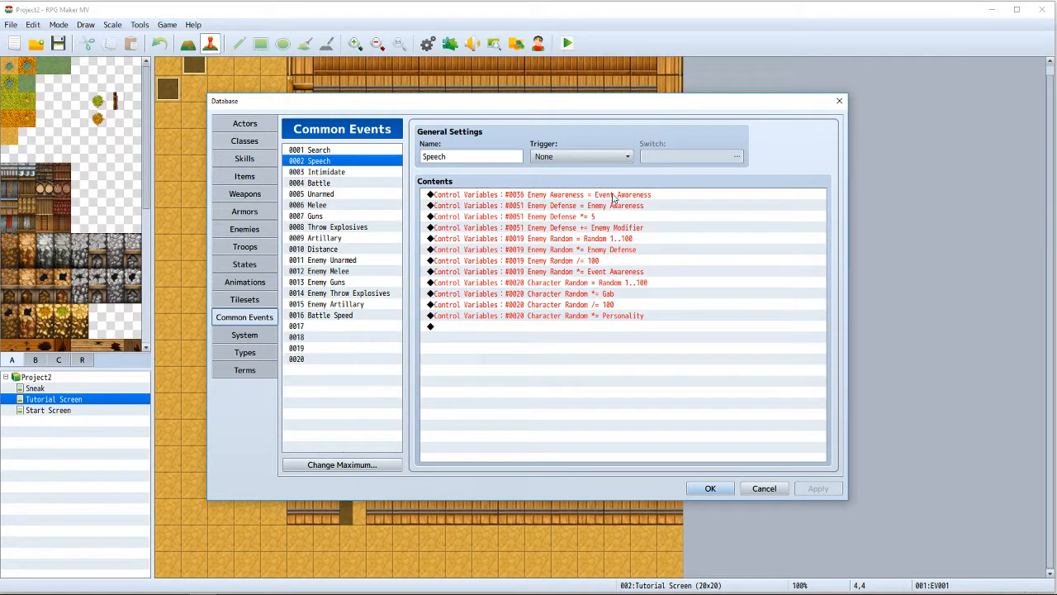
mouse_move(525, 198)
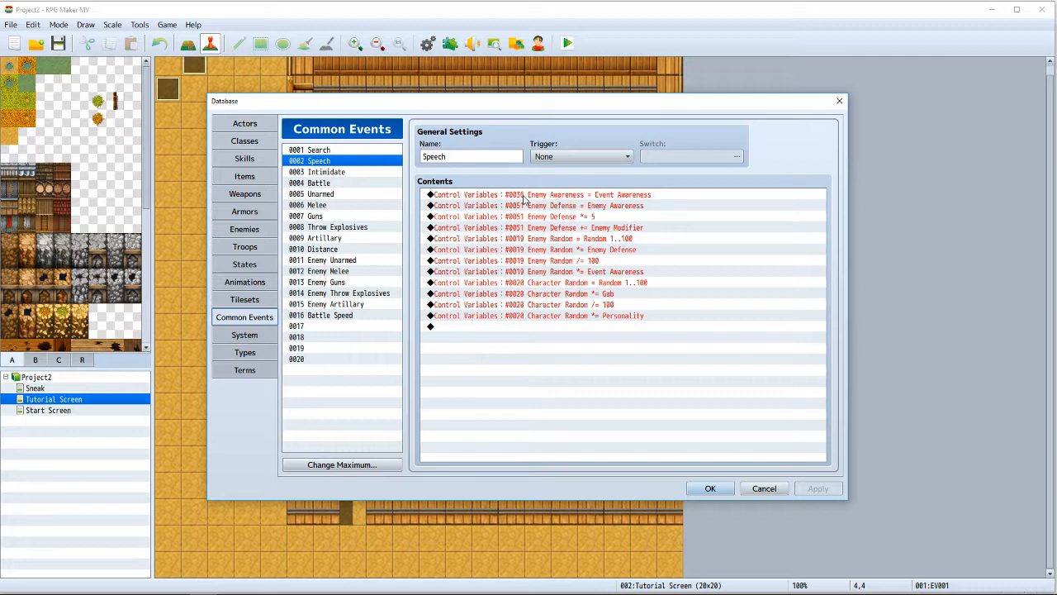
mouse_move(581, 203)
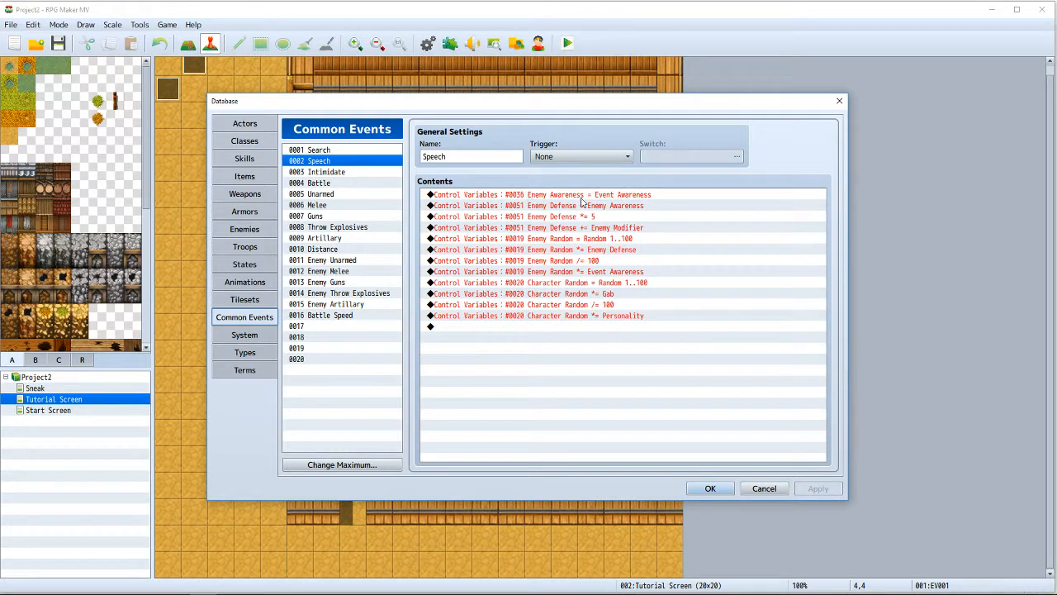
mouse_move(564, 238)
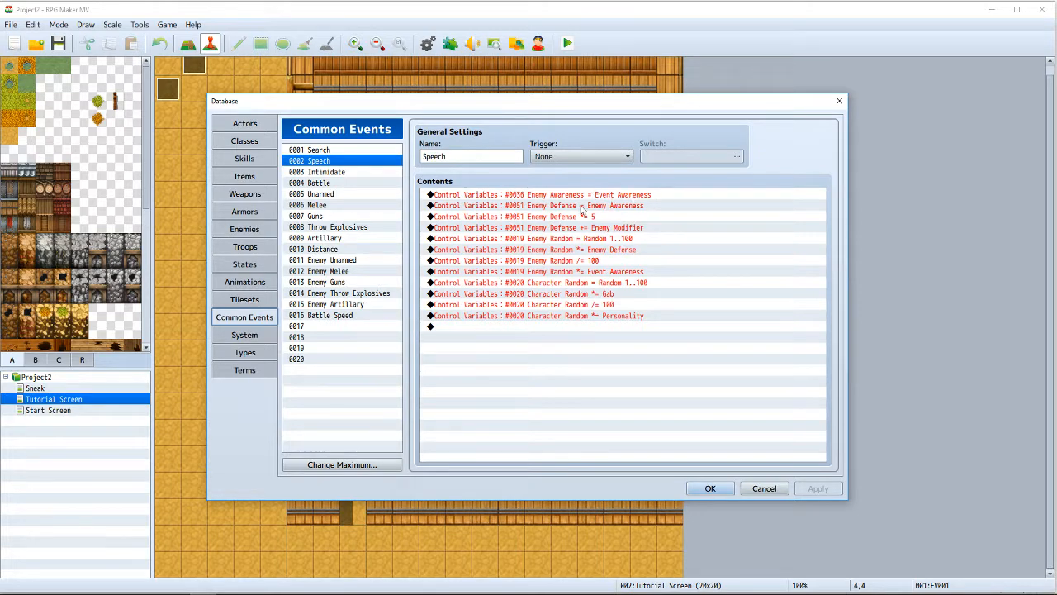
mouse_move(565, 218)
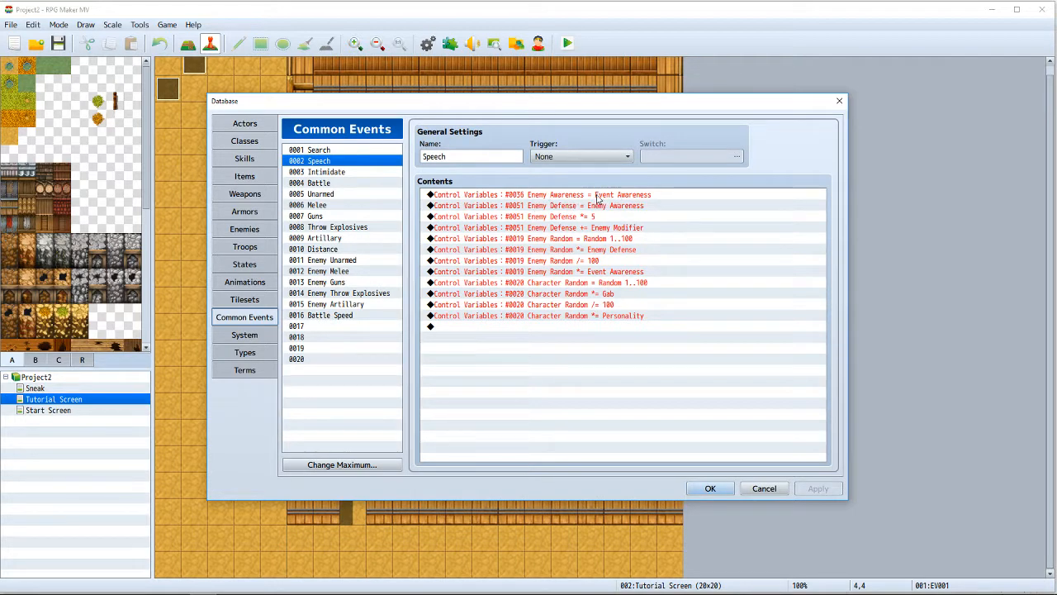
mouse_move(631, 199)
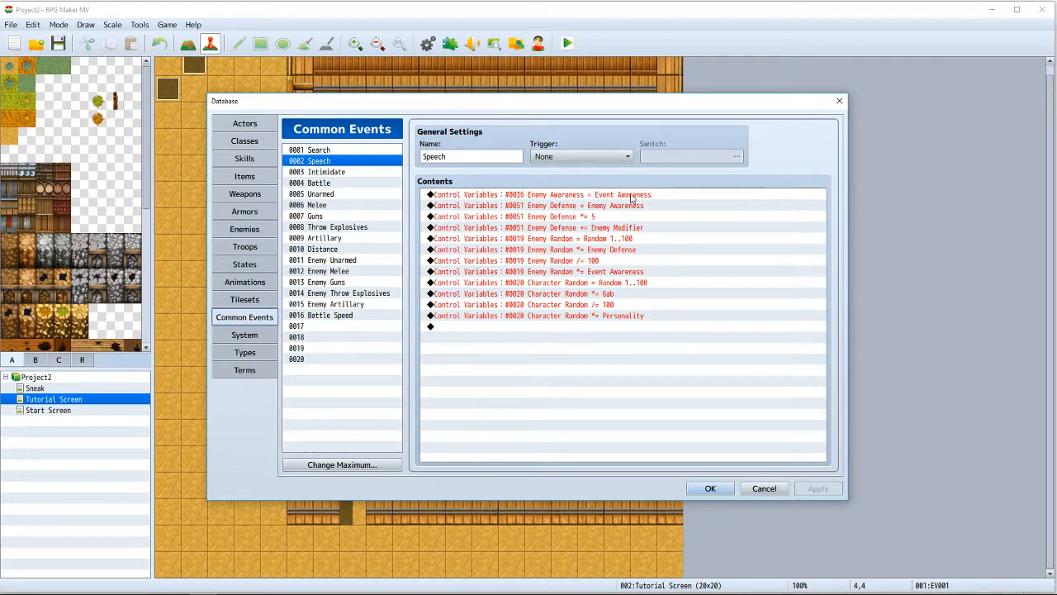
mouse_move(565, 209)
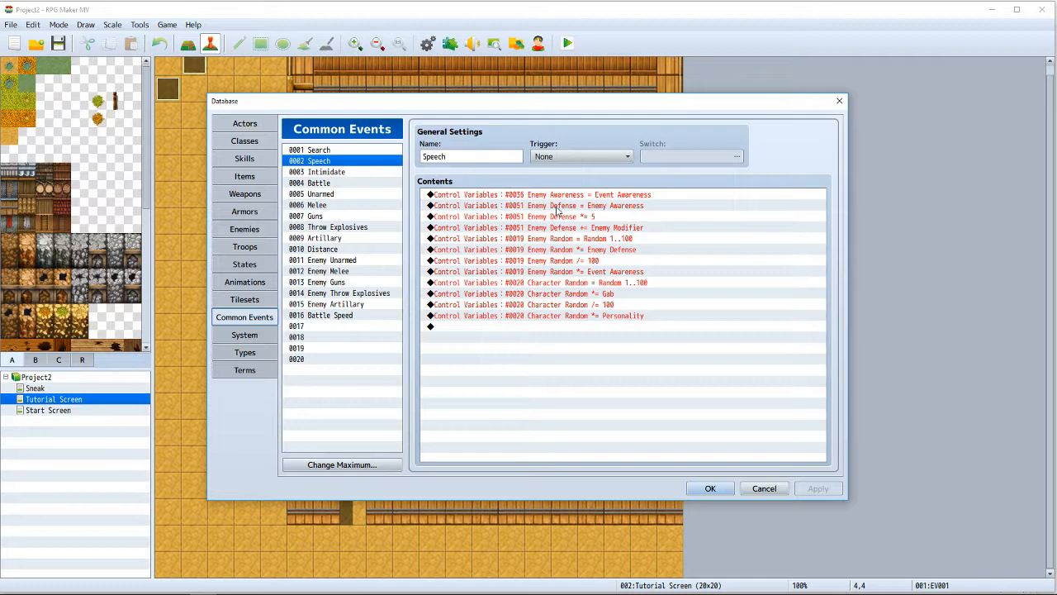
mouse_move(637, 208)
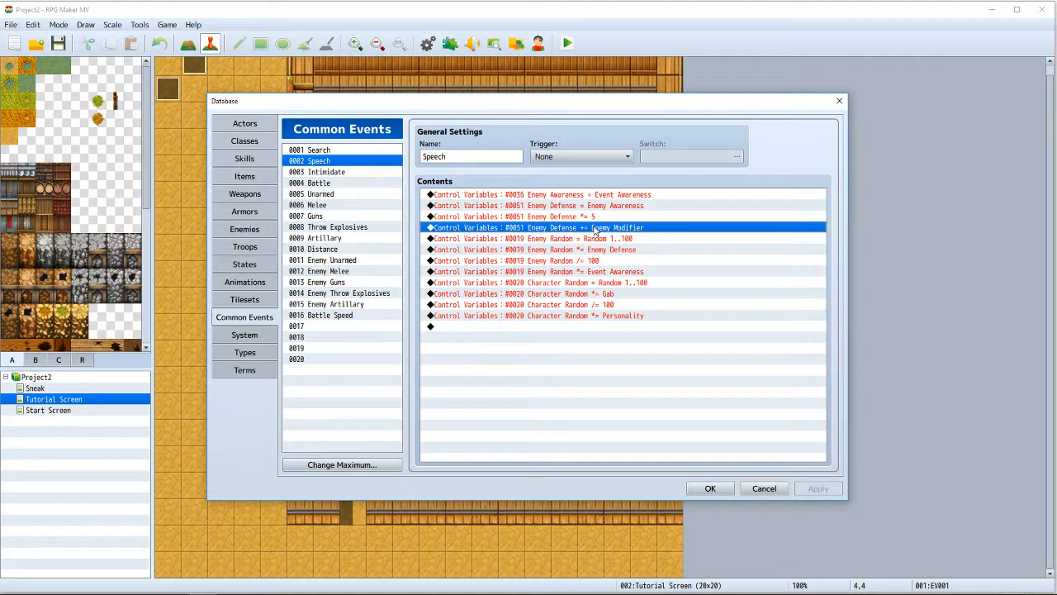
mouse_move(763, 488)
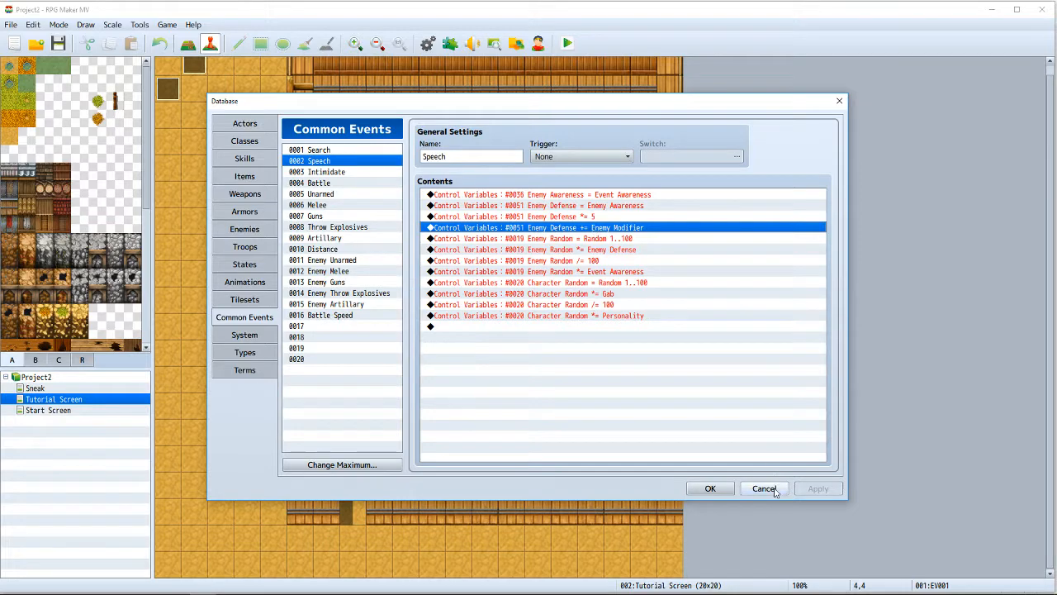
click(763, 489)
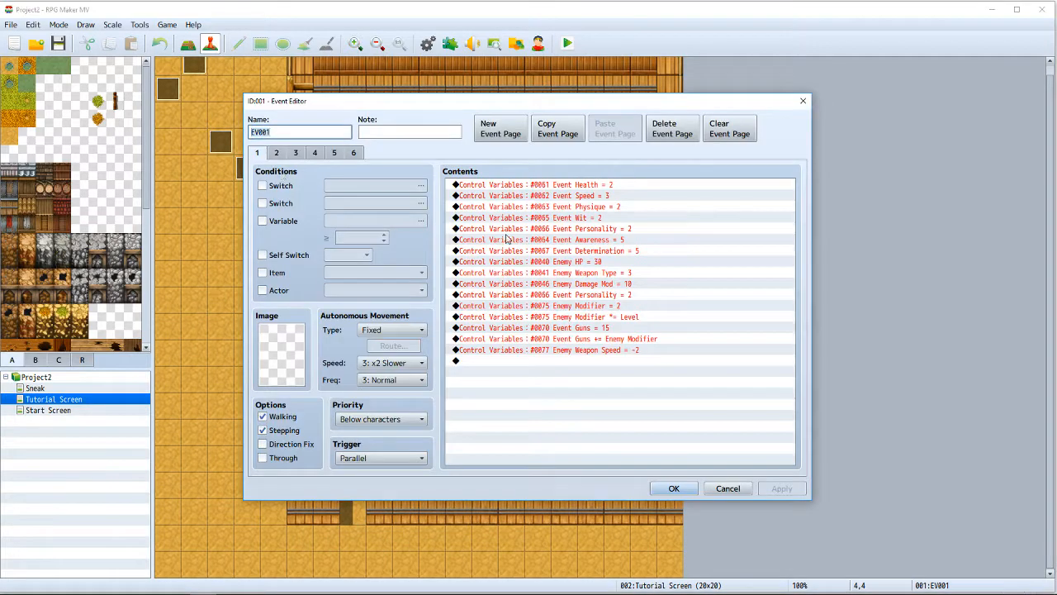
mouse_move(595, 327)
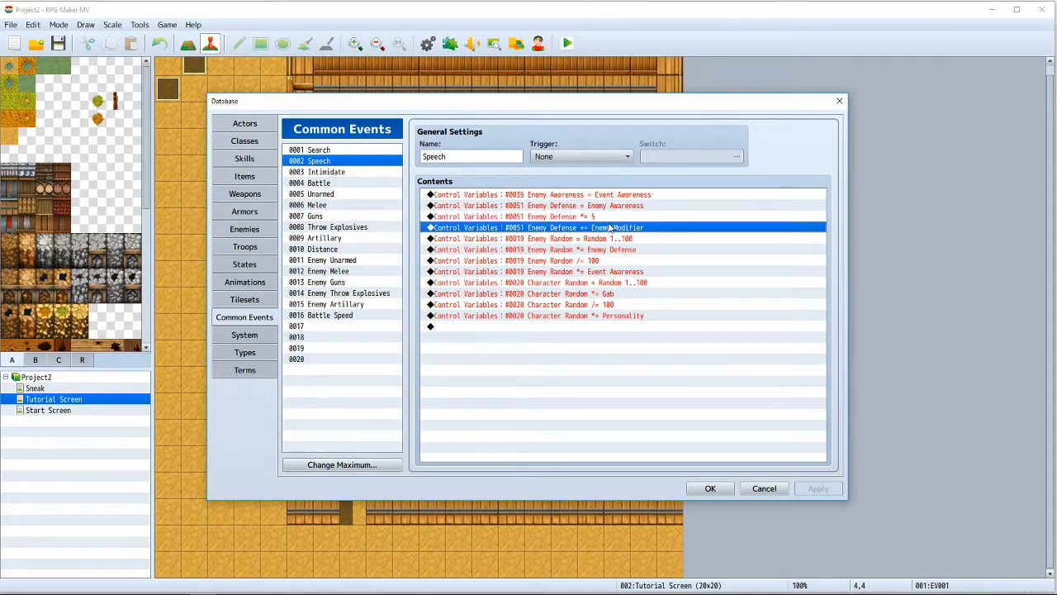
mouse_move(581, 180)
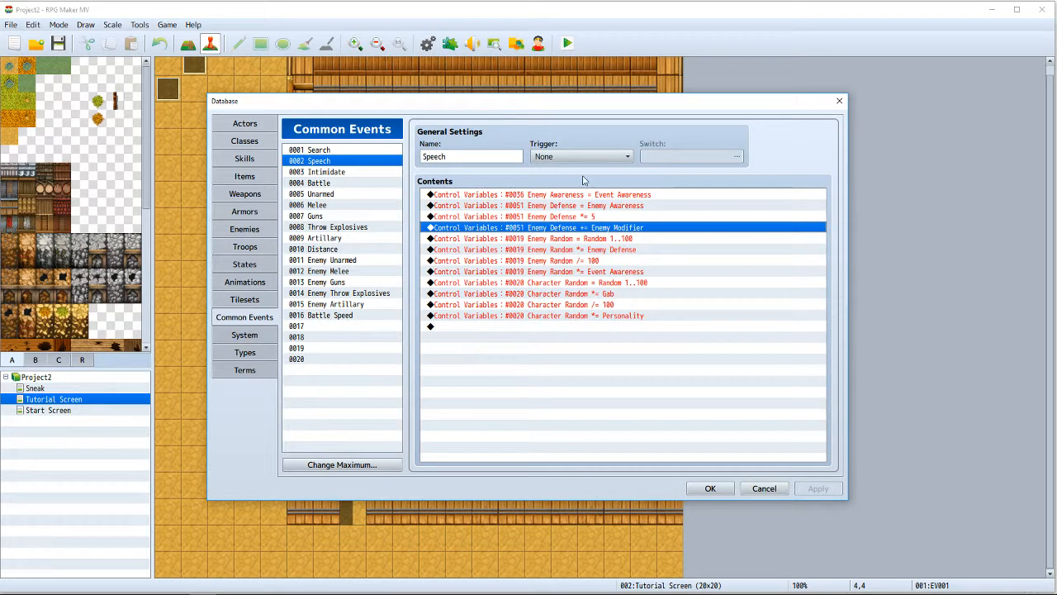
mouse_move(584, 201)
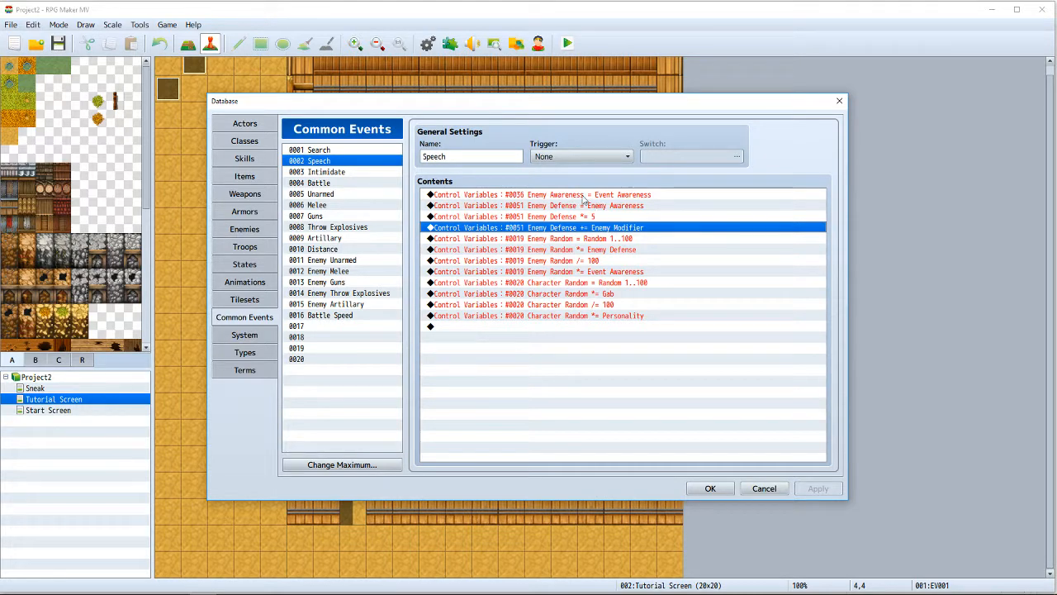
mouse_move(565, 228)
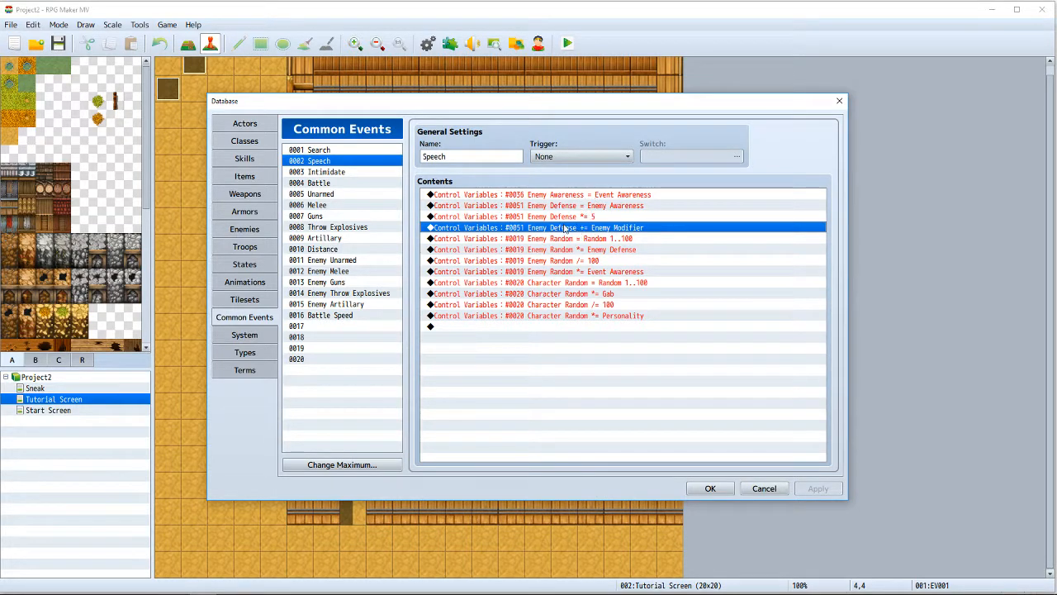
mouse_move(604, 235)
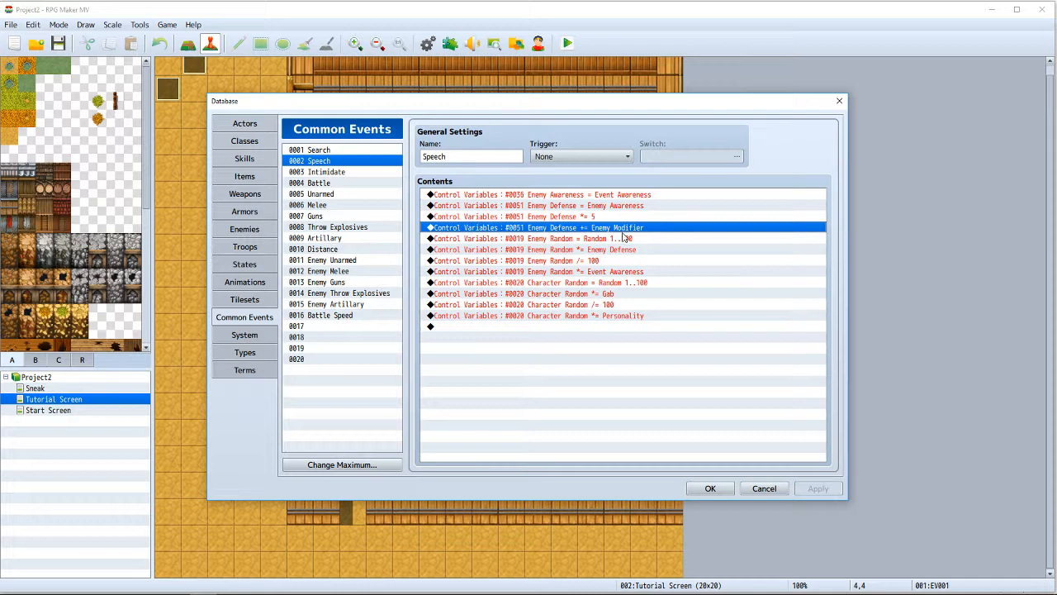
mouse_move(640, 233)
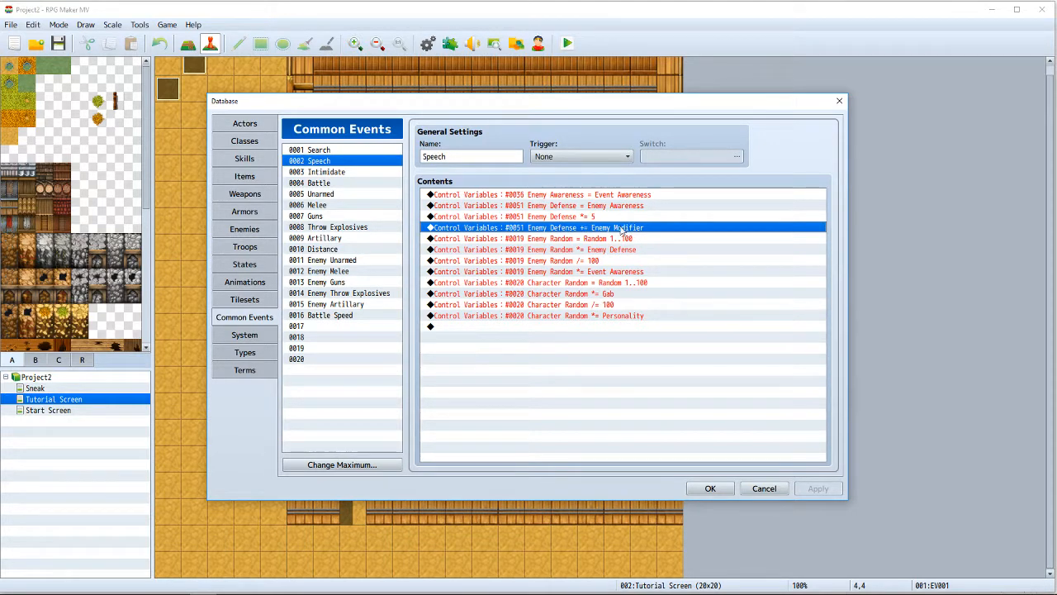
mouse_move(618, 226)
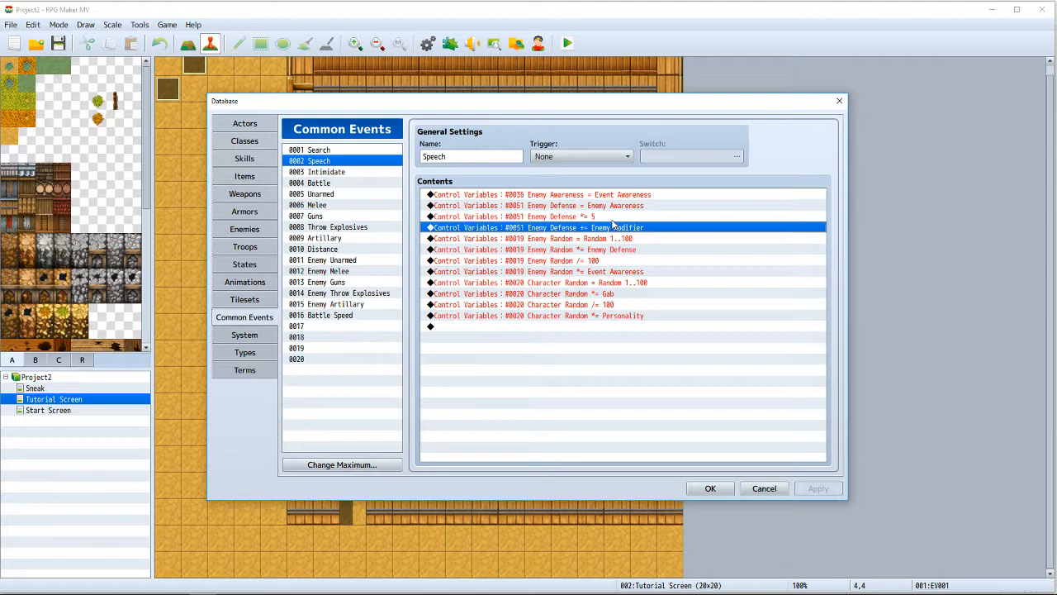
mouse_move(615, 241)
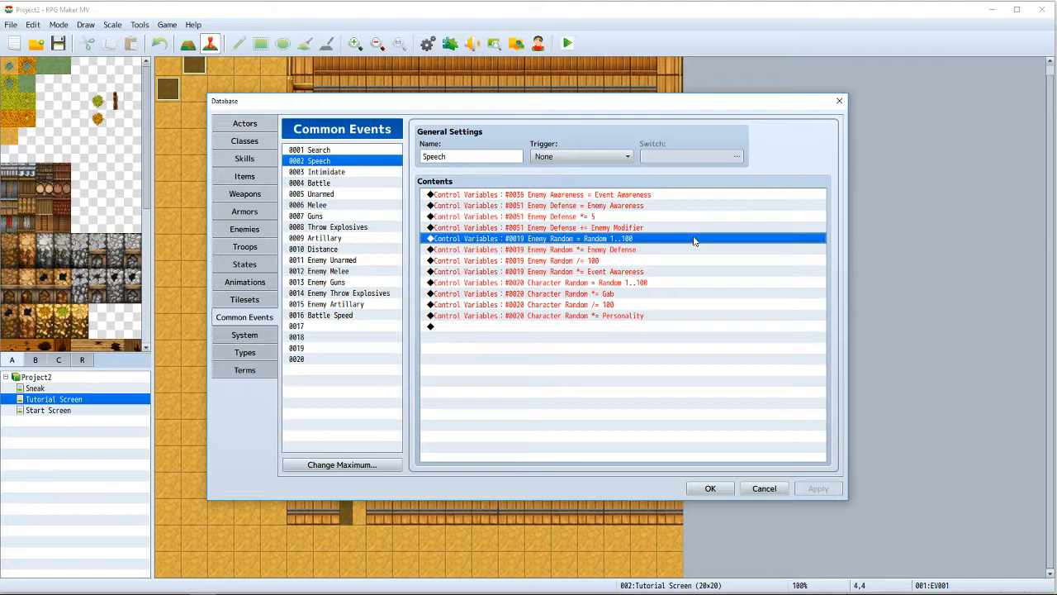
mouse_move(641, 152)
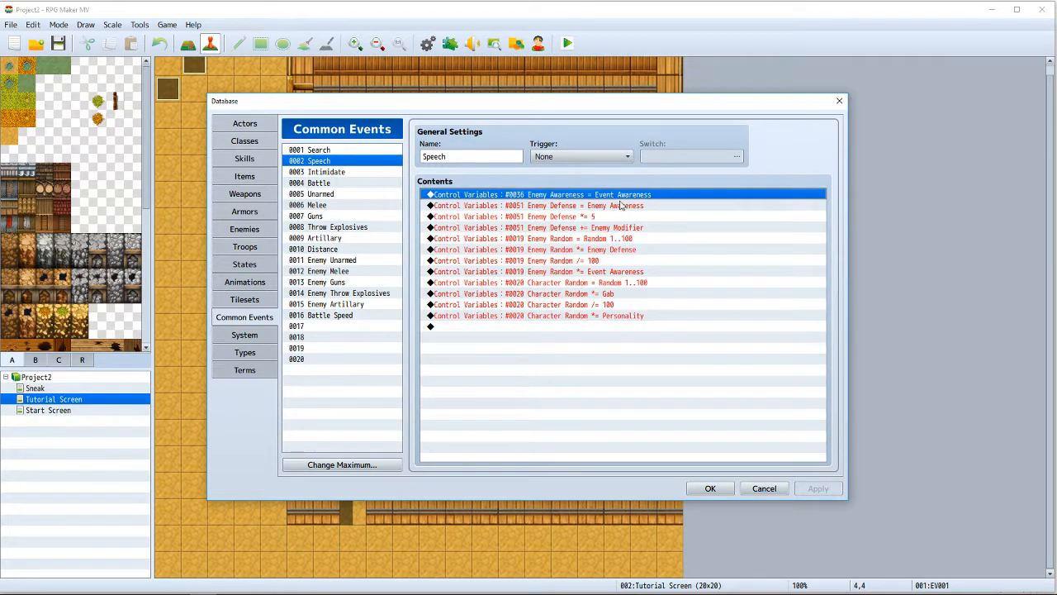
click(595, 217)
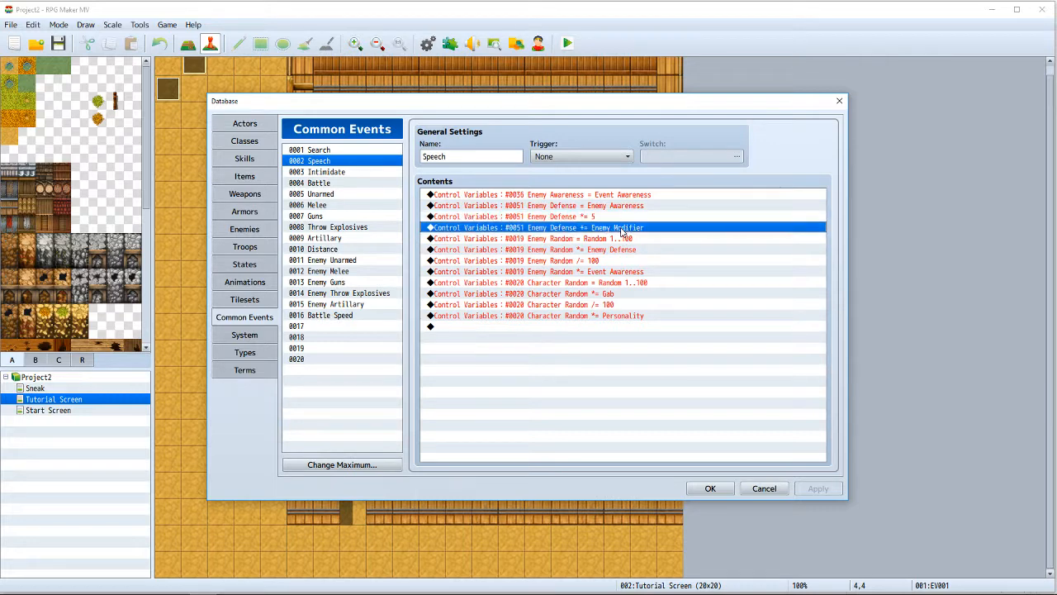
mouse_move(598, 231)
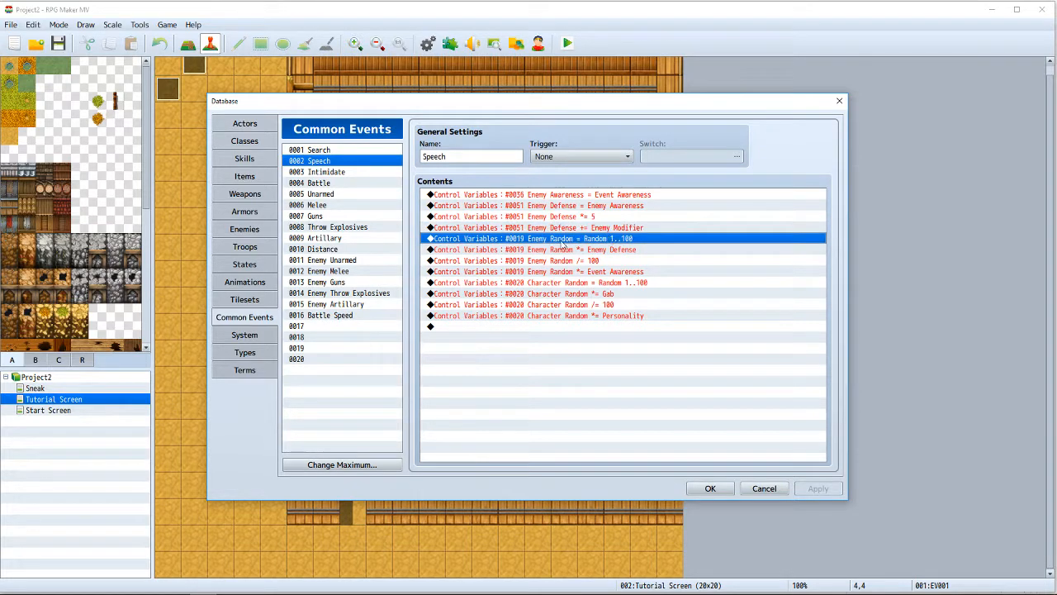
mouse_move(535, 234)
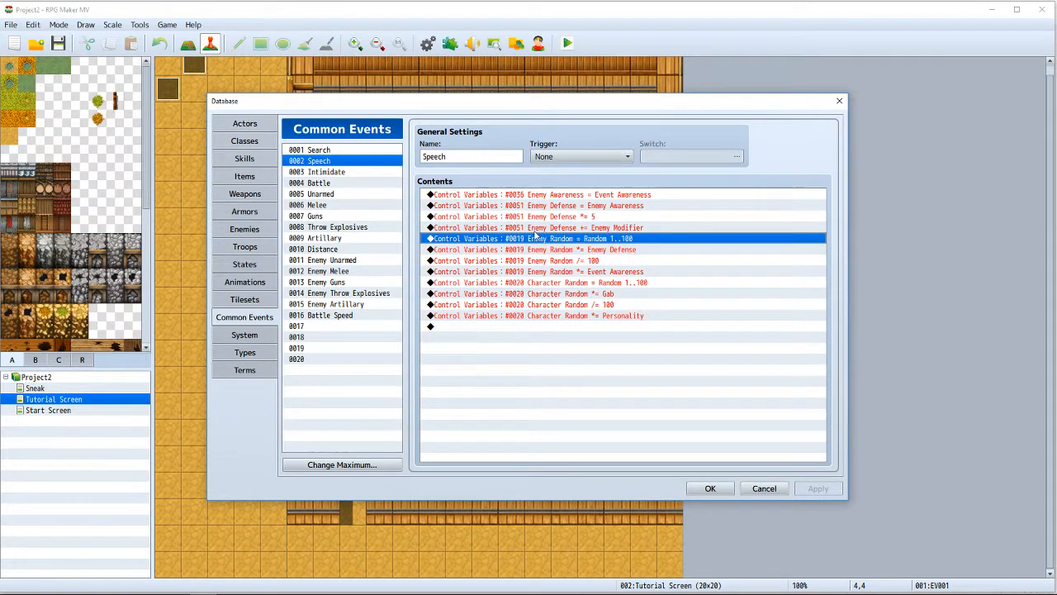
mouse_move(580, 251)
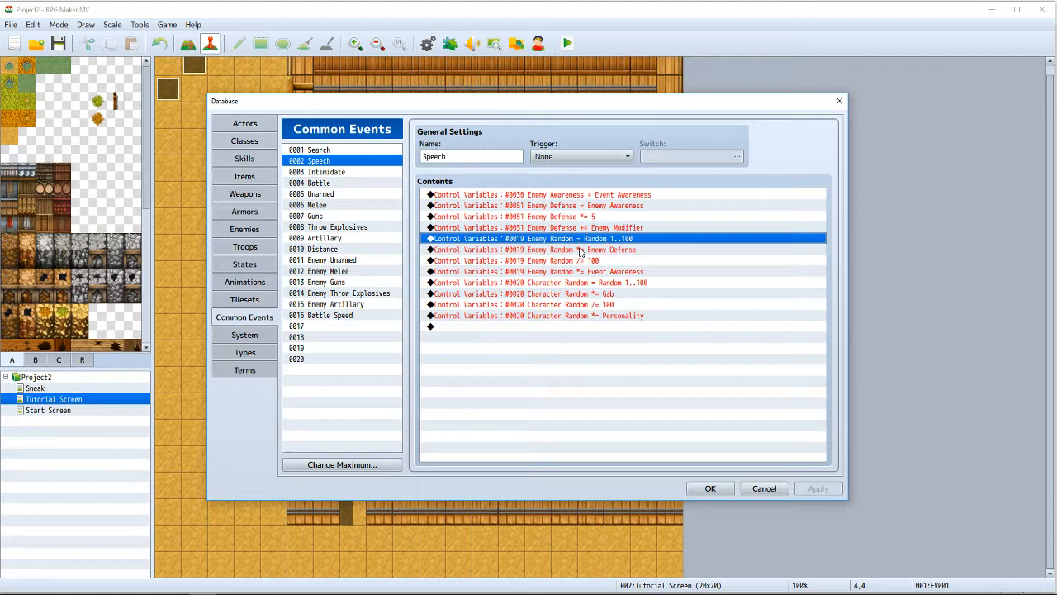
mouse_move(582, 253)
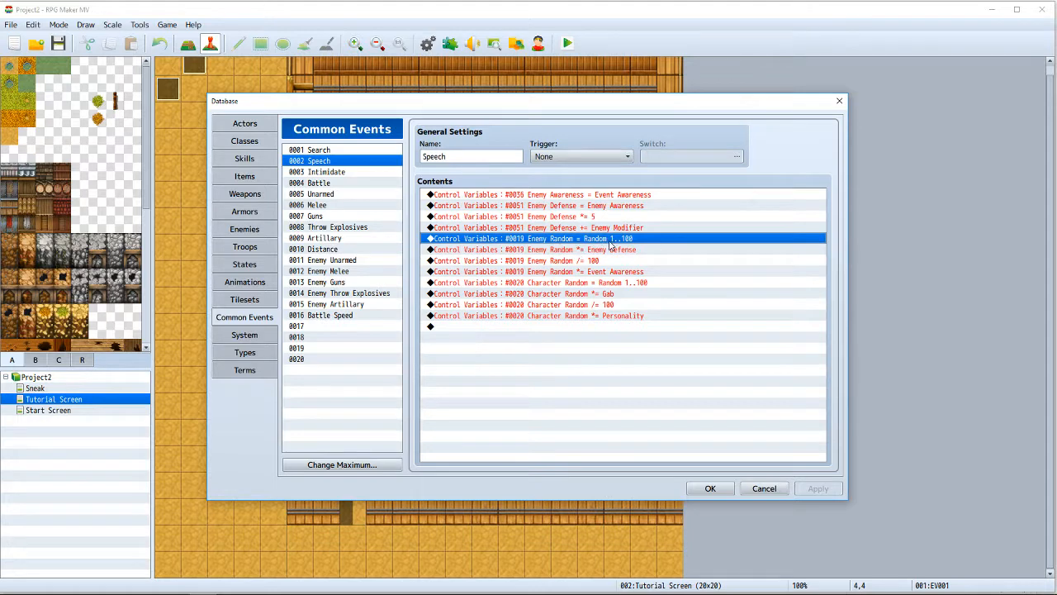
double_click(611, 238)
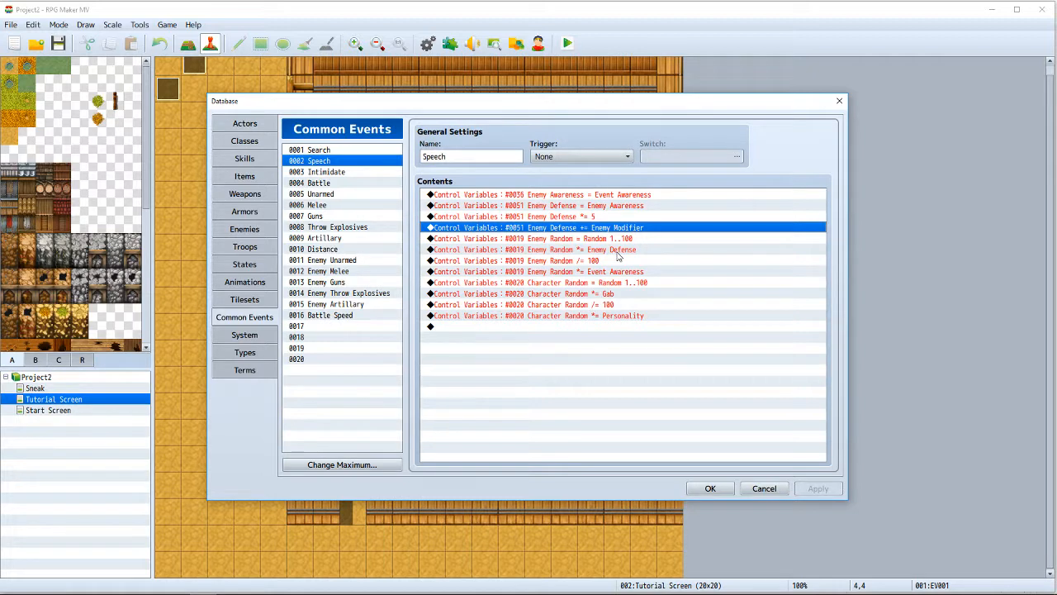
click(618, 249)
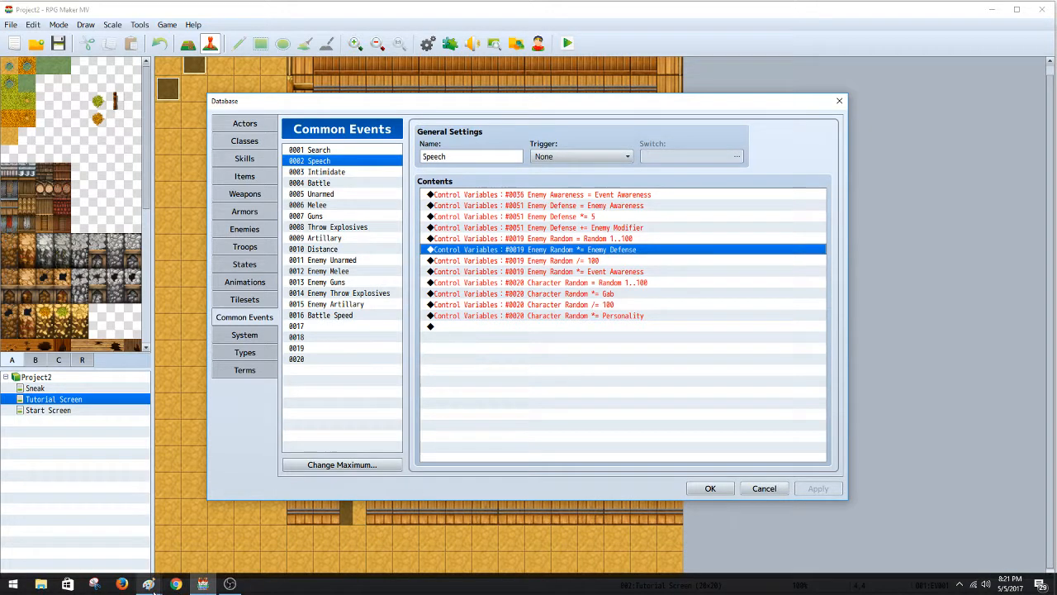
Launch a blank Paint canvas from the taskbar and pencil '1-100 ×' near the top.
right_click(149, 585)
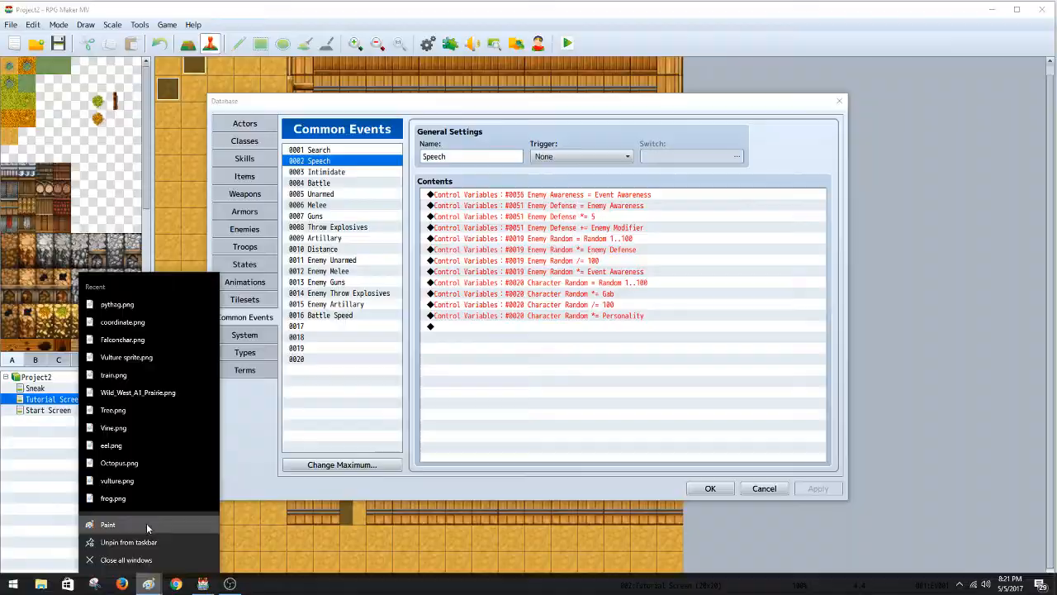
click(107, 524)
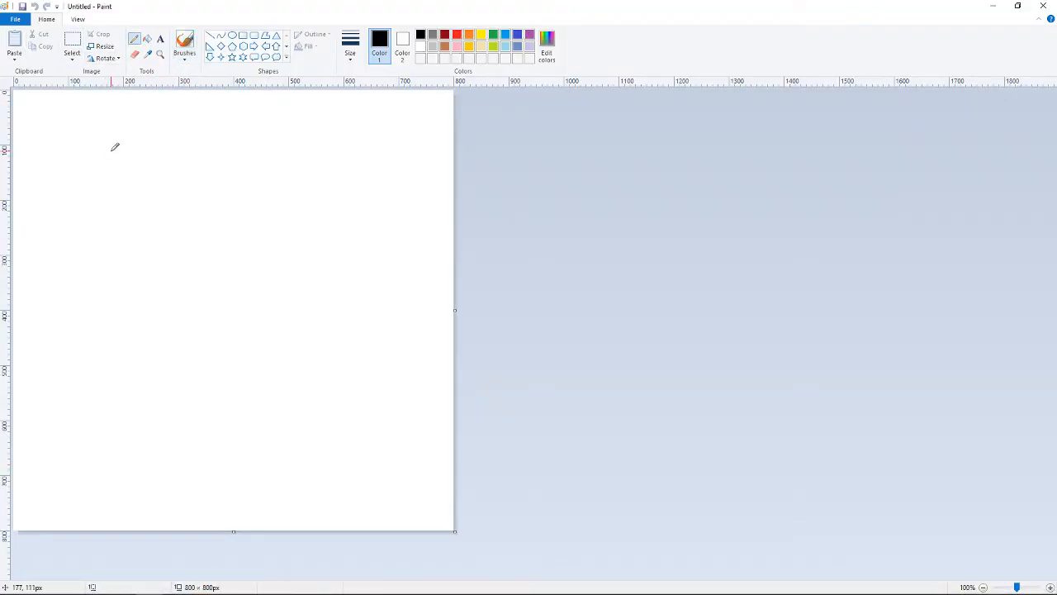
drag(111, 152, 122, 165)
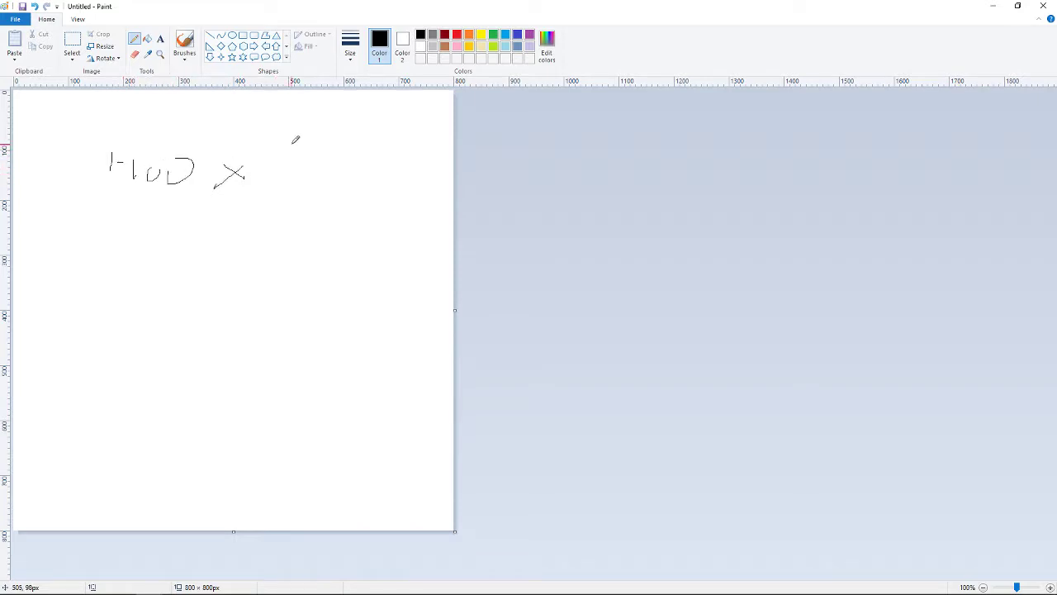
Write 'Skill', bracket the numerator and put it over a 100 denominator.
drag(284, 152, 310, 182)
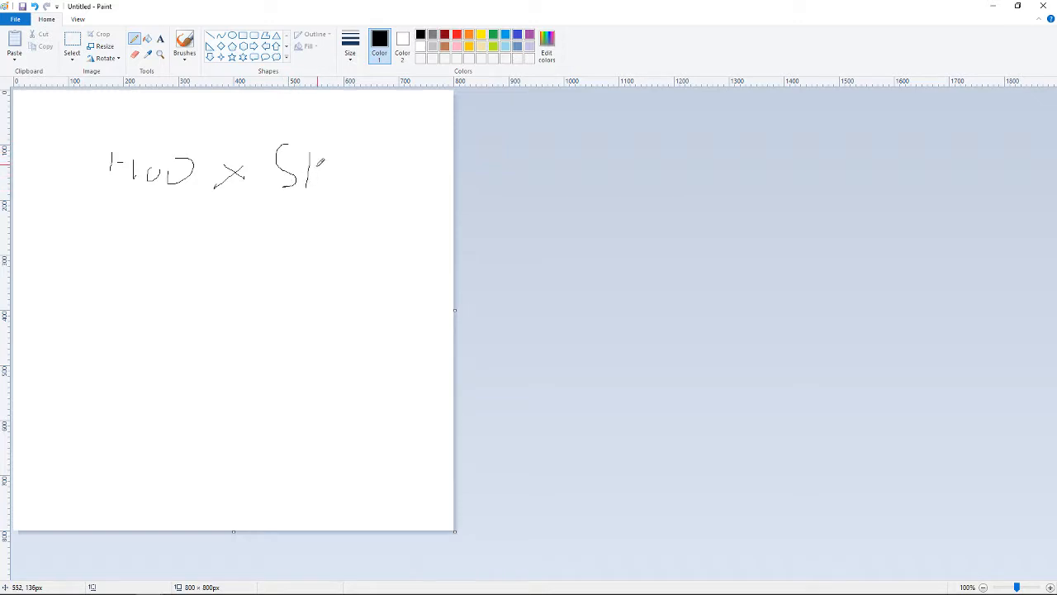
drag(310, 165, 350, 179)
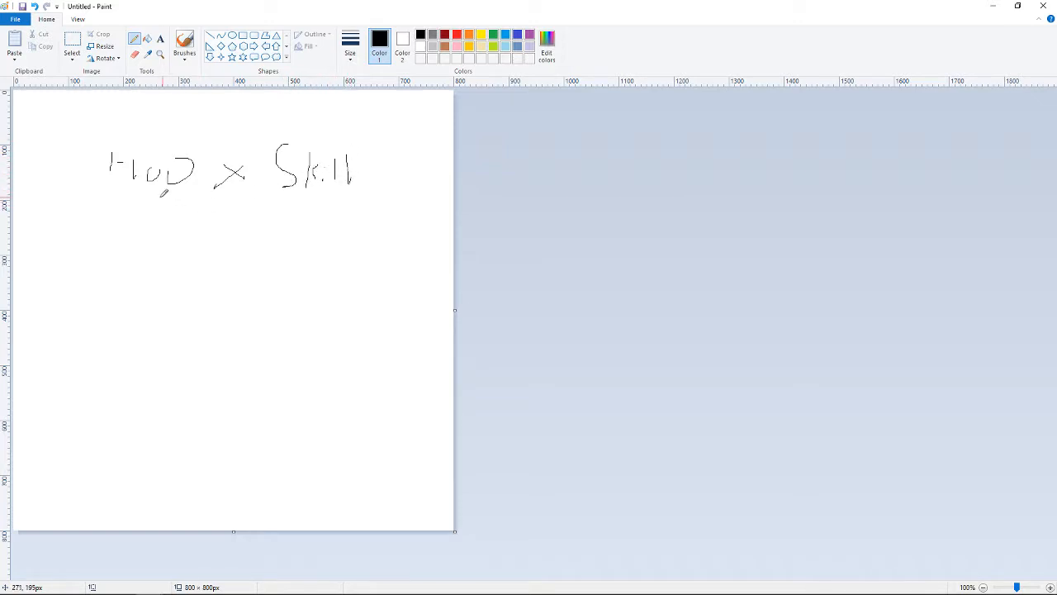
drag(132, 199, 298, 199)
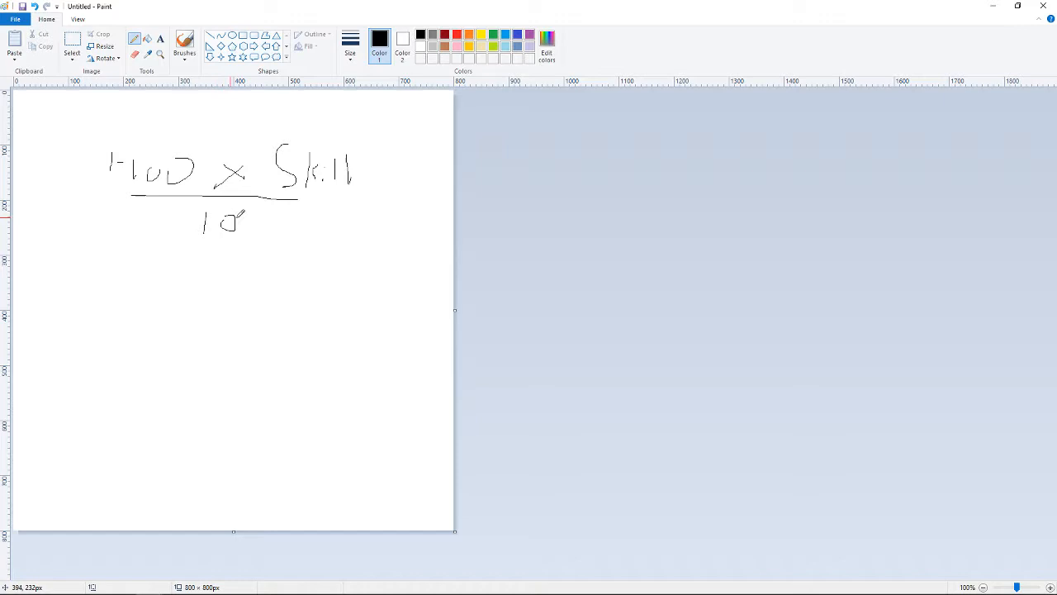
drag(133, 132, 80, 218)
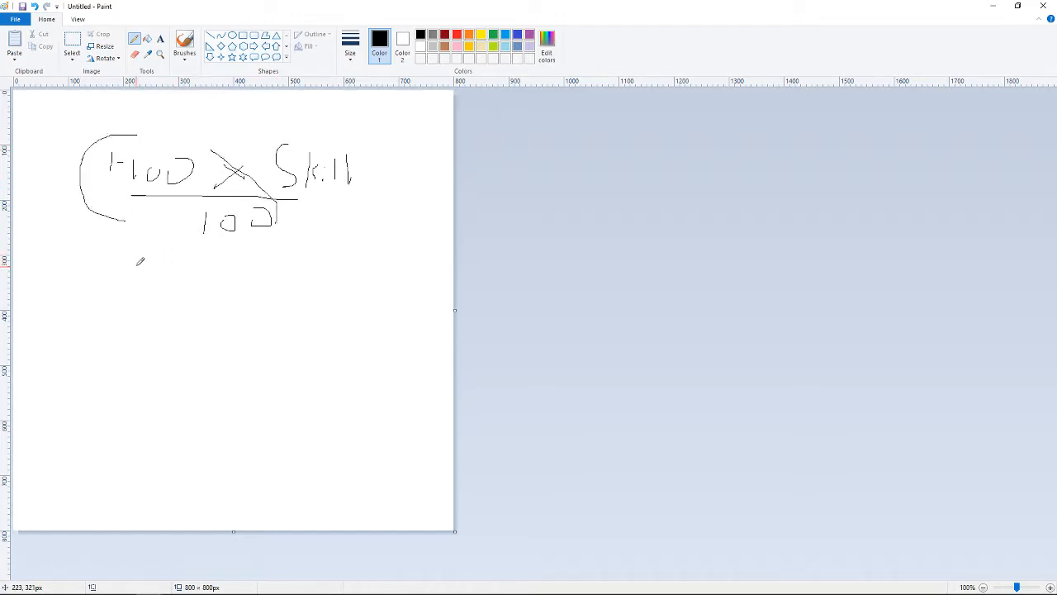
Below it, write the second fraction (1-100)/100 = %.
drag(135, 268, 197, 284)
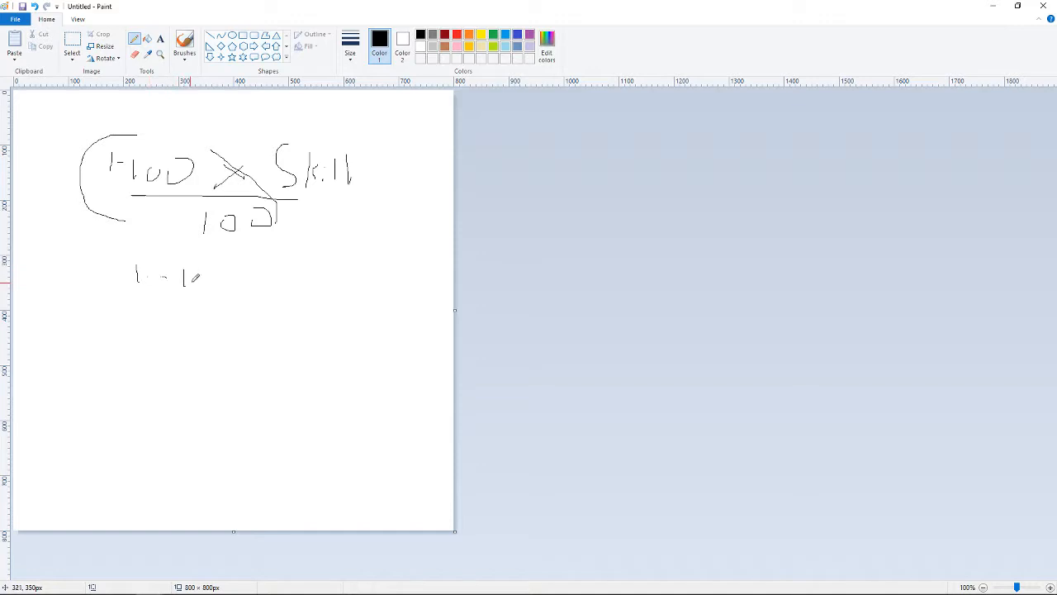
drag(198, 277, 218, 300)
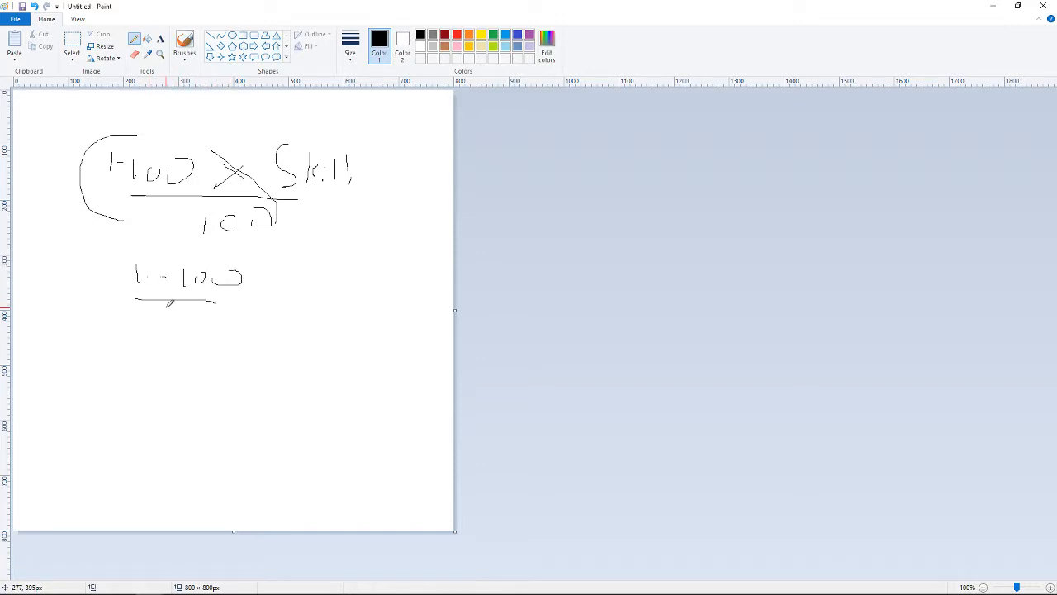
drag(161, 317, 206, 314)
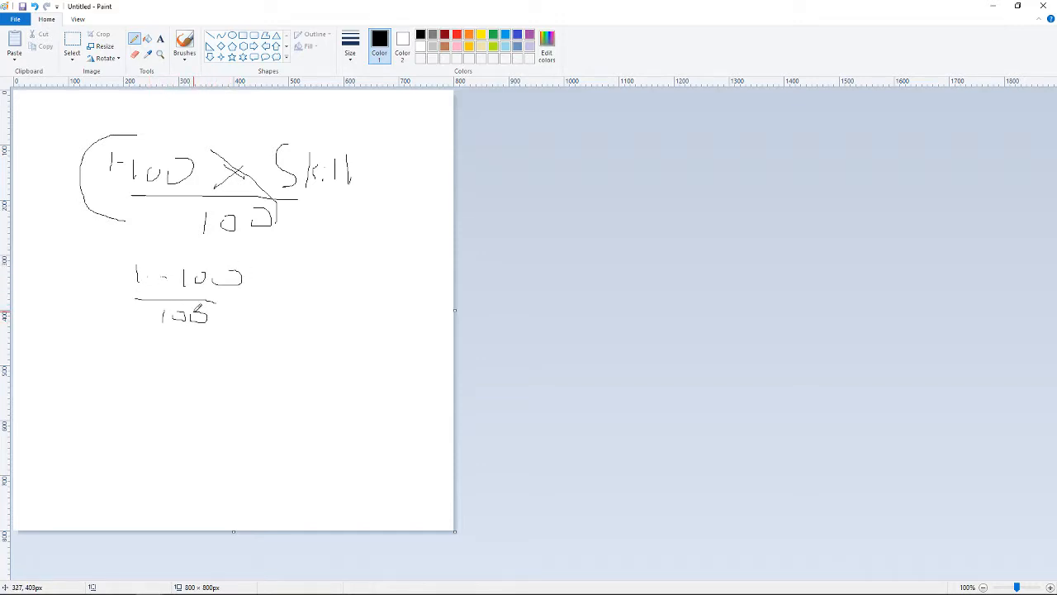
drag(240, 301, 256, 289)
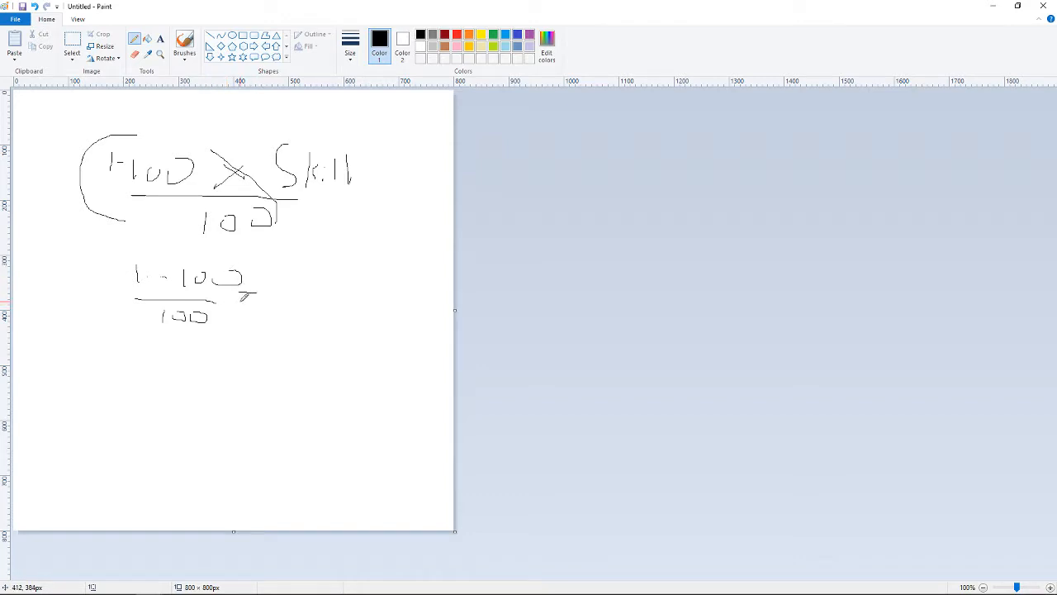
drag(277, 305, 310, 284)
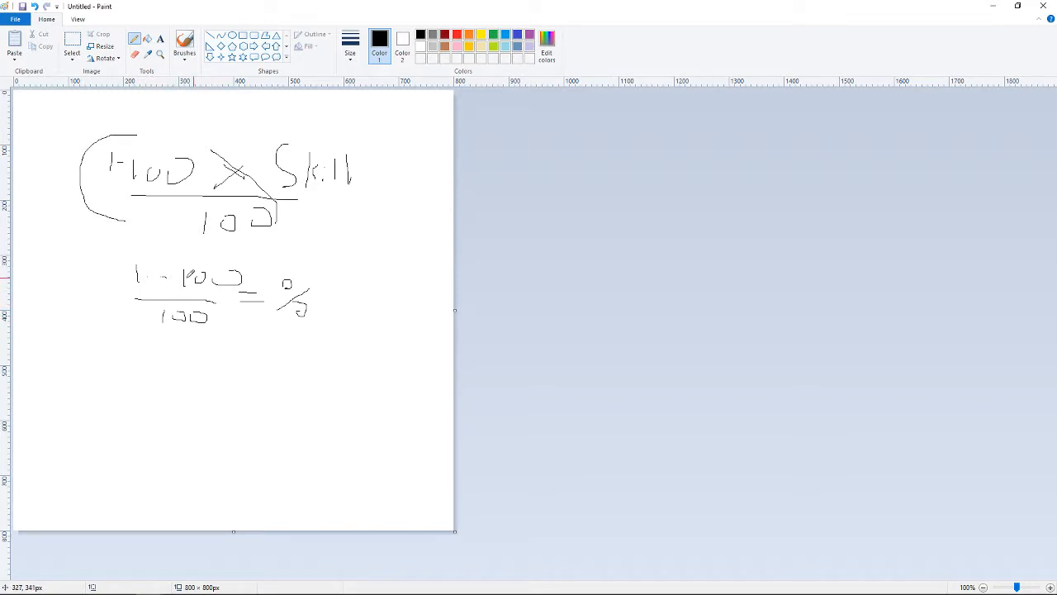
mouse_move(360, 256)
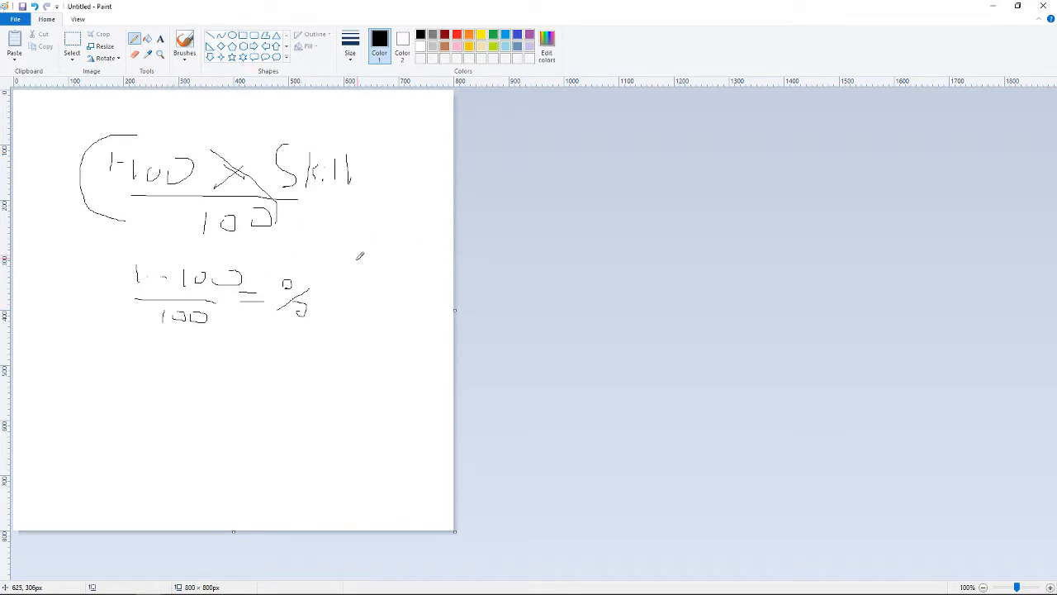
mouse_move(330, 403)
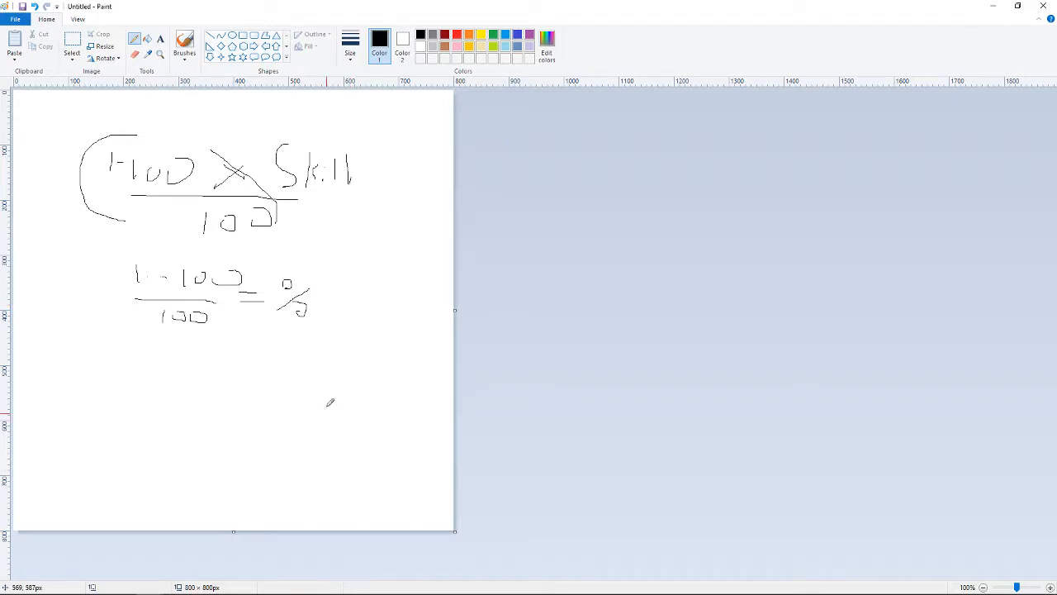
mouse_move(350, 254)
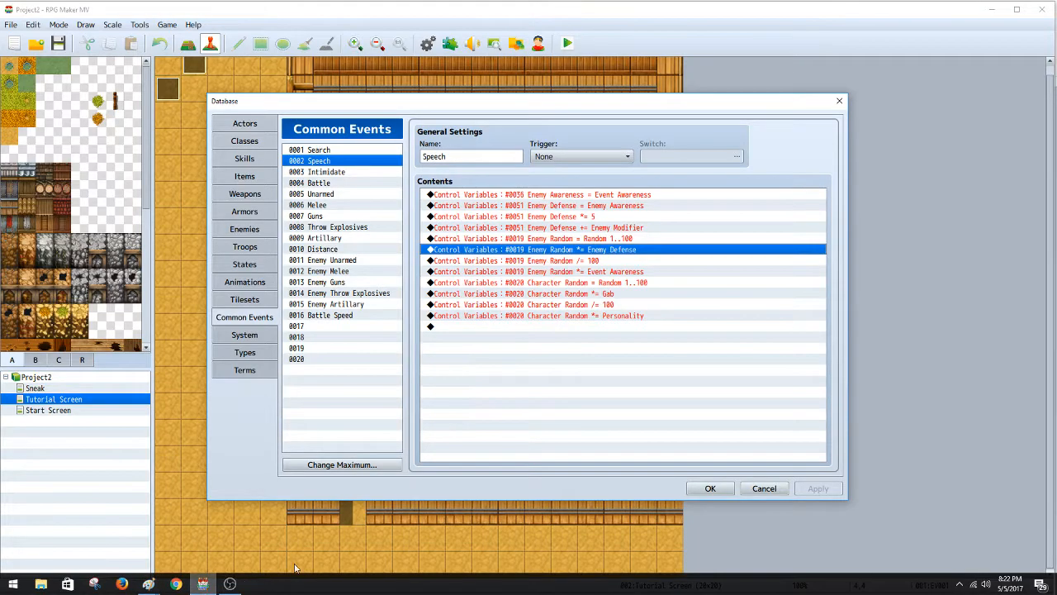
mouse_move(601, 241)
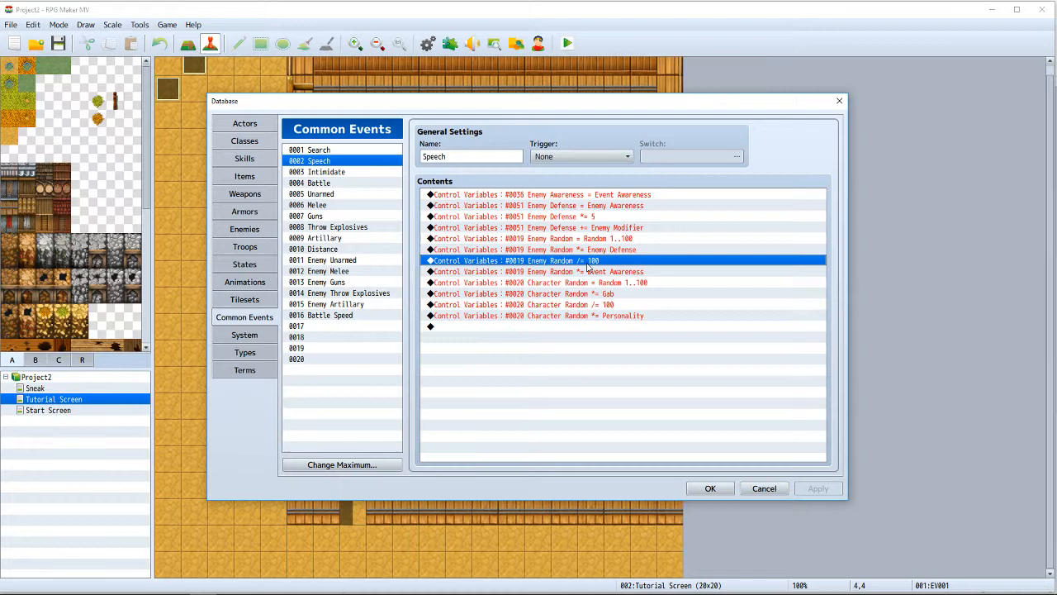
mouse_move(606, 271)
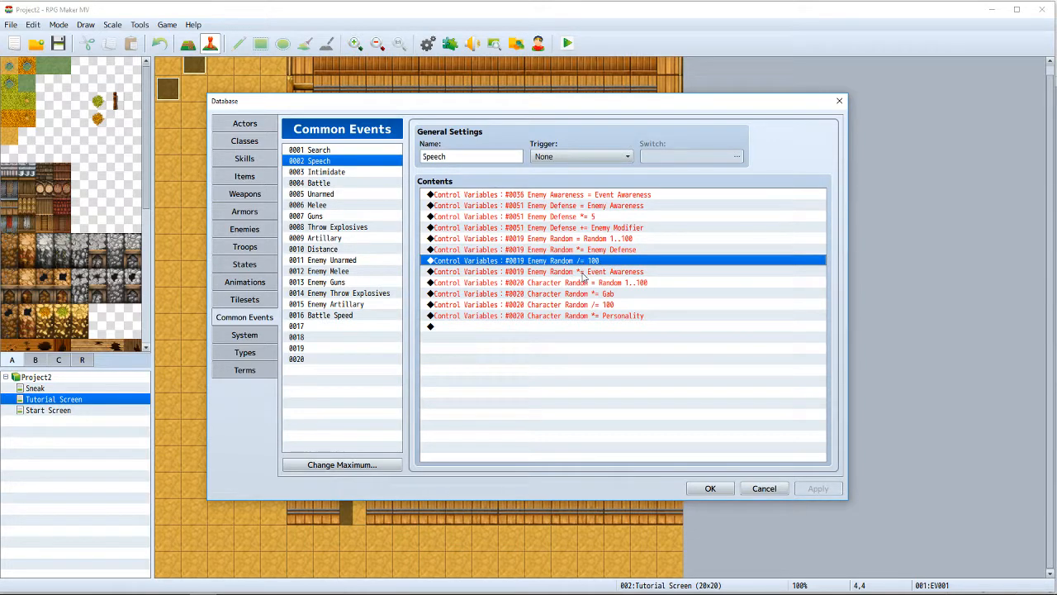
mouse_move(602, 289)
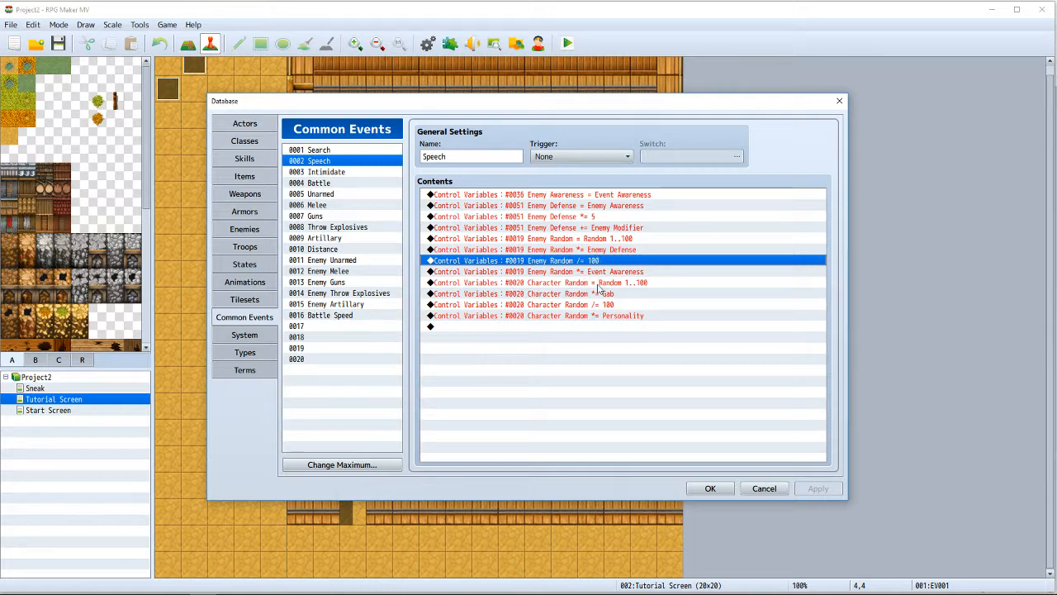
mouse_move(591, 312)
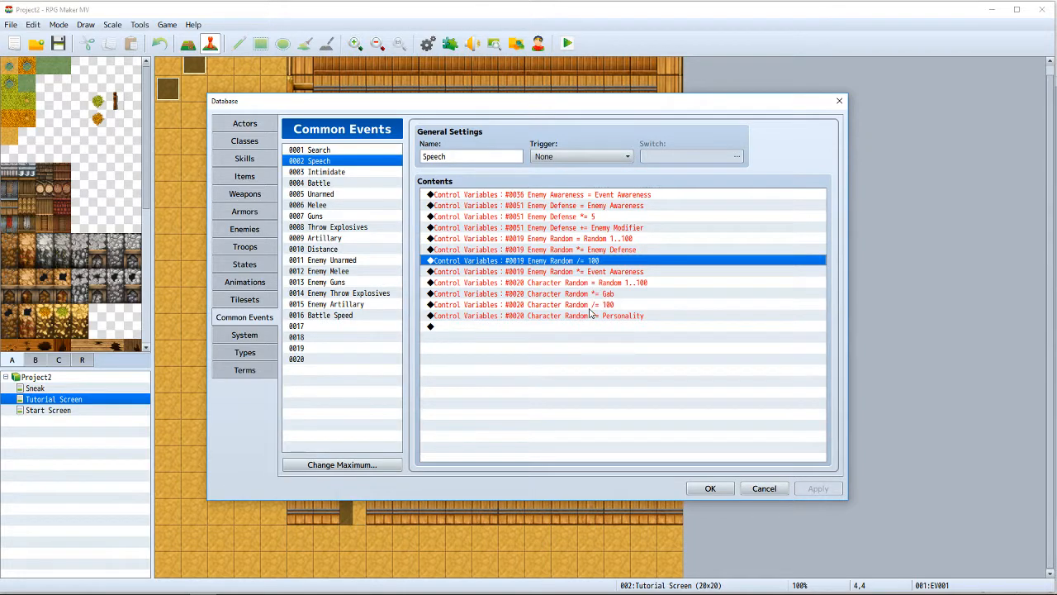
mouse_move(626, 284)
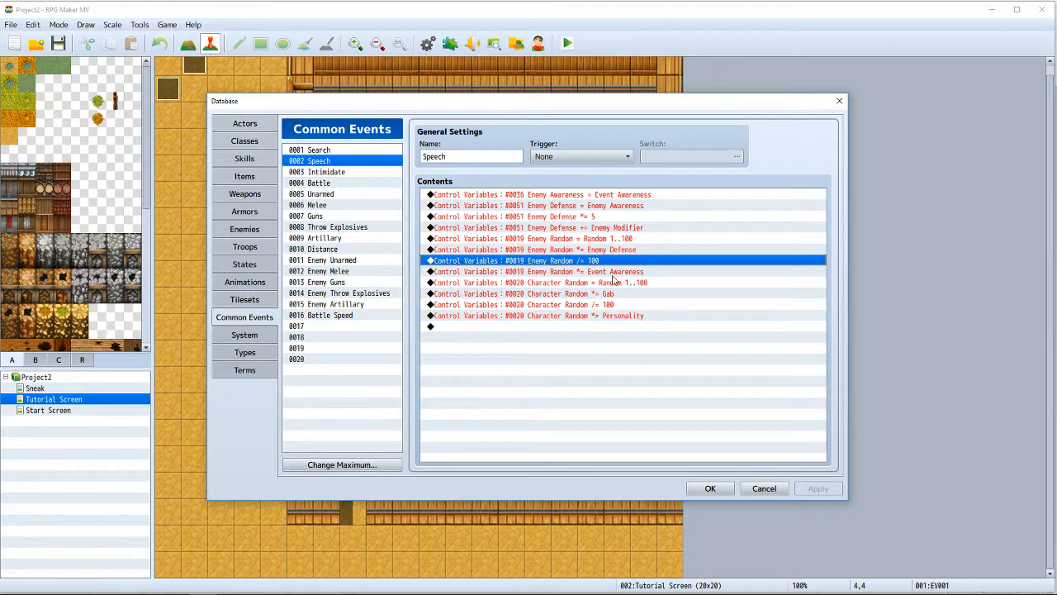
mouse_move(562, 249)
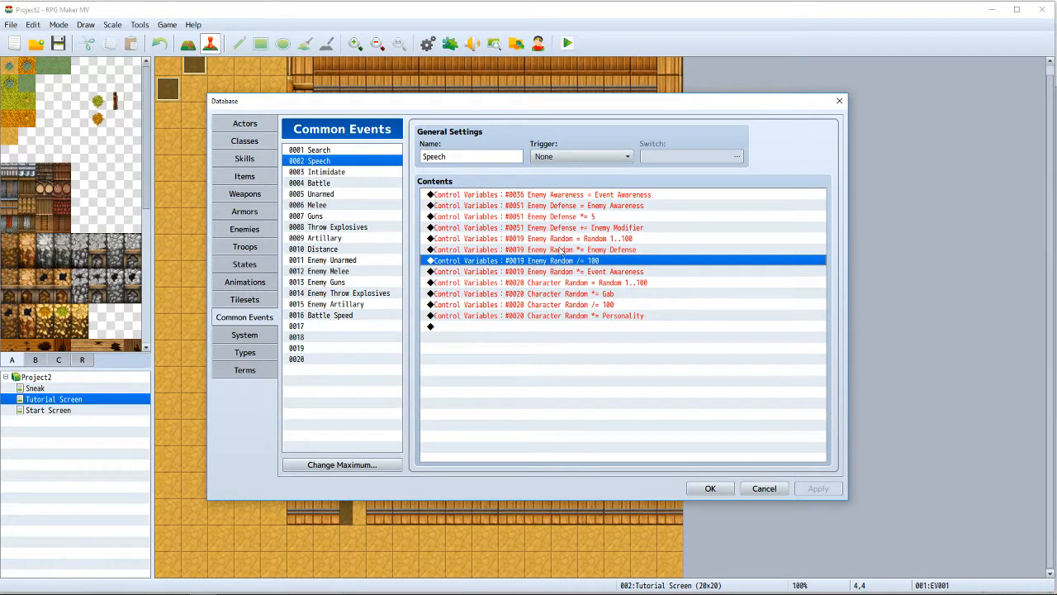
click(619, 270)
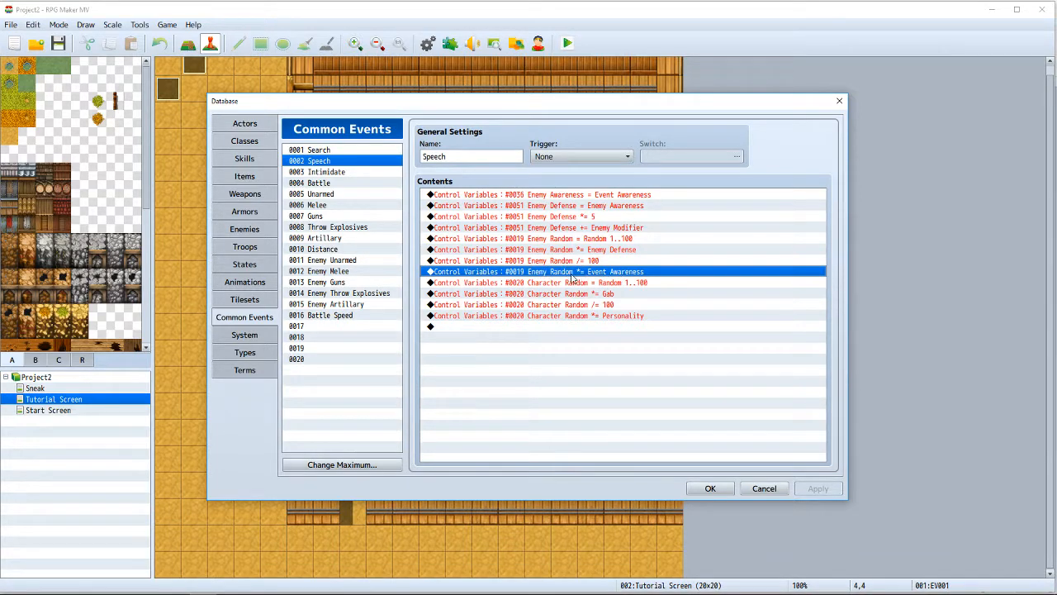
mouse_move(421, 413)
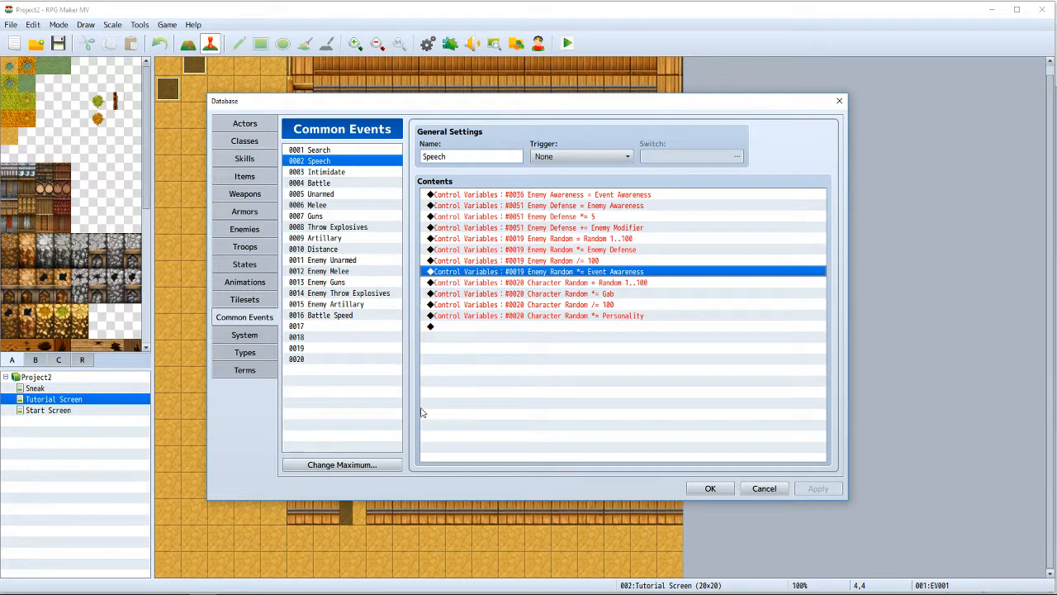
mouse_move(462, 297)
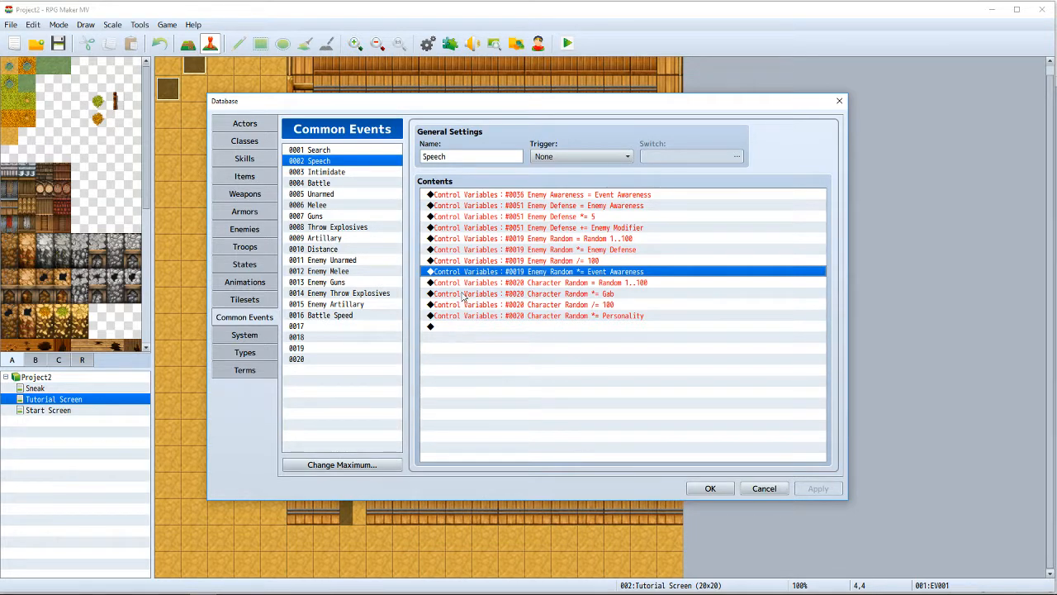
mouse_move(591, 368)
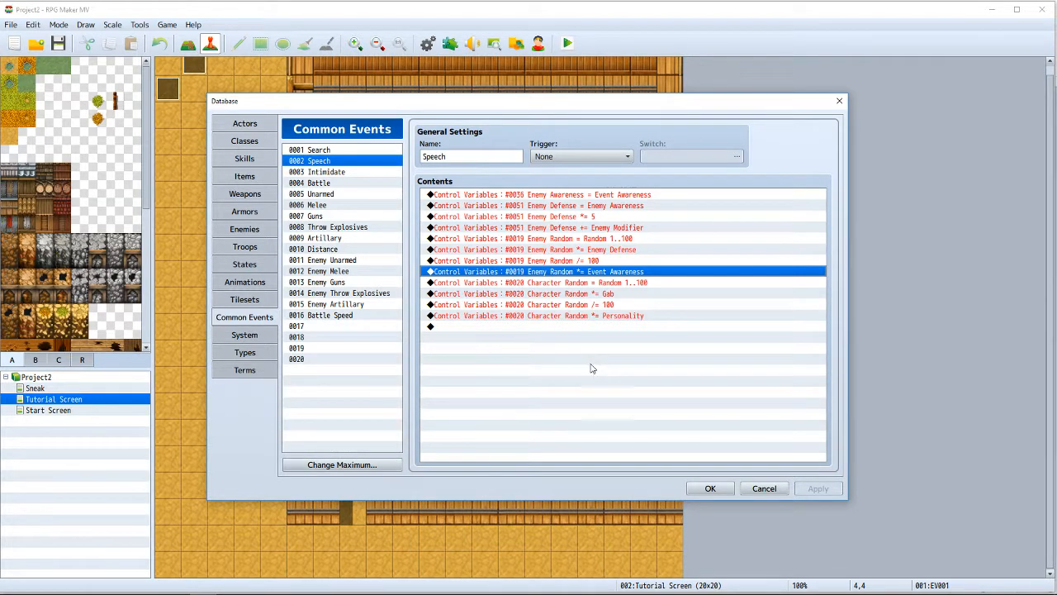
mouse_move(549, 347)
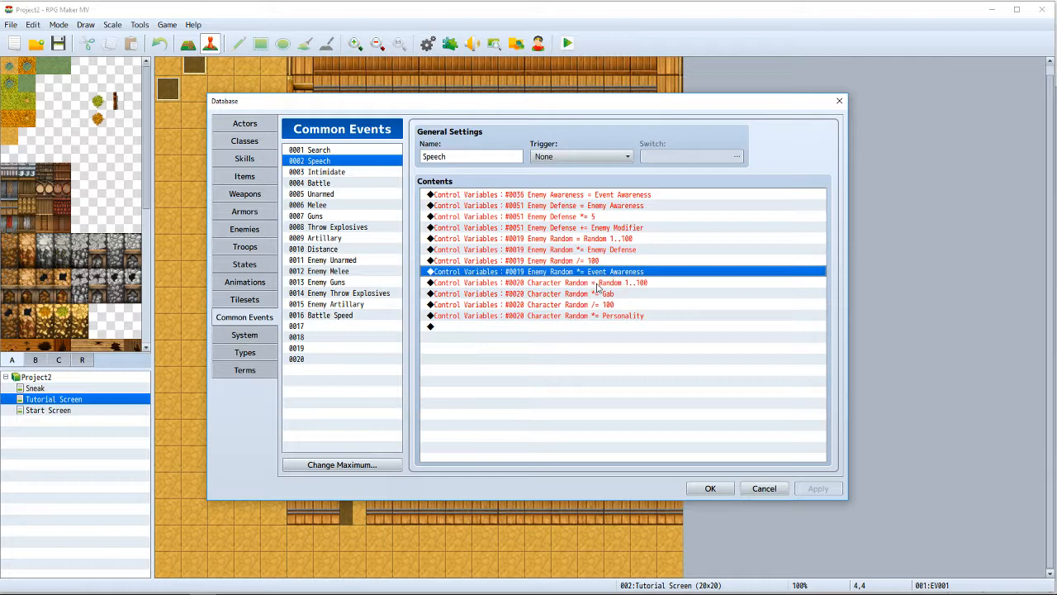
mouse_move(604, 289)
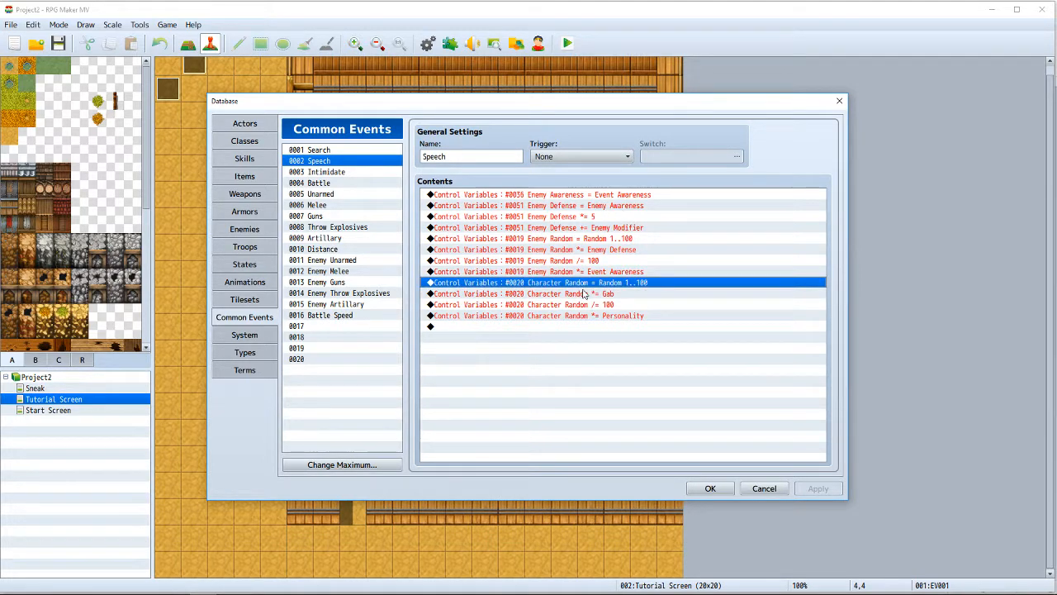
click(578, 294)
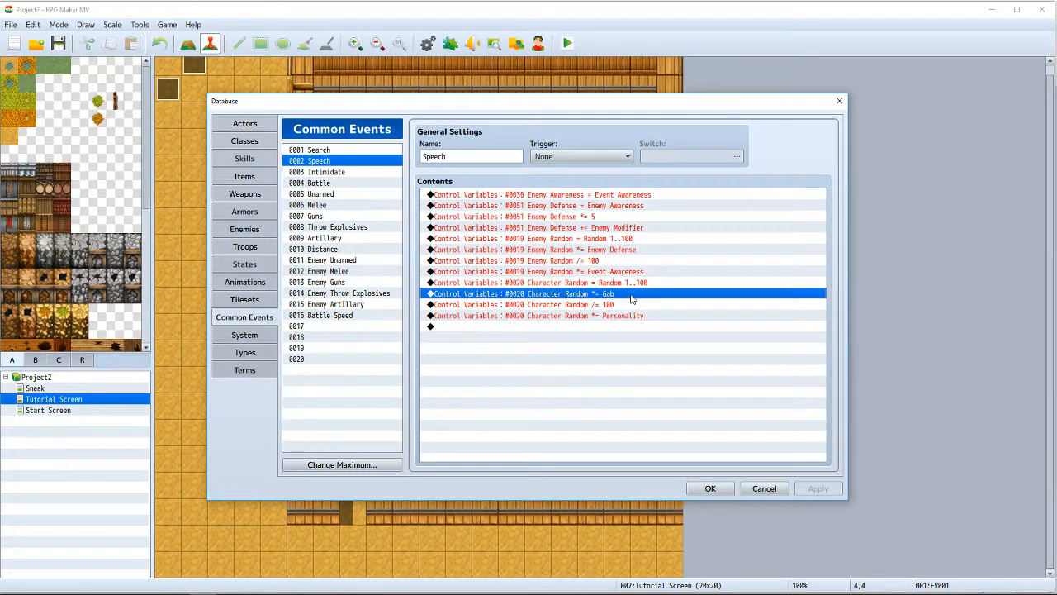
mouse_move(593, 299)
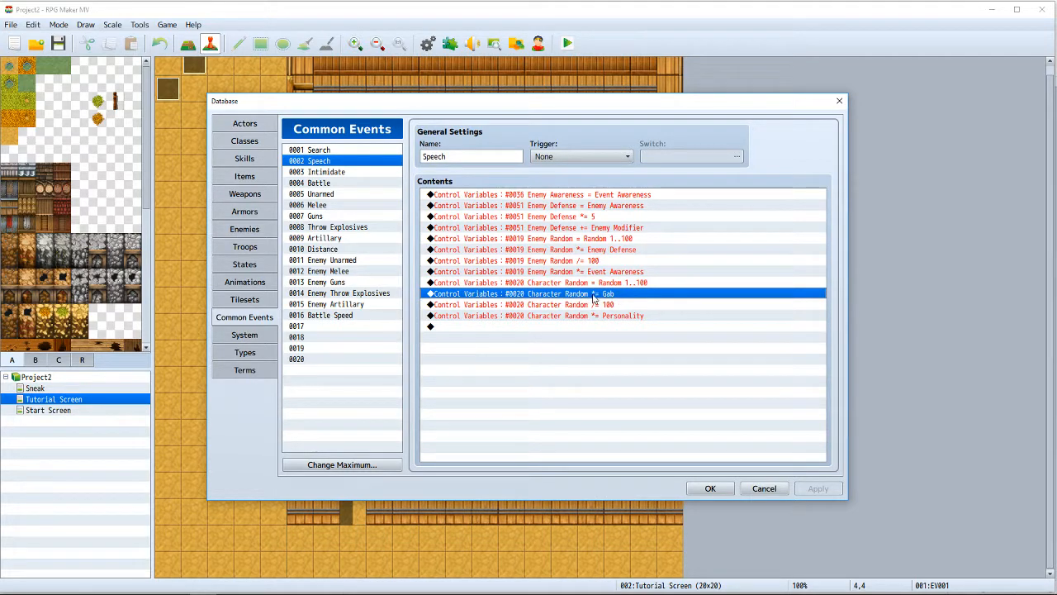
mouse_move(601, 297)
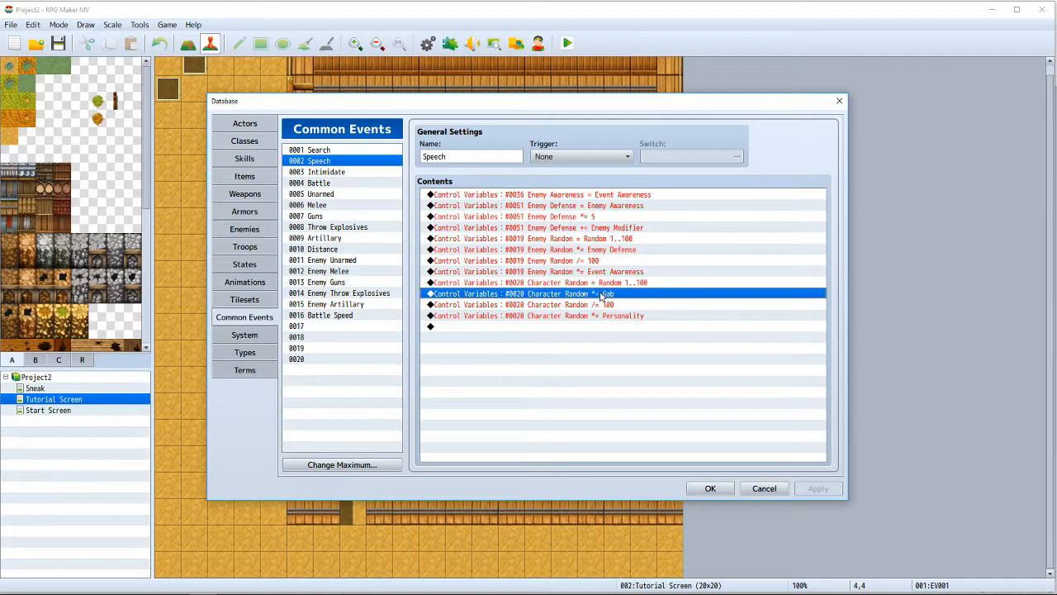
mouse_move(618, 299)
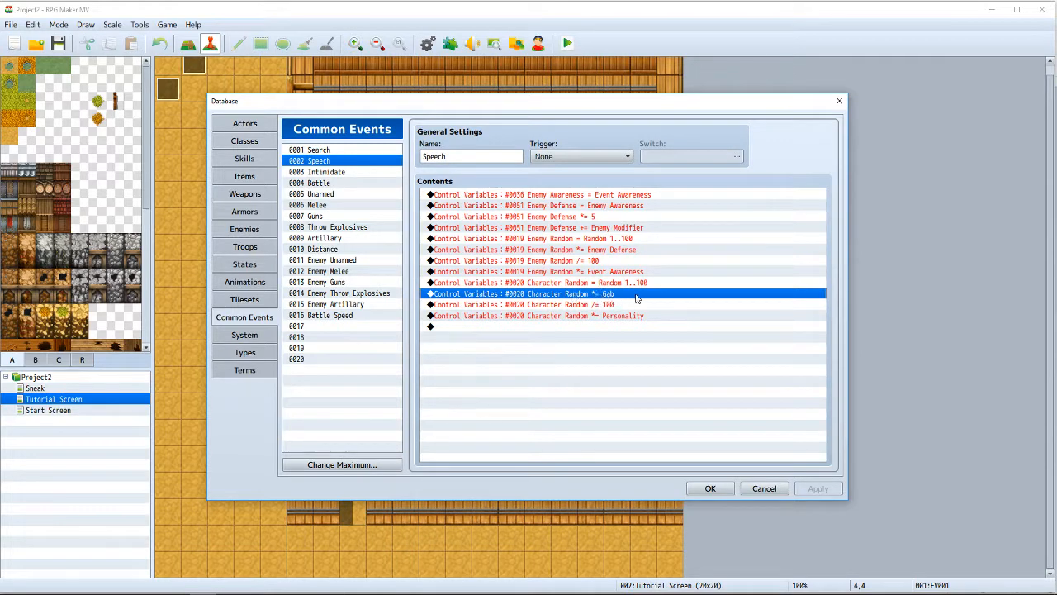
mouse_move(626, 300)
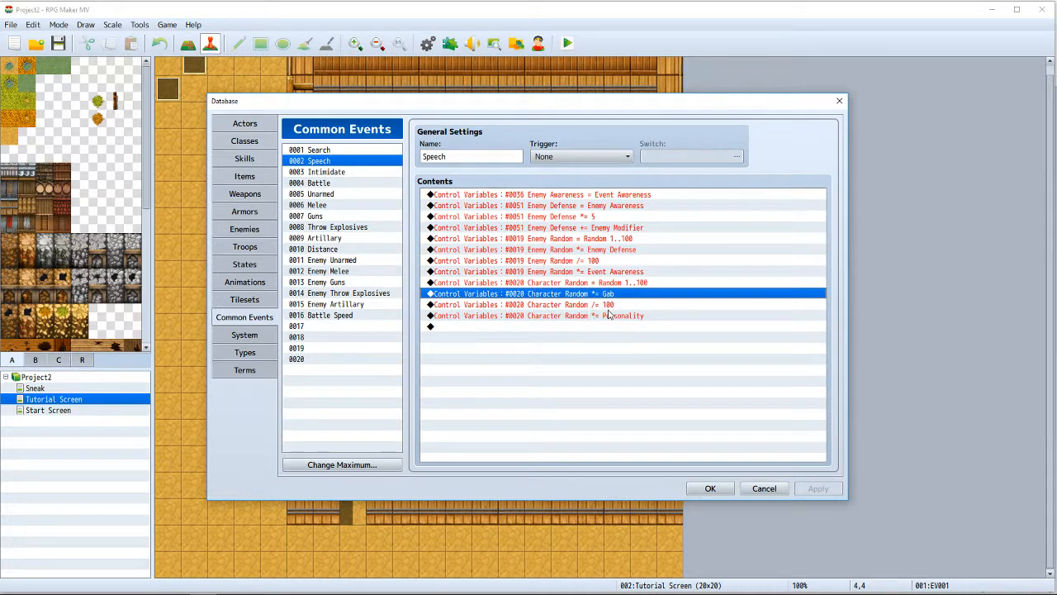
mouse_move(586, 312)
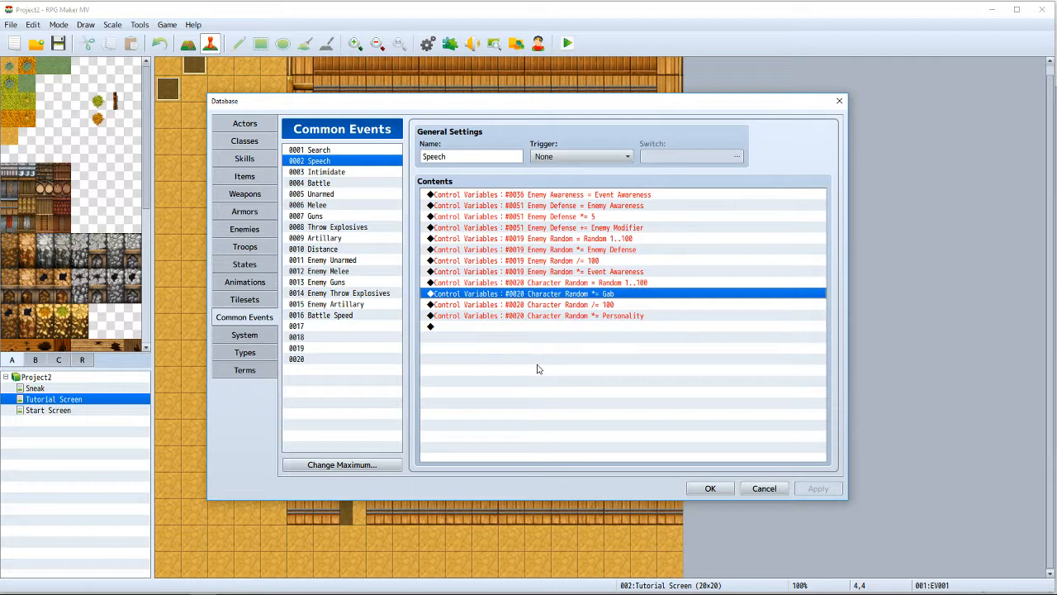
mouse_move(558, 405)
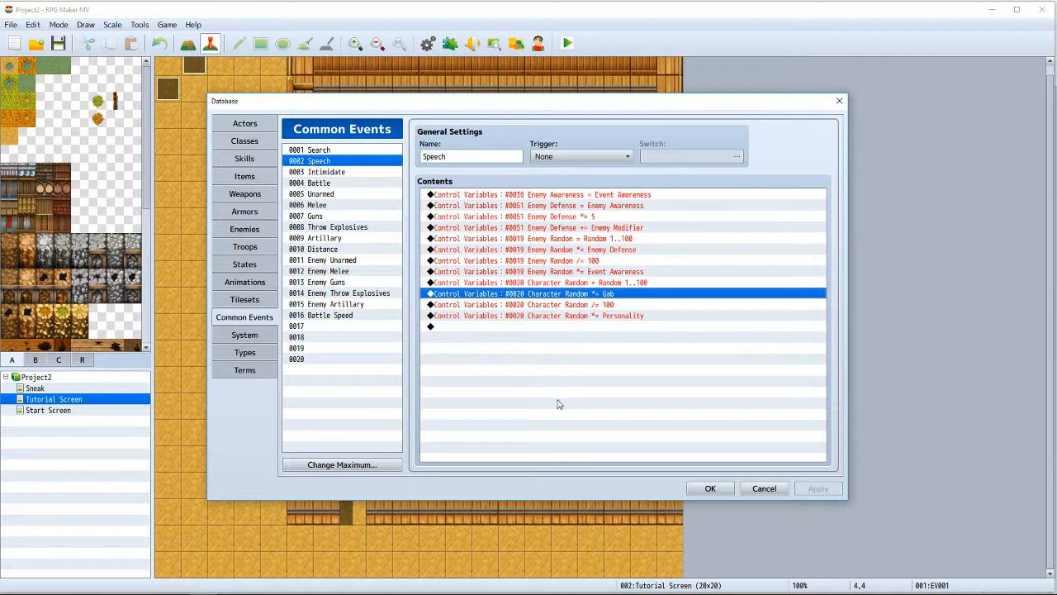
mouse_move(572, 320)
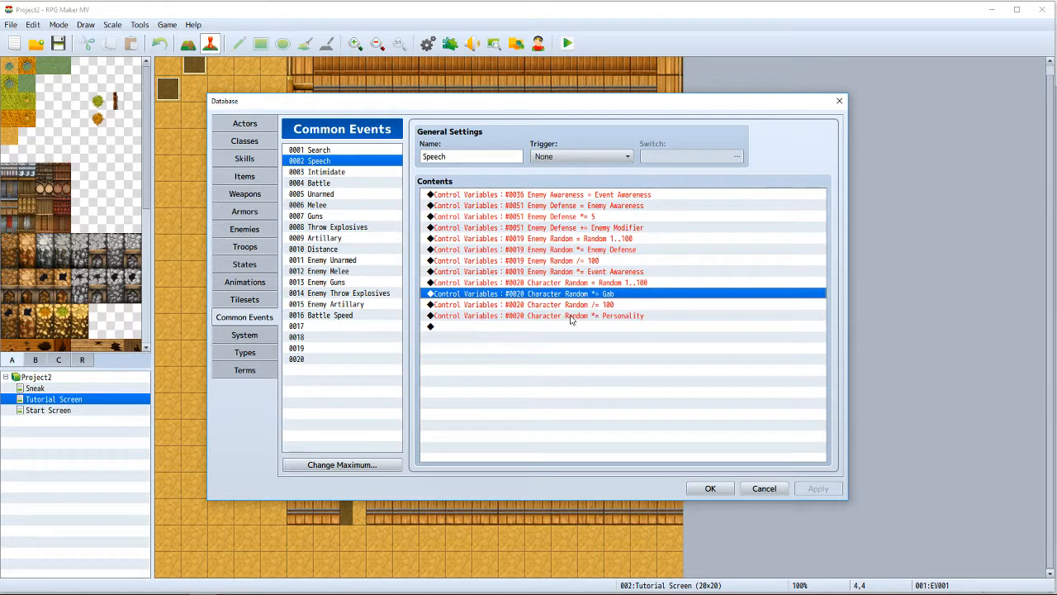
mouse_move(582, 273)
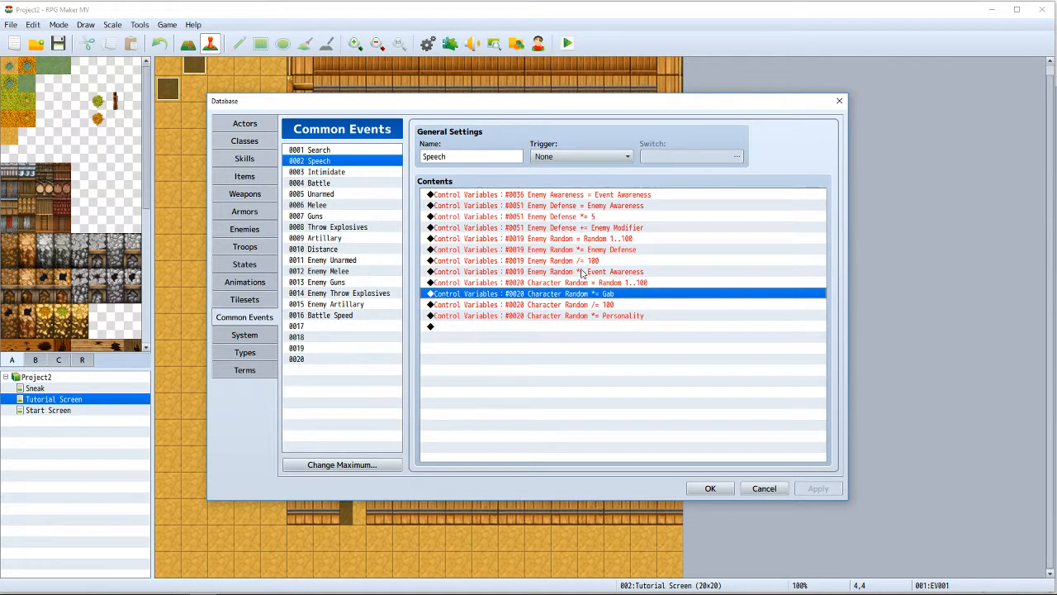
mouse_move(587, 300)
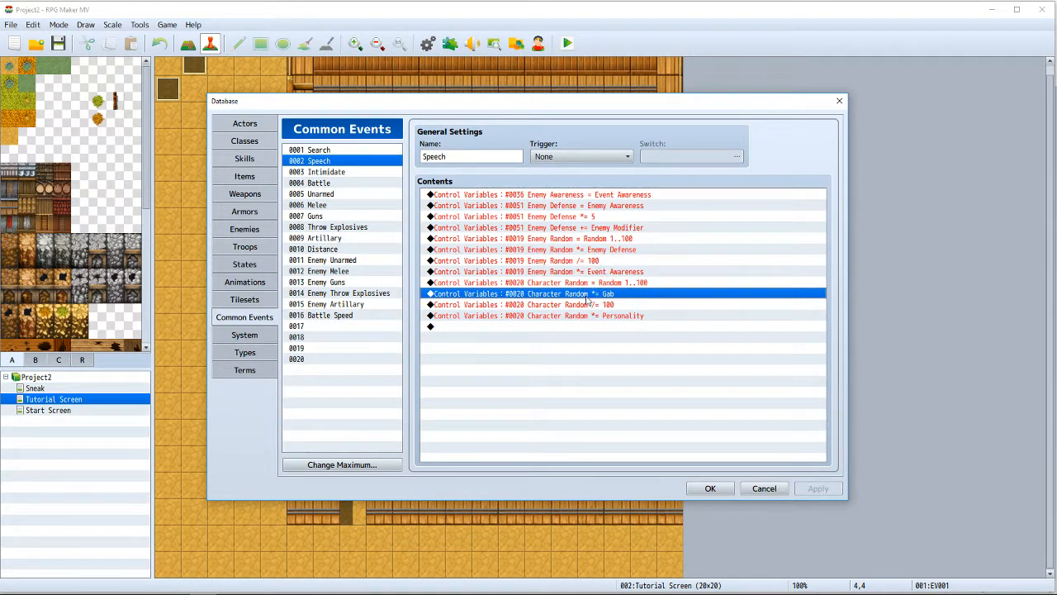
mouse_move(601, 355)
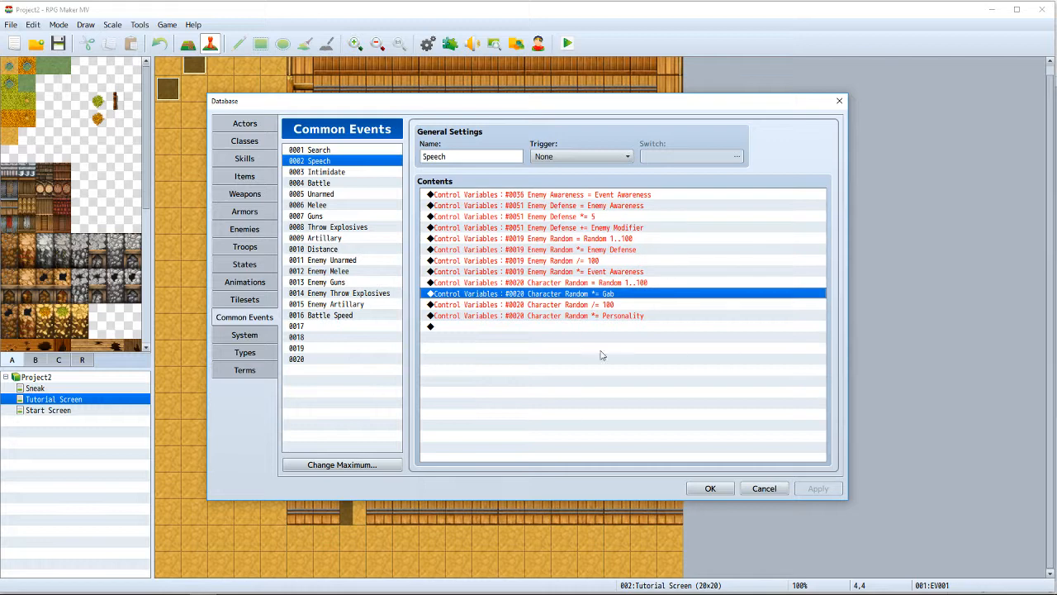
mouse_move(598, 376)
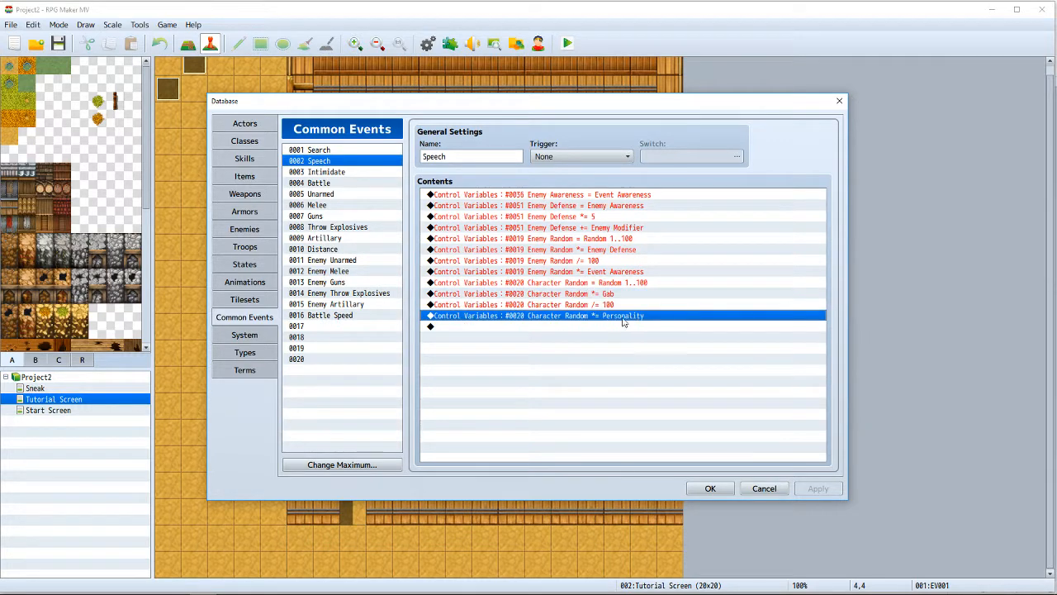
mouse_move(611, 261)
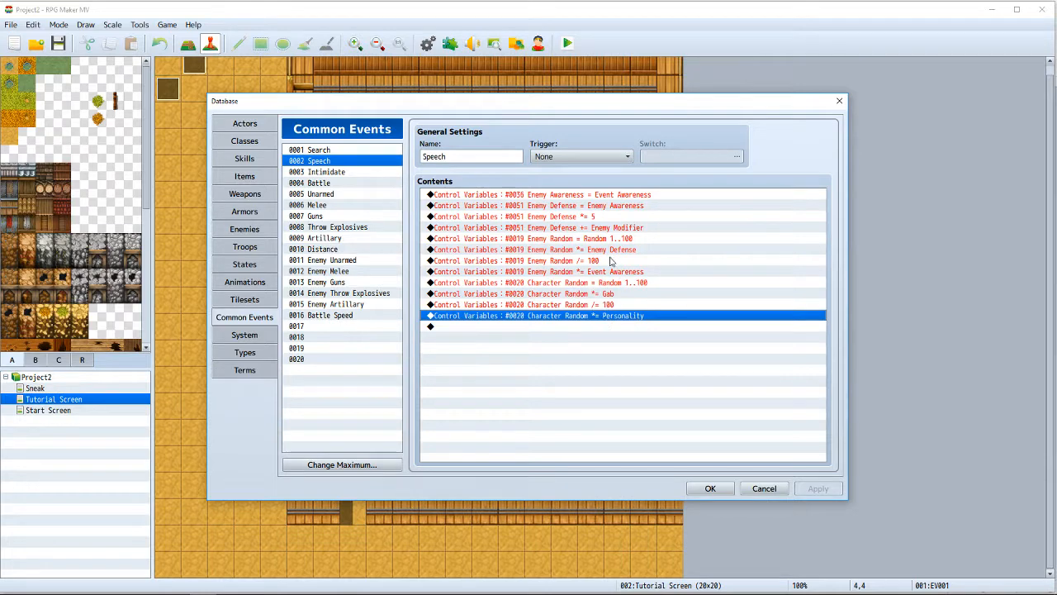
mouse_move(654, 298)
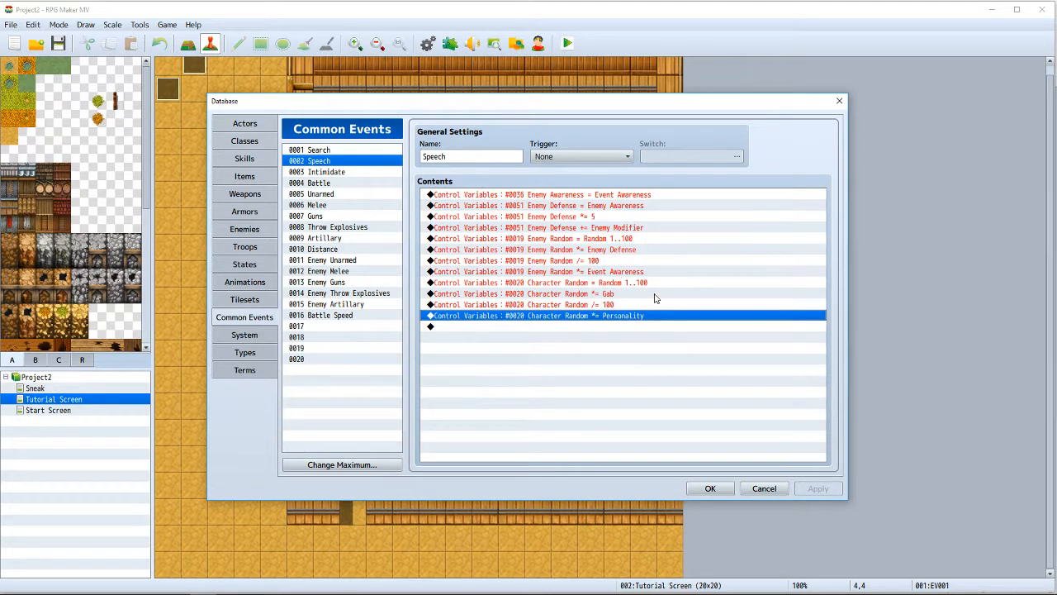
mouse_move(647, 215)
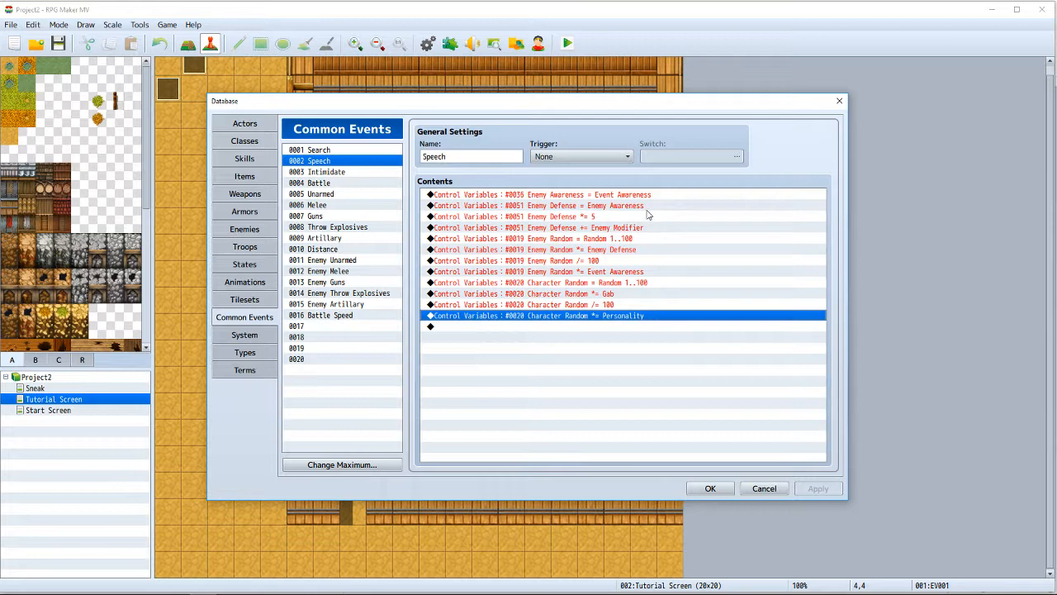
mouse_move(661, 213)
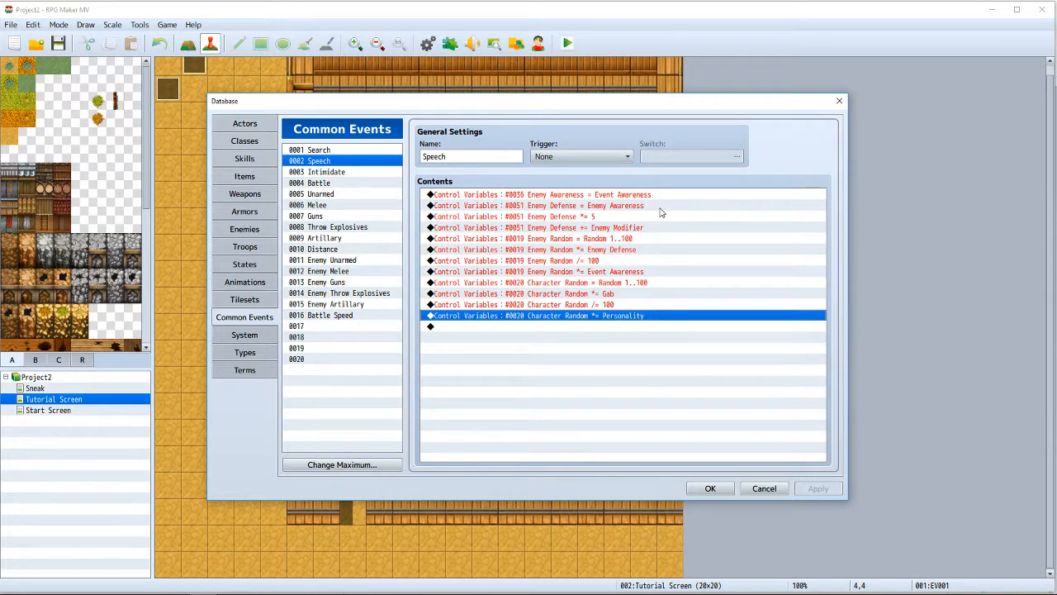
mouse_move(636, 195)
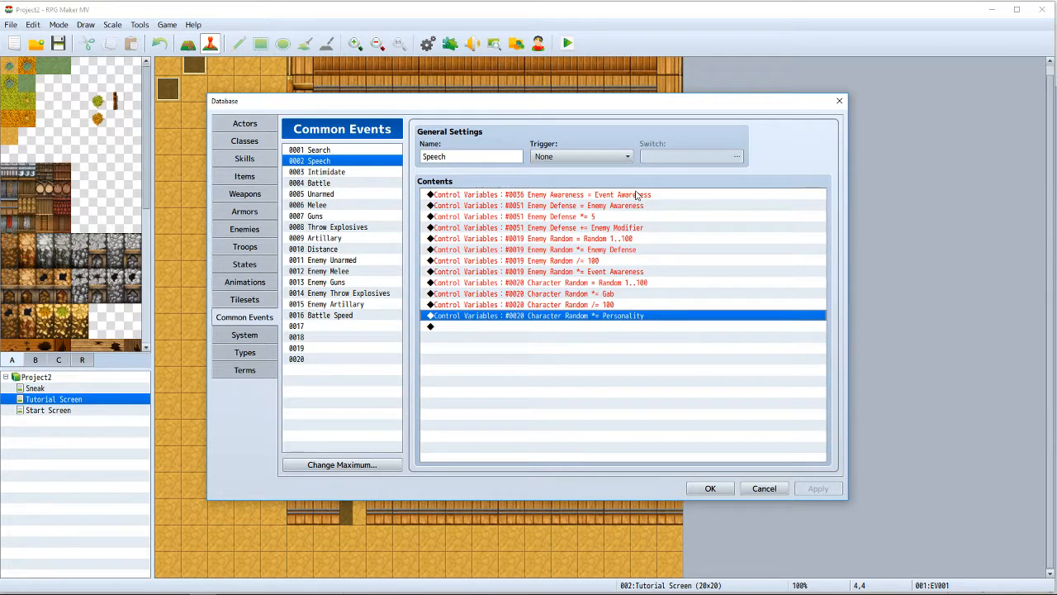
mouse_move(595, 302)
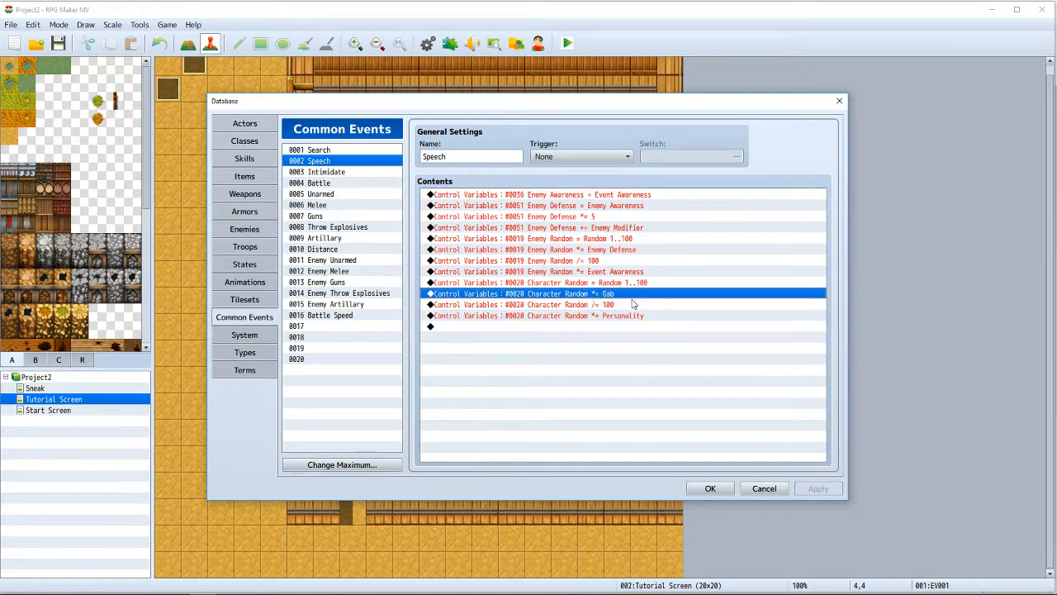
mouse_move(641, 301)
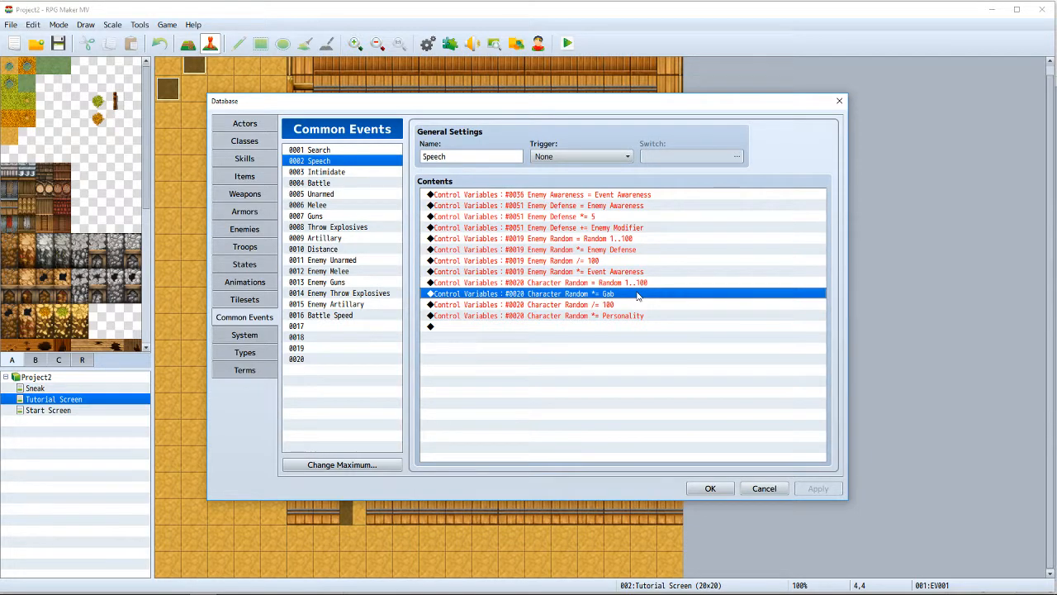
mouse_move(658, 294)
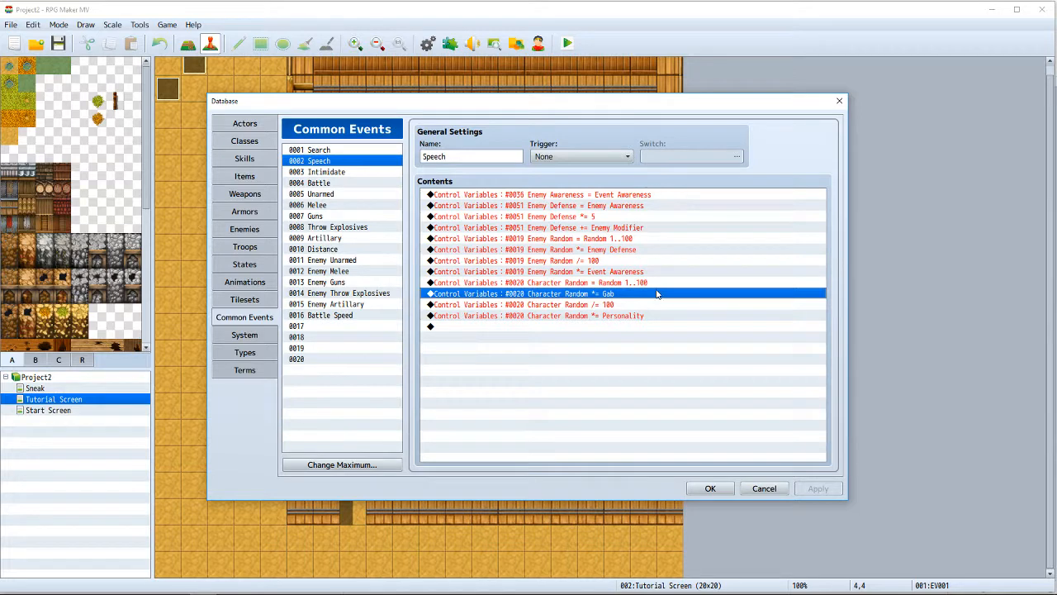
mouse_move(591, 340)
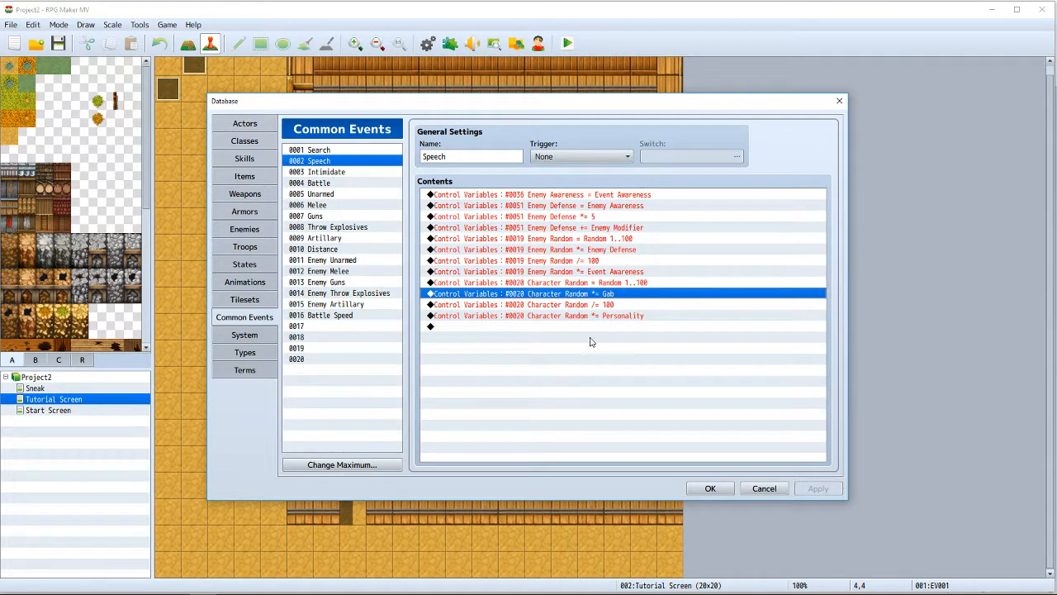
mouse_move(565, 380)
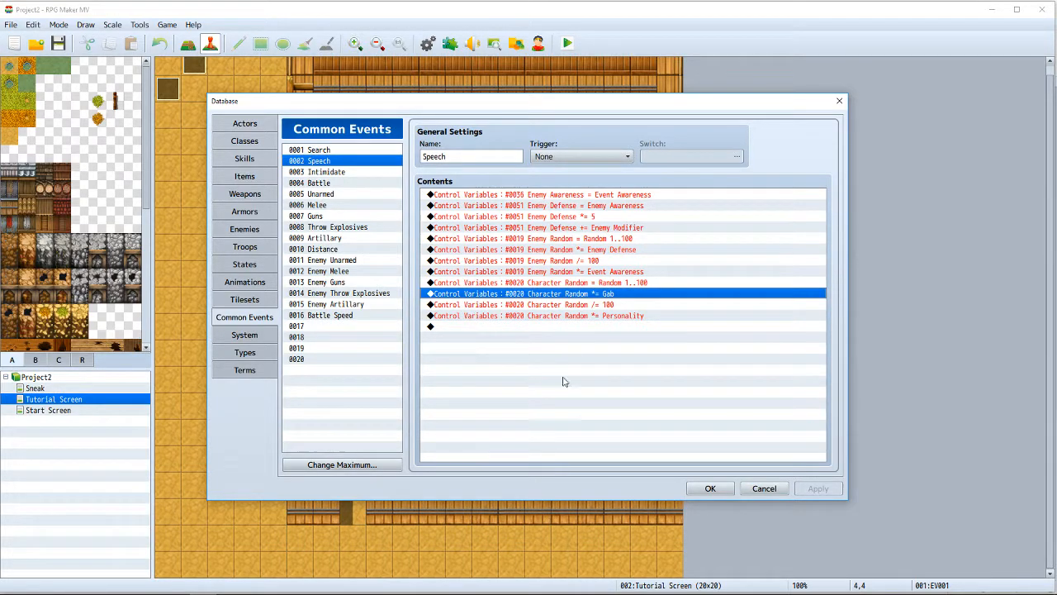
mouse_move(560, 297)
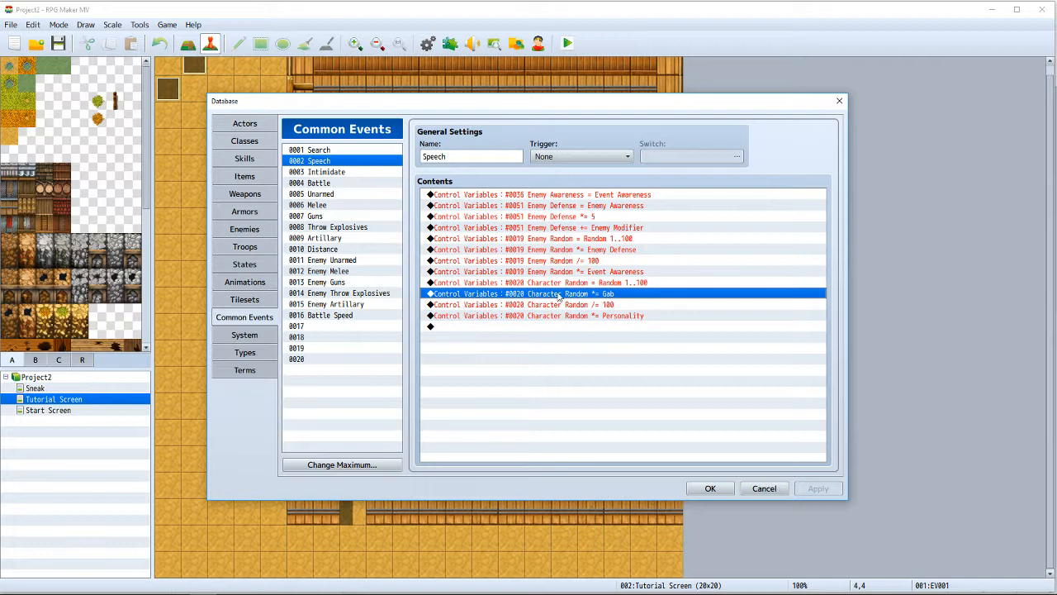
mouse_move(565, 303)
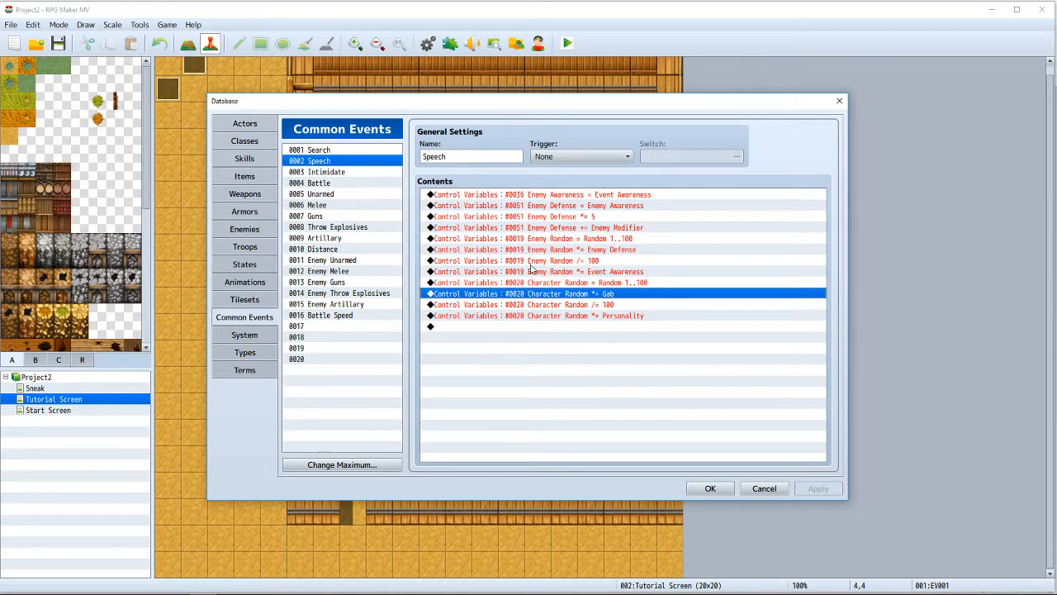
mouse_move(436, 211)
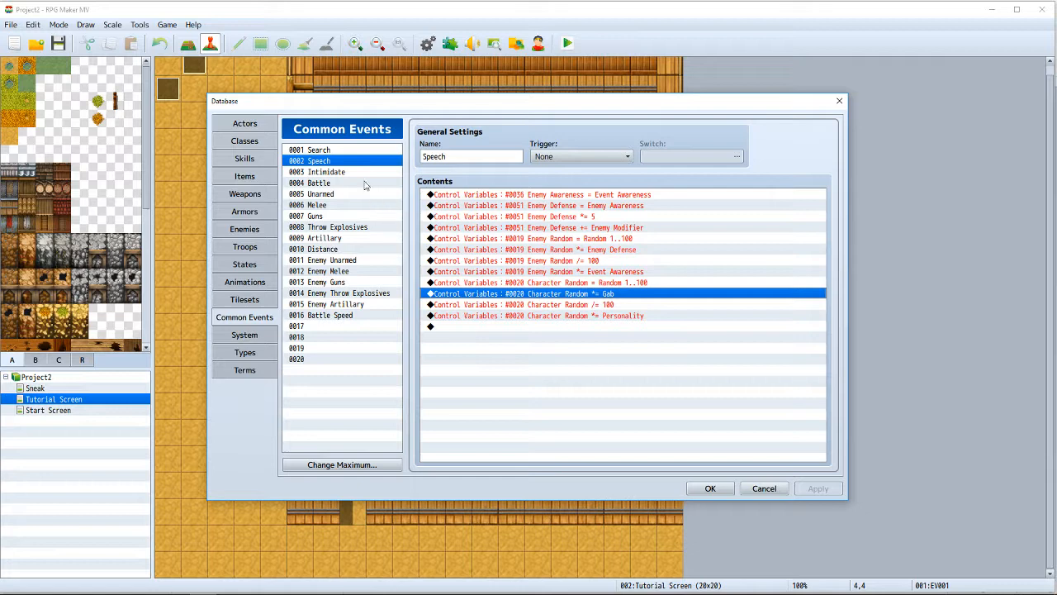
click(325, 172)
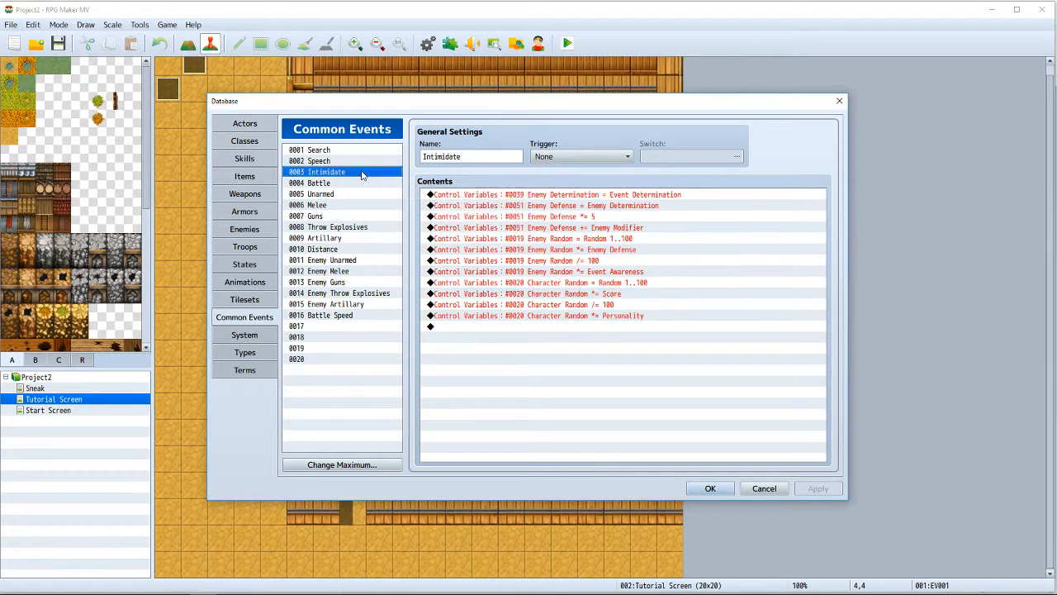
mouse_move(498, 223)
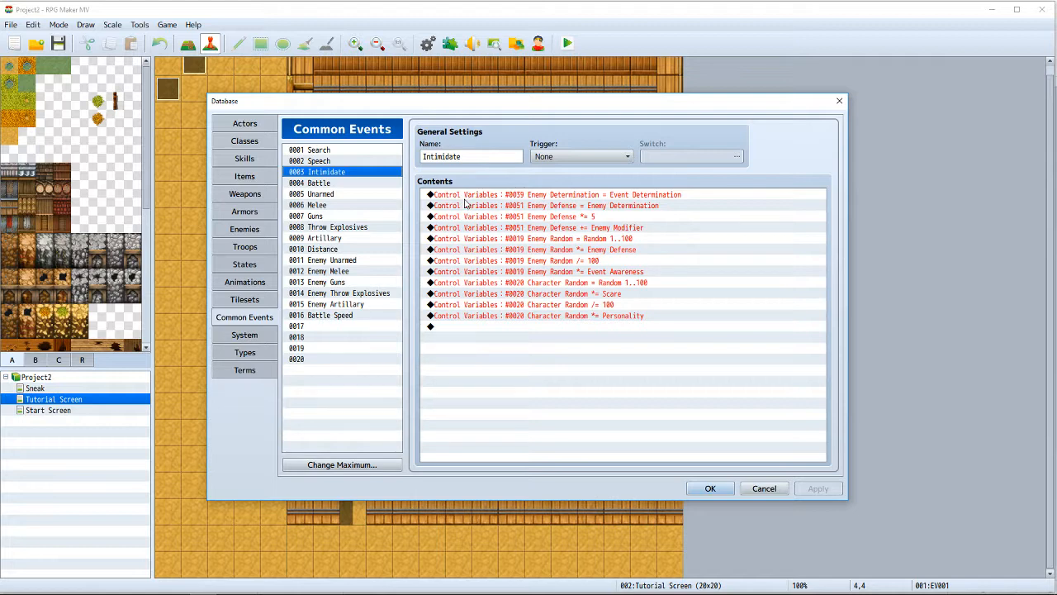
mouse_move(575, 224)
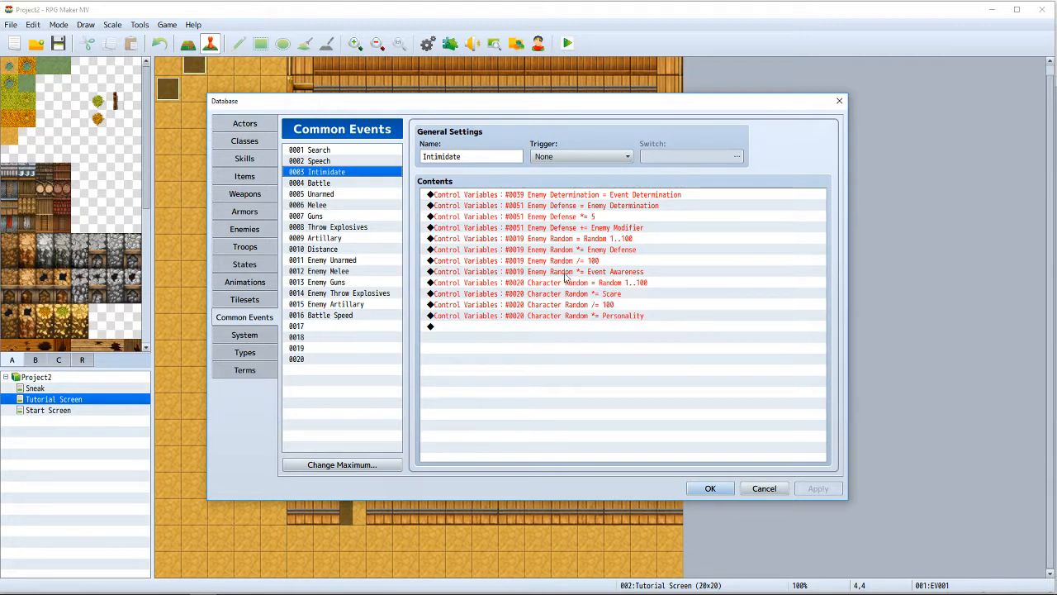
mouse_move(614, 287)
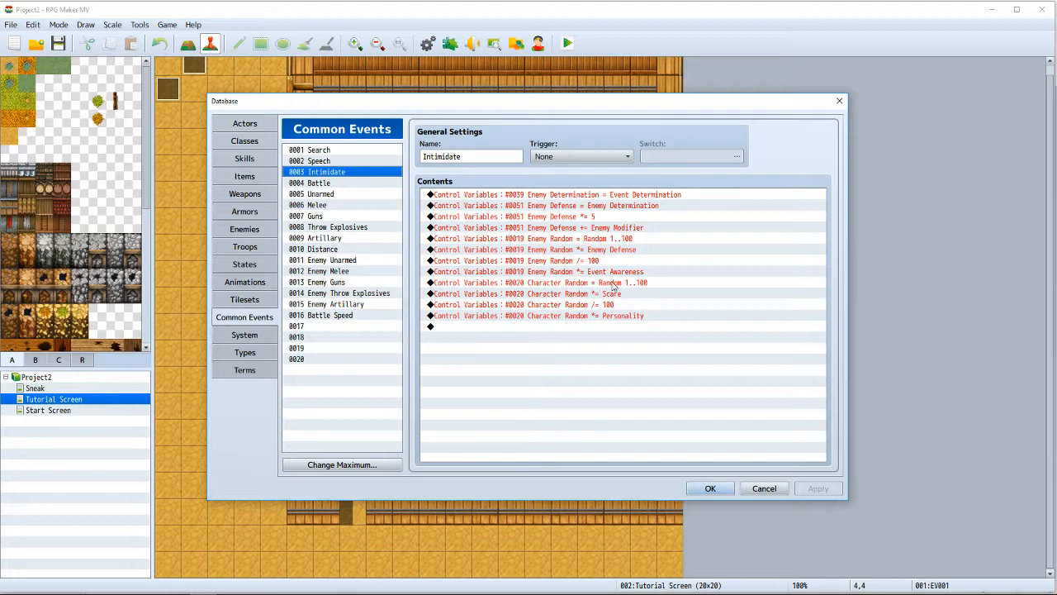
click(578, 283)
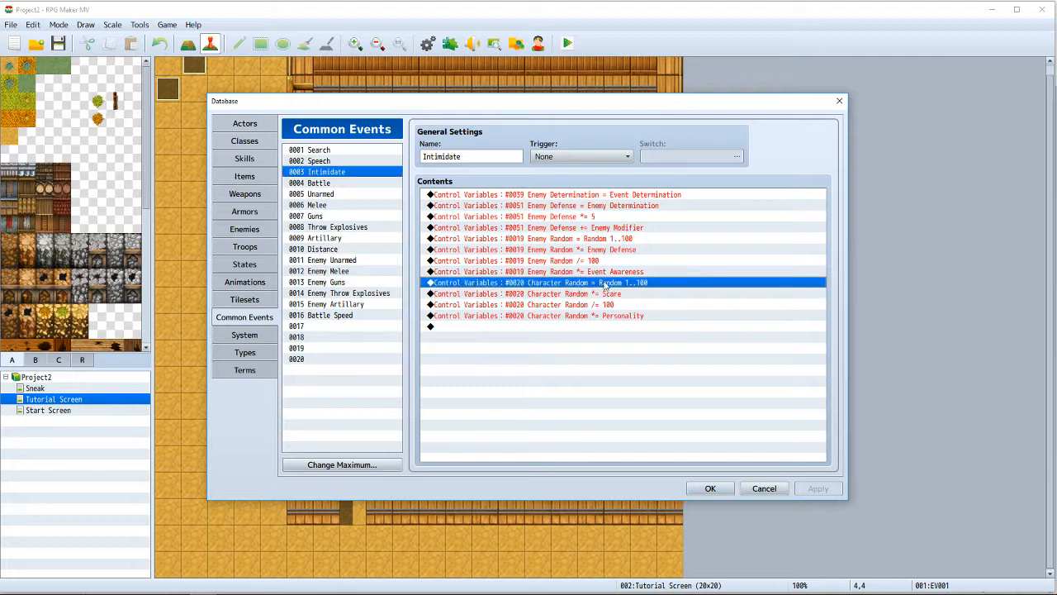
mouse_move(558, 289)
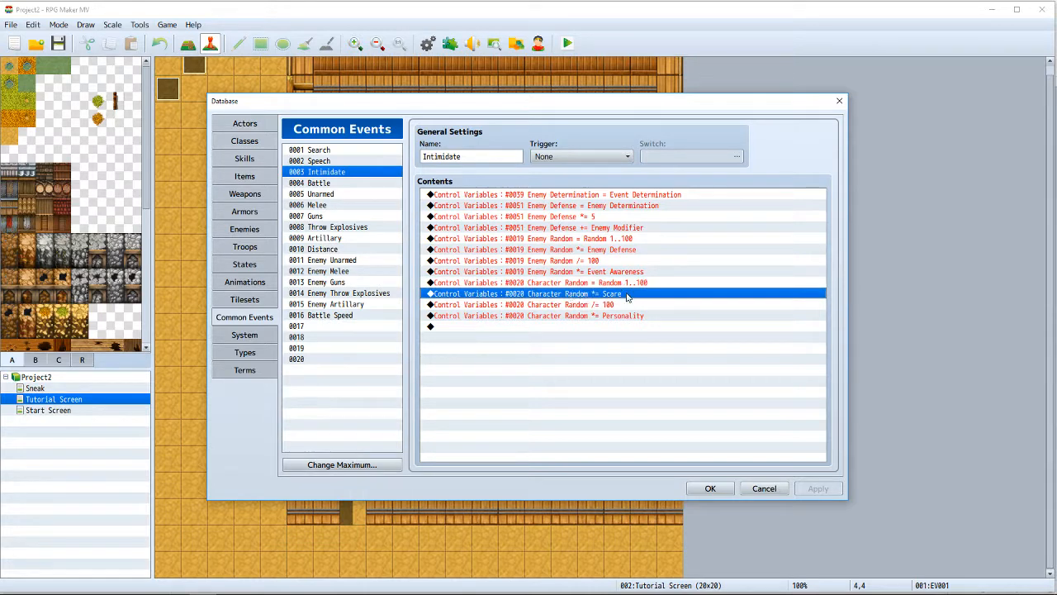
mouse_move(628, 310)
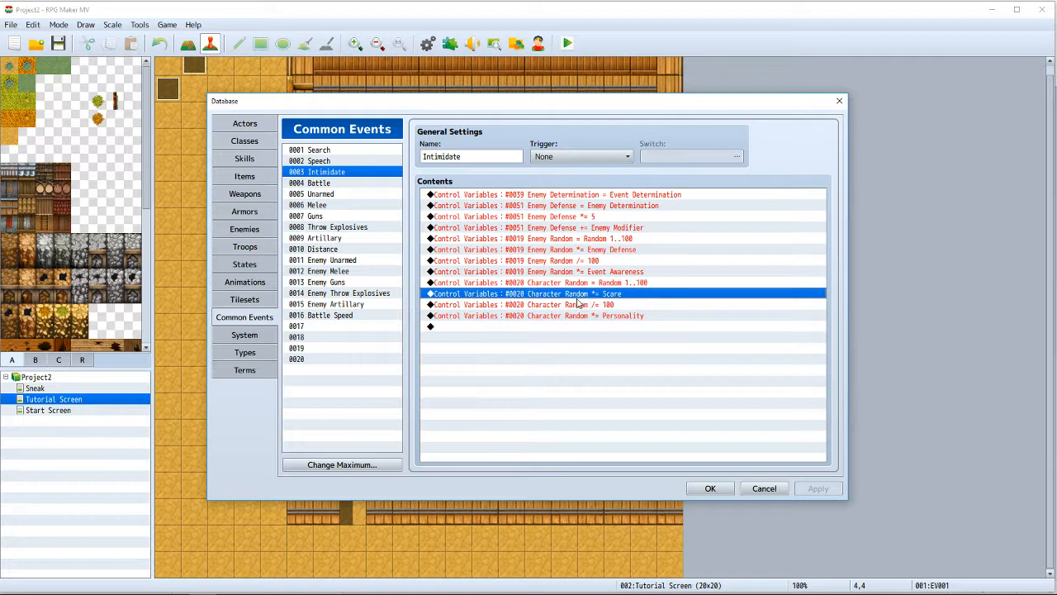
mouse_move(611, 299)
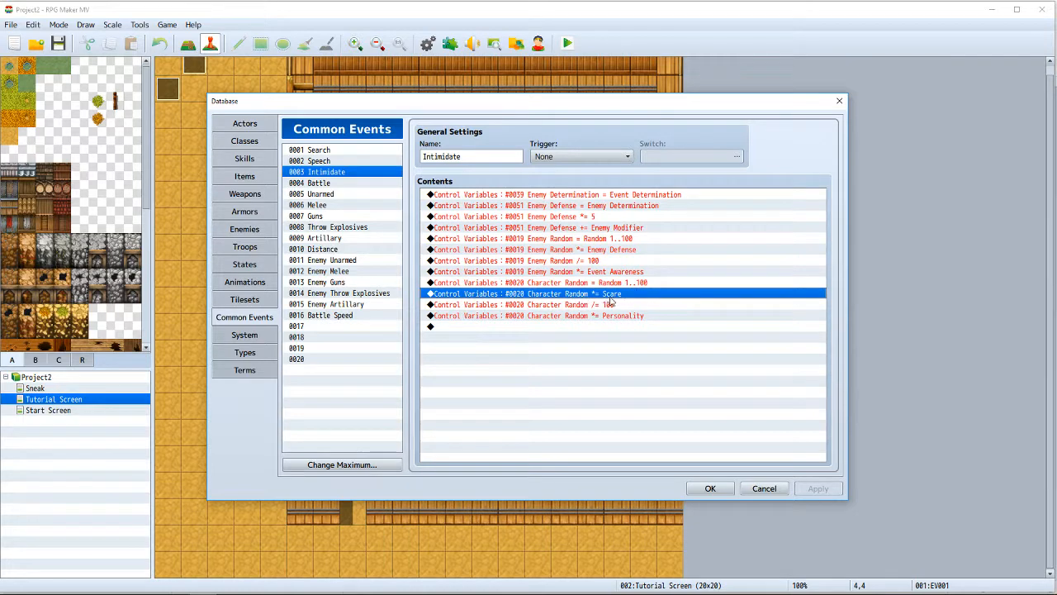
mouse_move(647, 301)
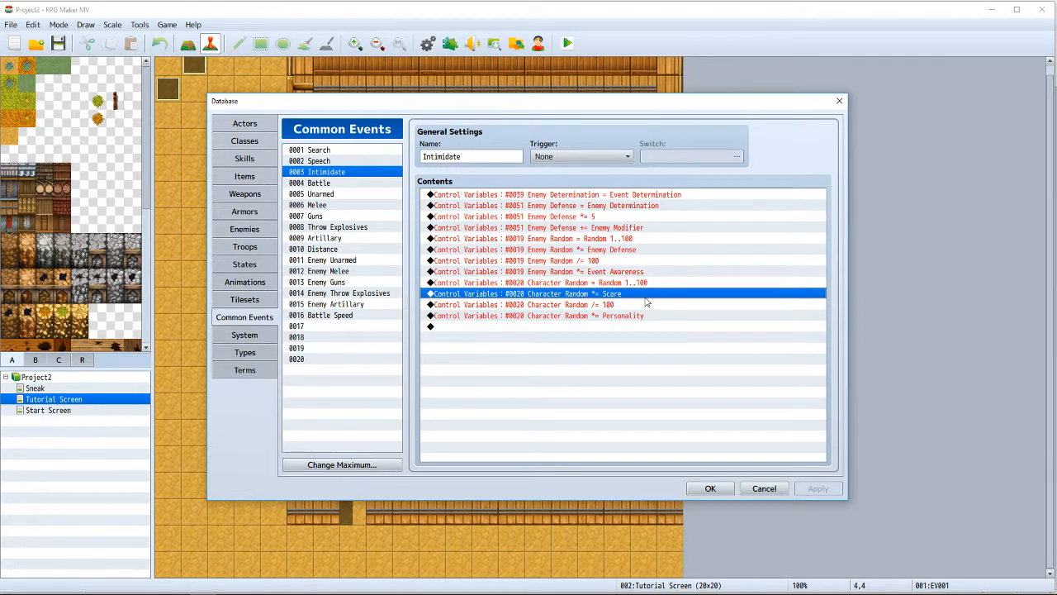
mouse_move(618, 301)
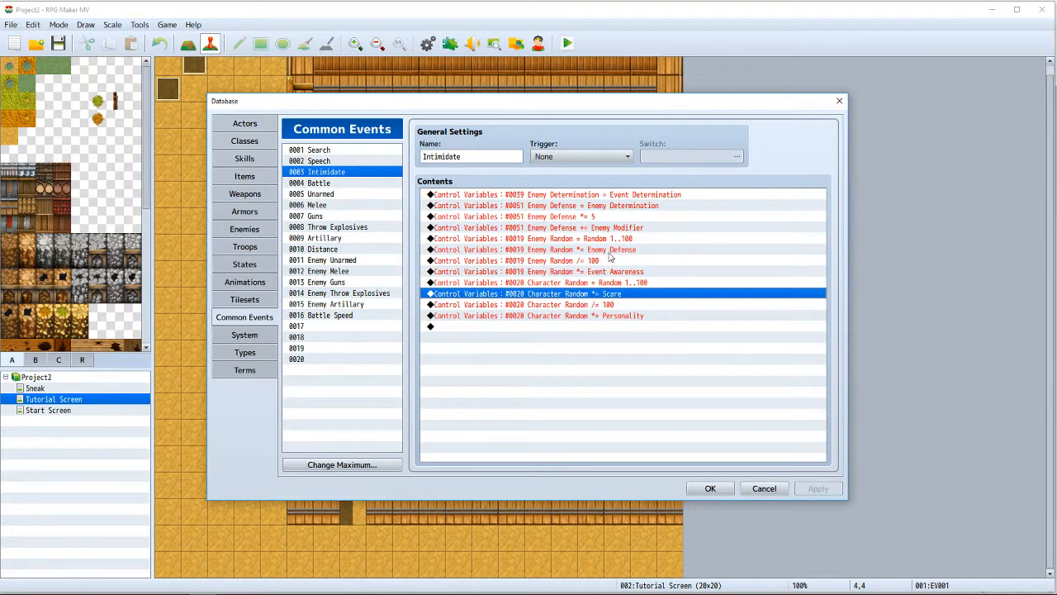
mouse_move(607, 228)
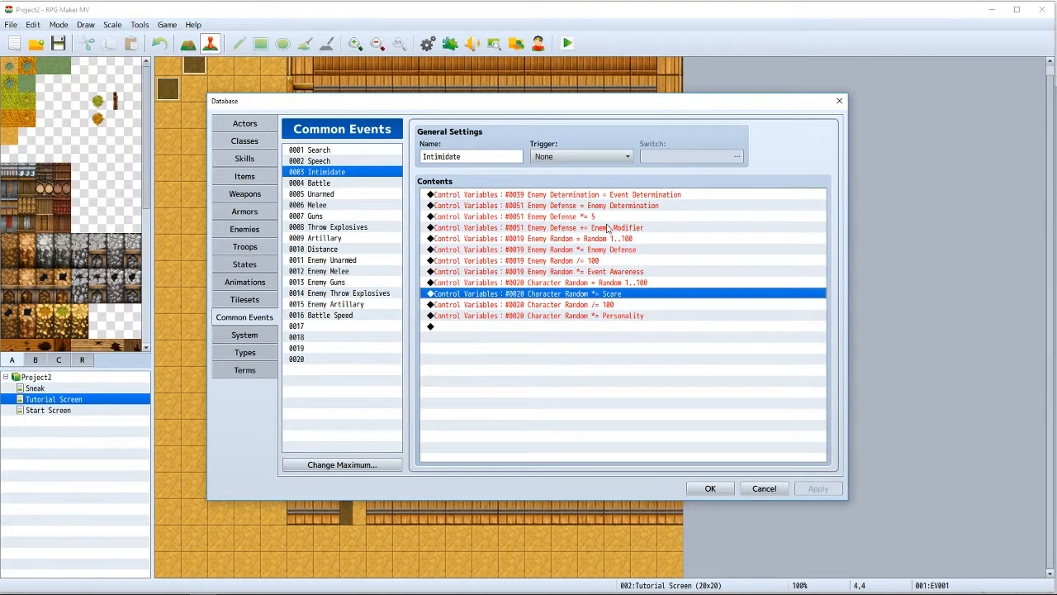
mouse_move(542, 350)
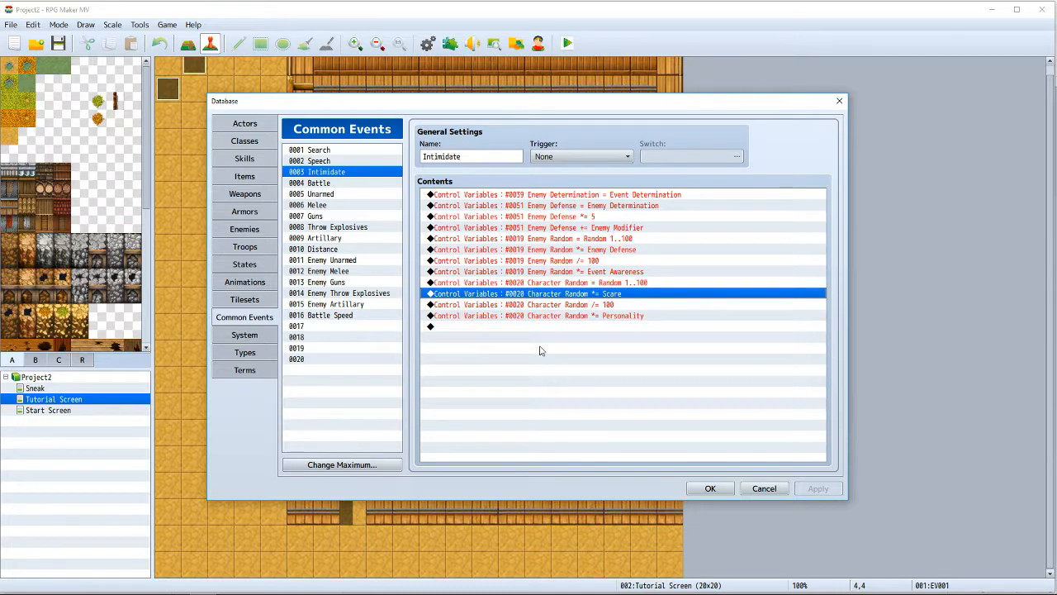
mouse_move(373, 323)
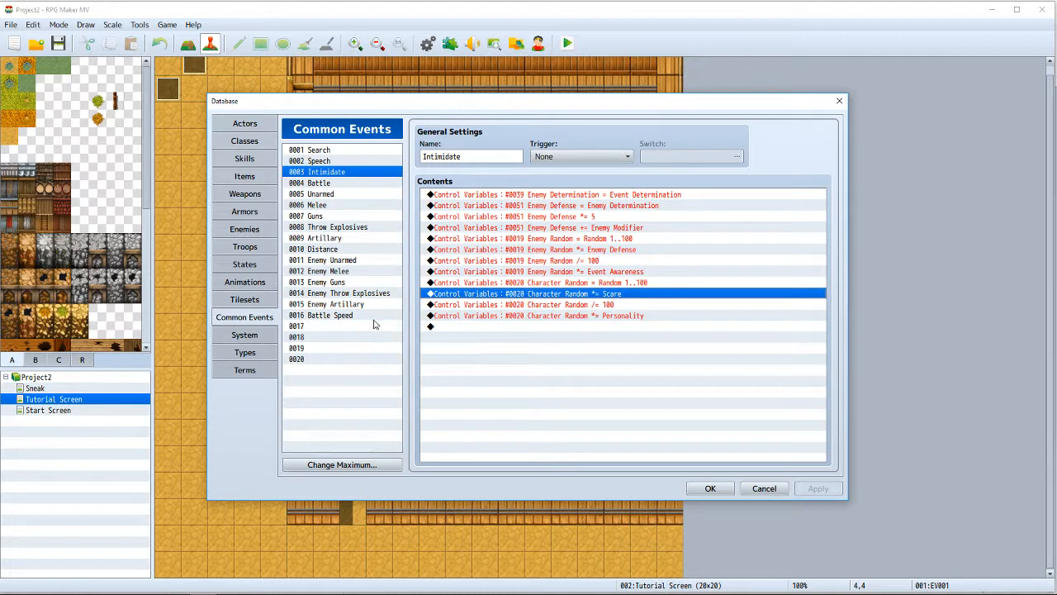
mouse_move(477, 215)
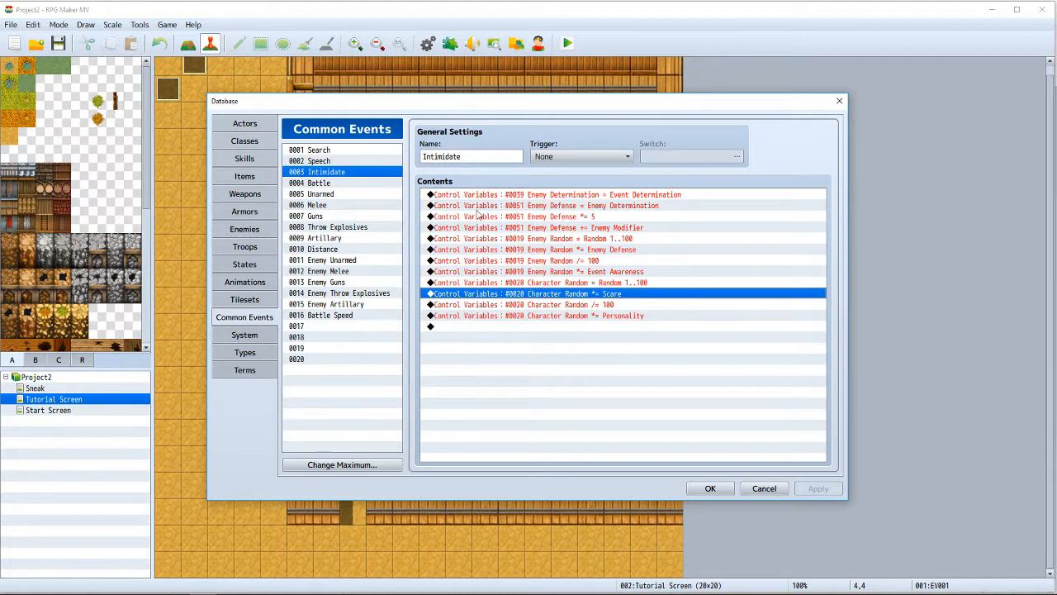
Browse the Guns, Battle and Melee common events, then scroll through Battle's contents.
click(314, 214)
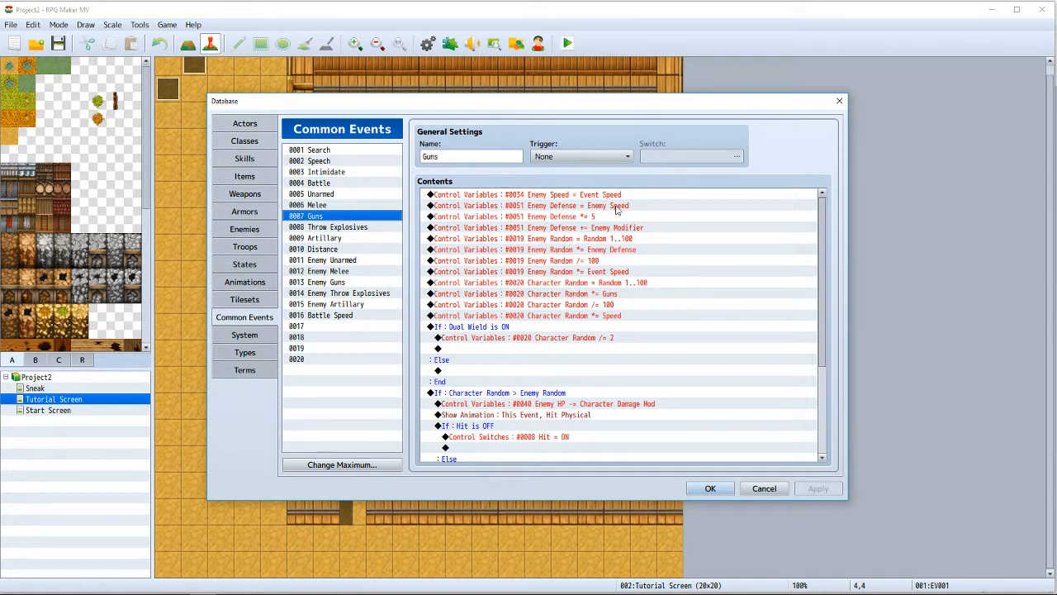
mouse_move(338, 223)
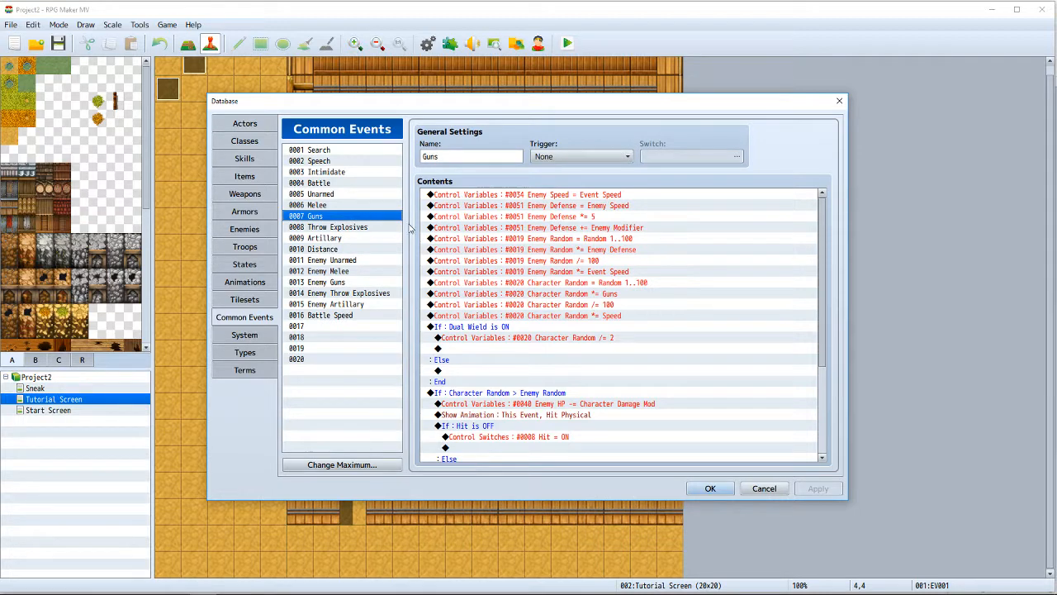
mouse_move(602, 215)
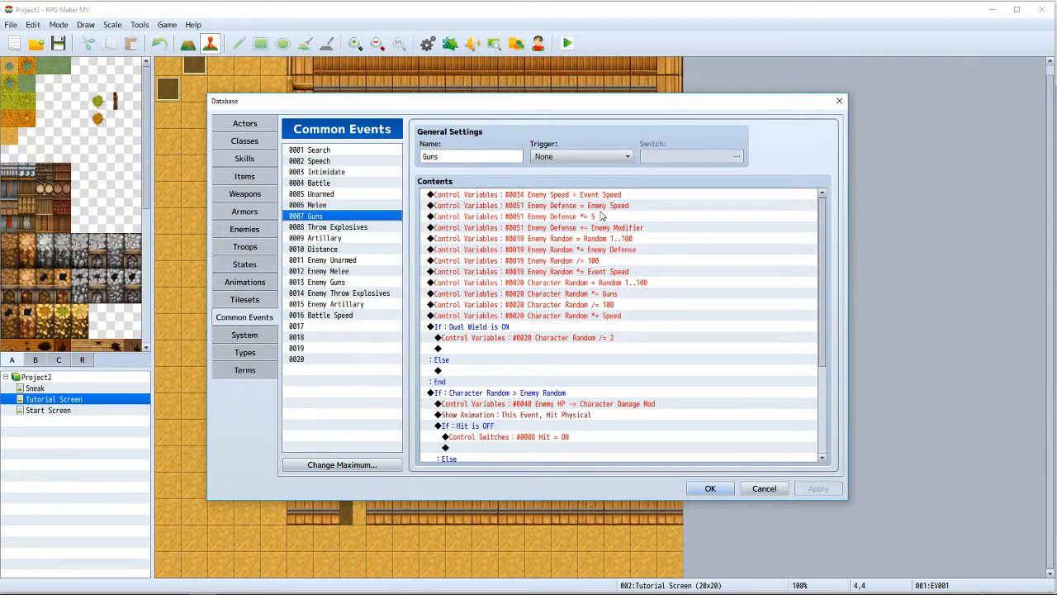
mouse_move(612, 270)
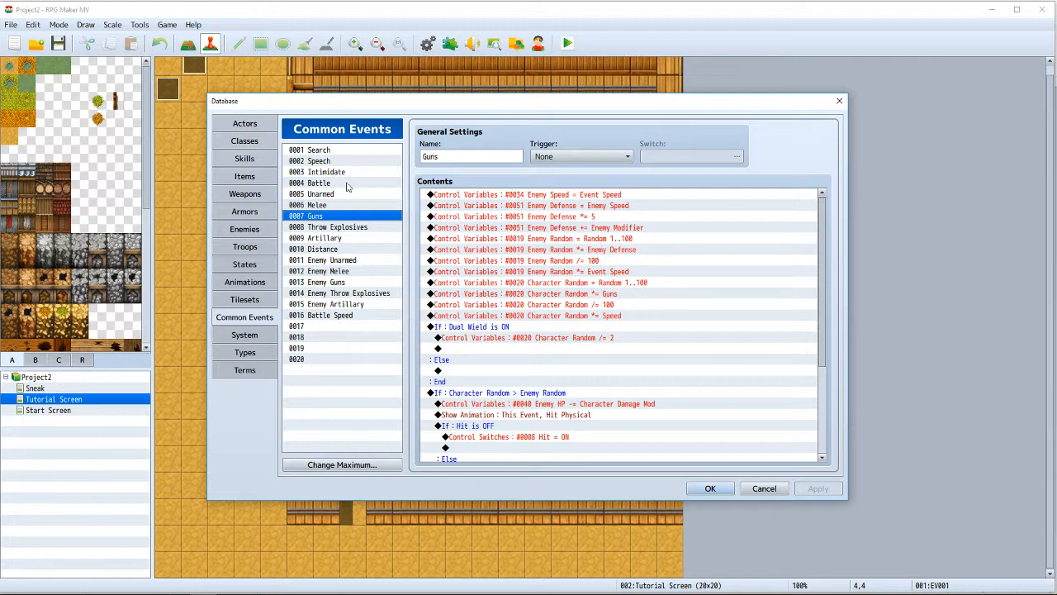
click(317, 182)
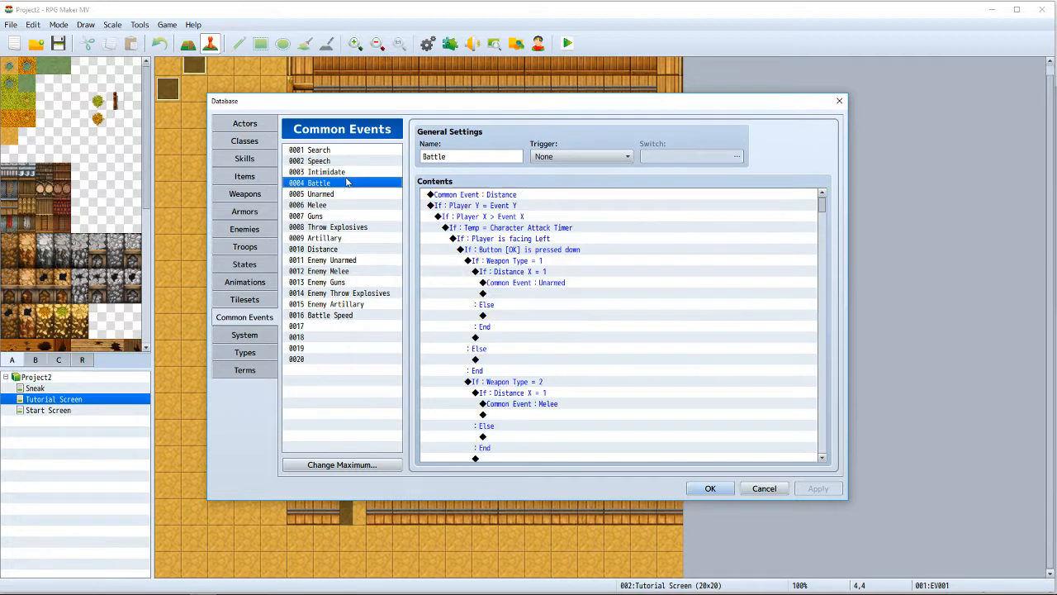
click(314, 205)
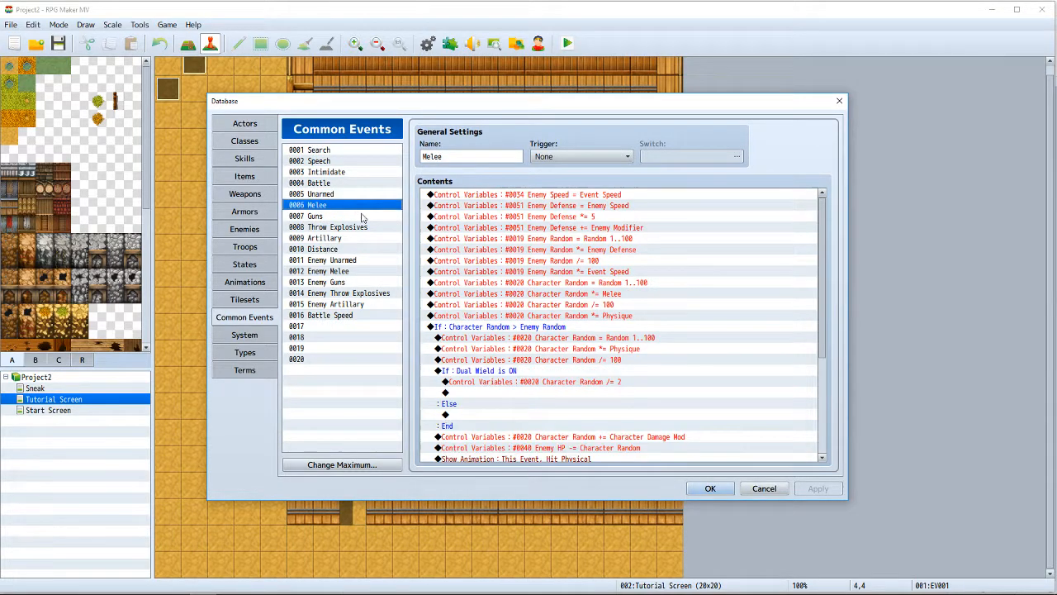
mouse_move(410, 216)
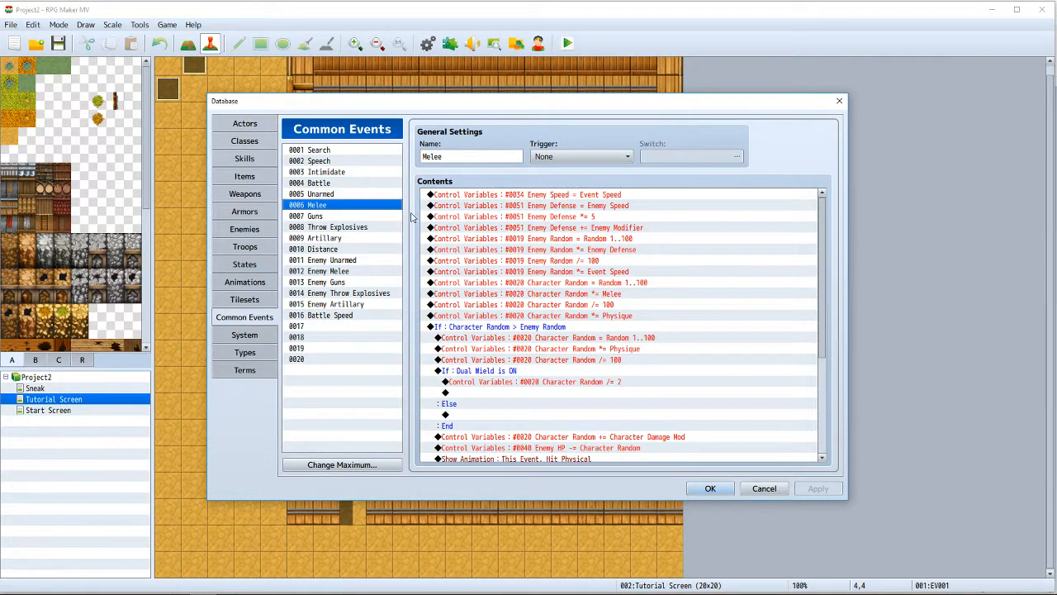
mouse_move(370, 243)
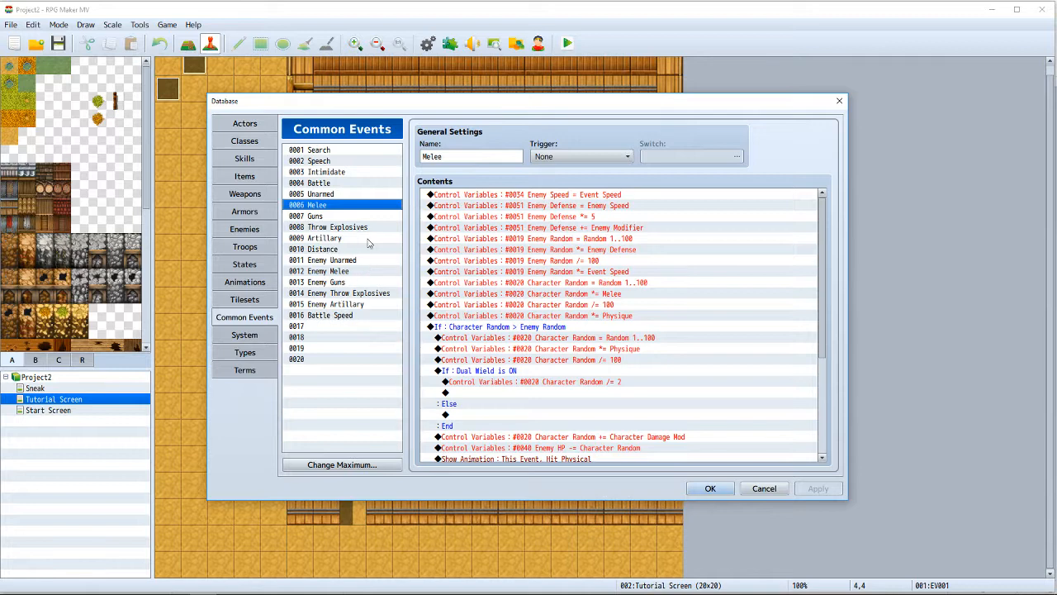
mouse_move(323, 187)
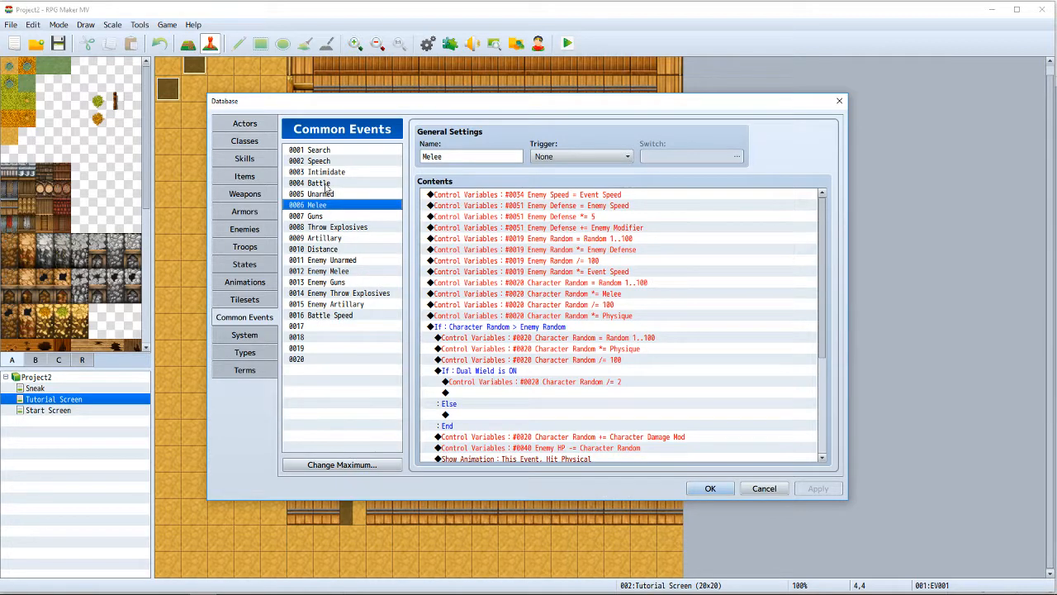
click(317, 182)
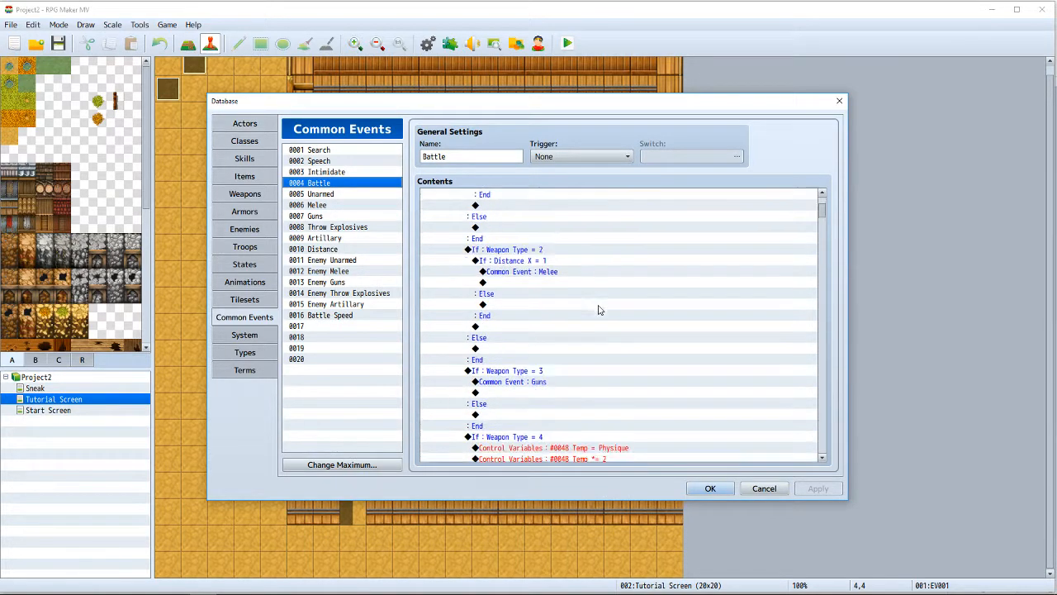
scroll(down, 3)
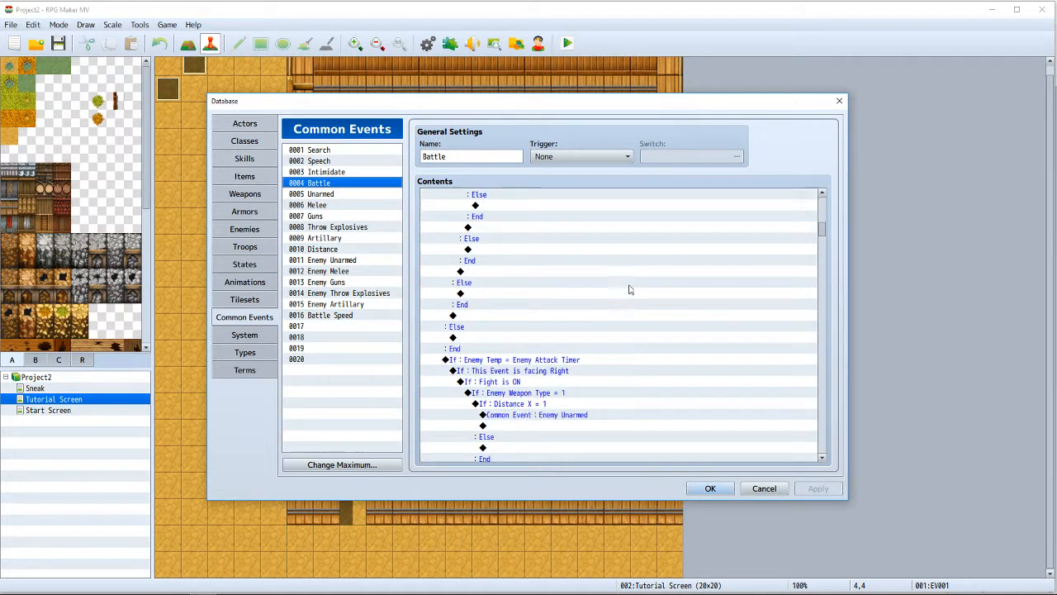
scroll(down, 3)
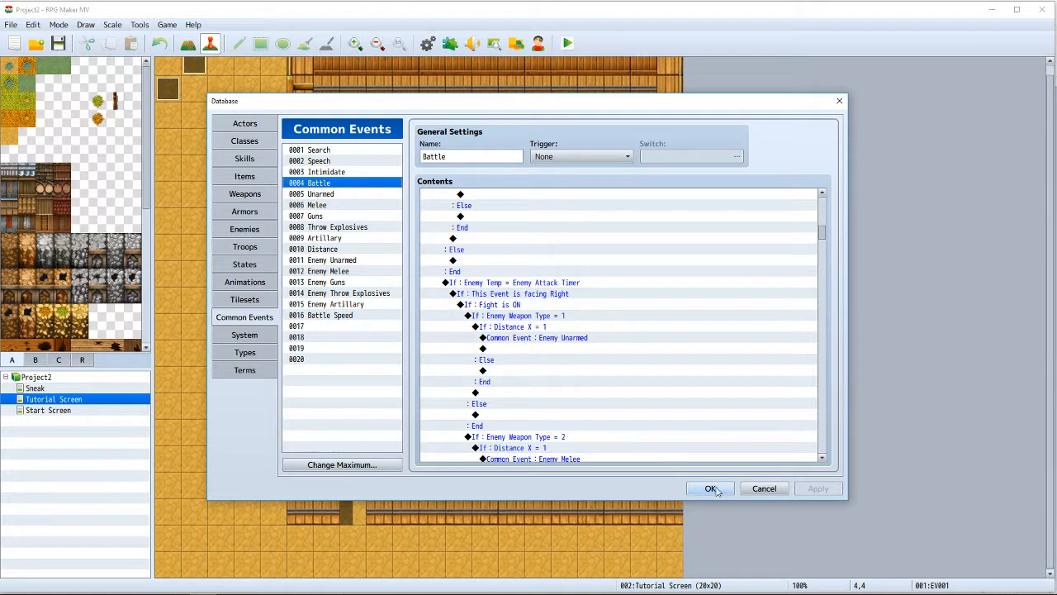
Confirm with OK to close the Database and return to the Tutorial Screen map.
click(708, 489)
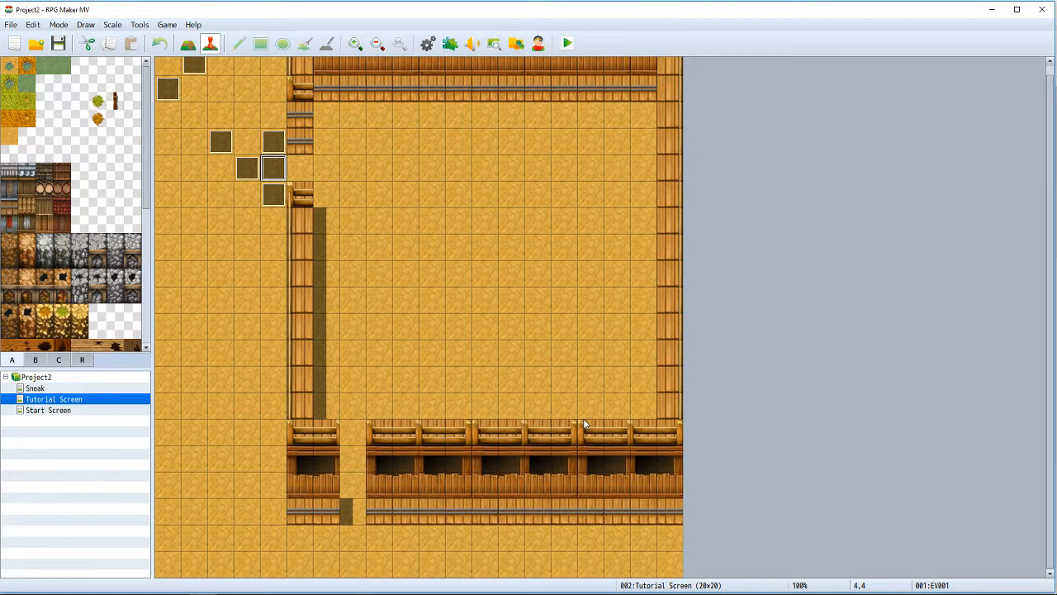
mouse_move(450, 508)
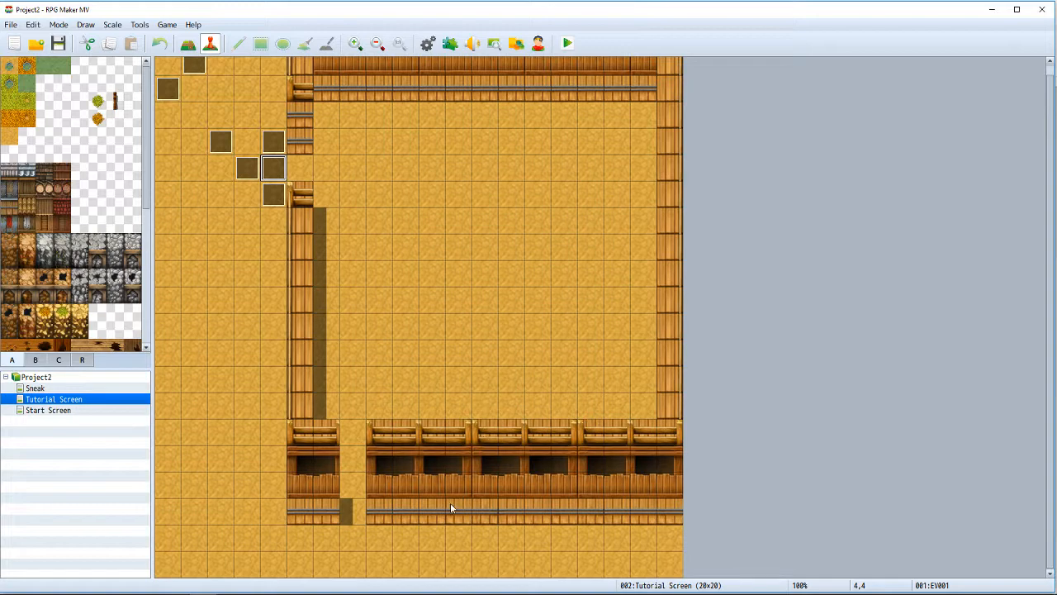